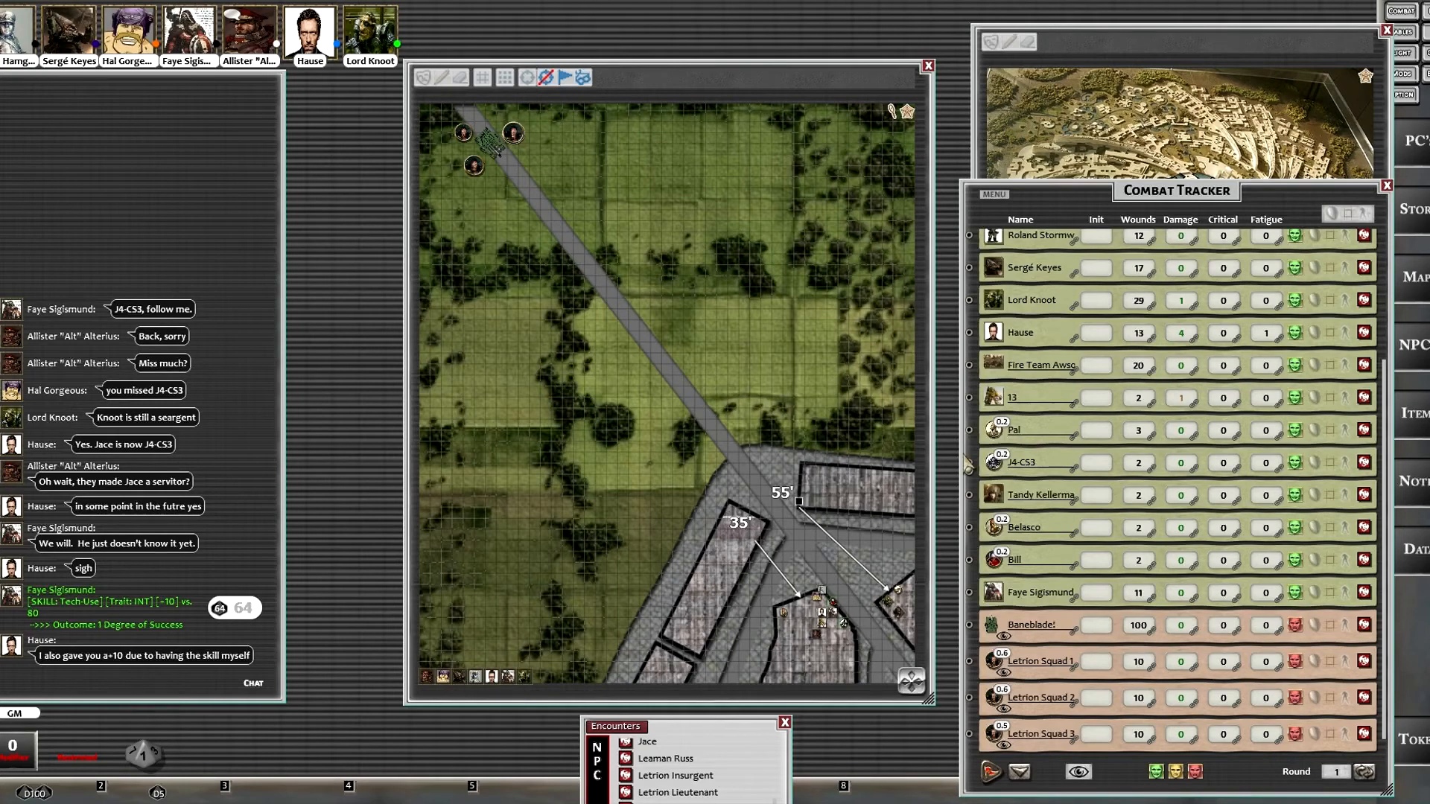
mouse_move(1086, 488)
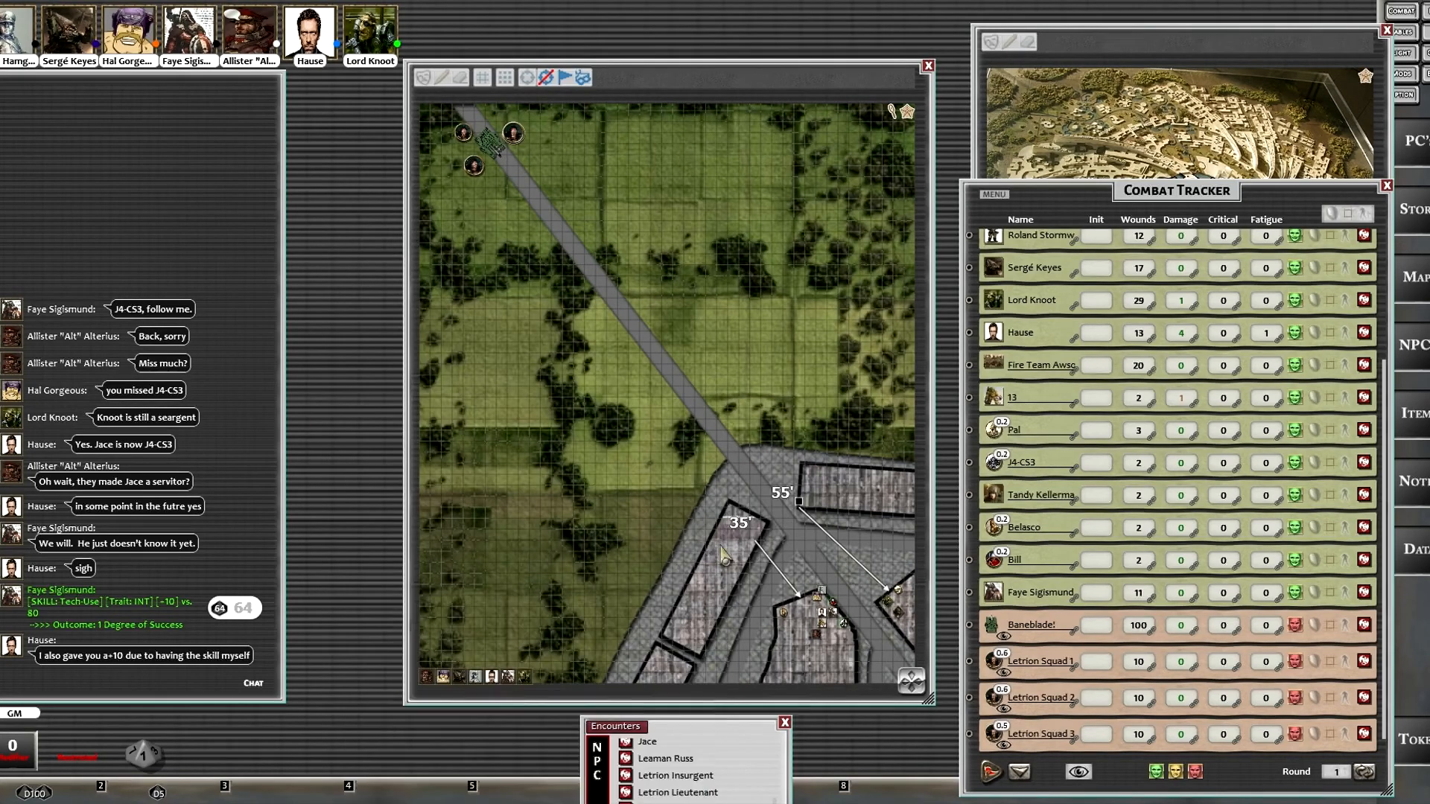
mouse_move(730, 634)
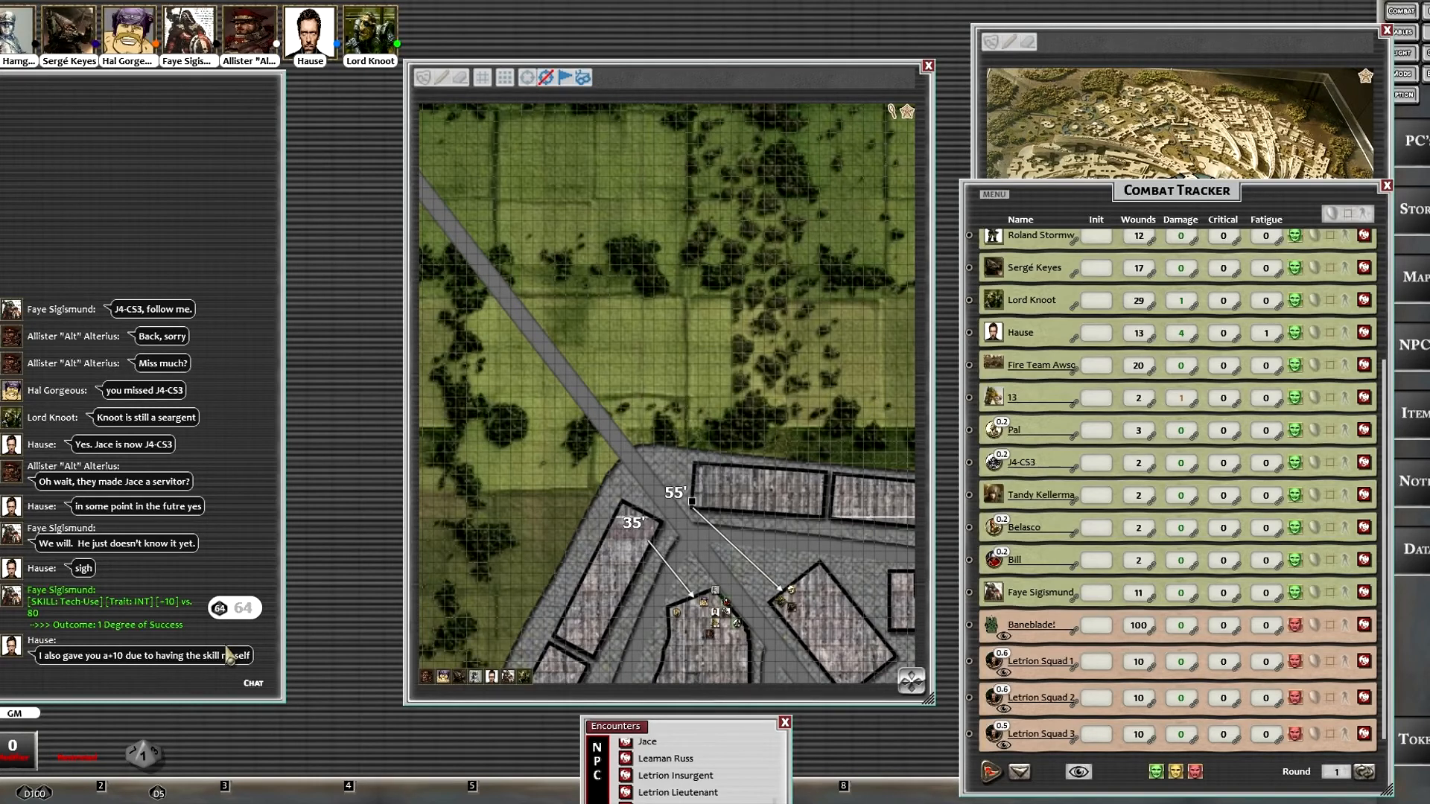
mouse_move(293, 474)
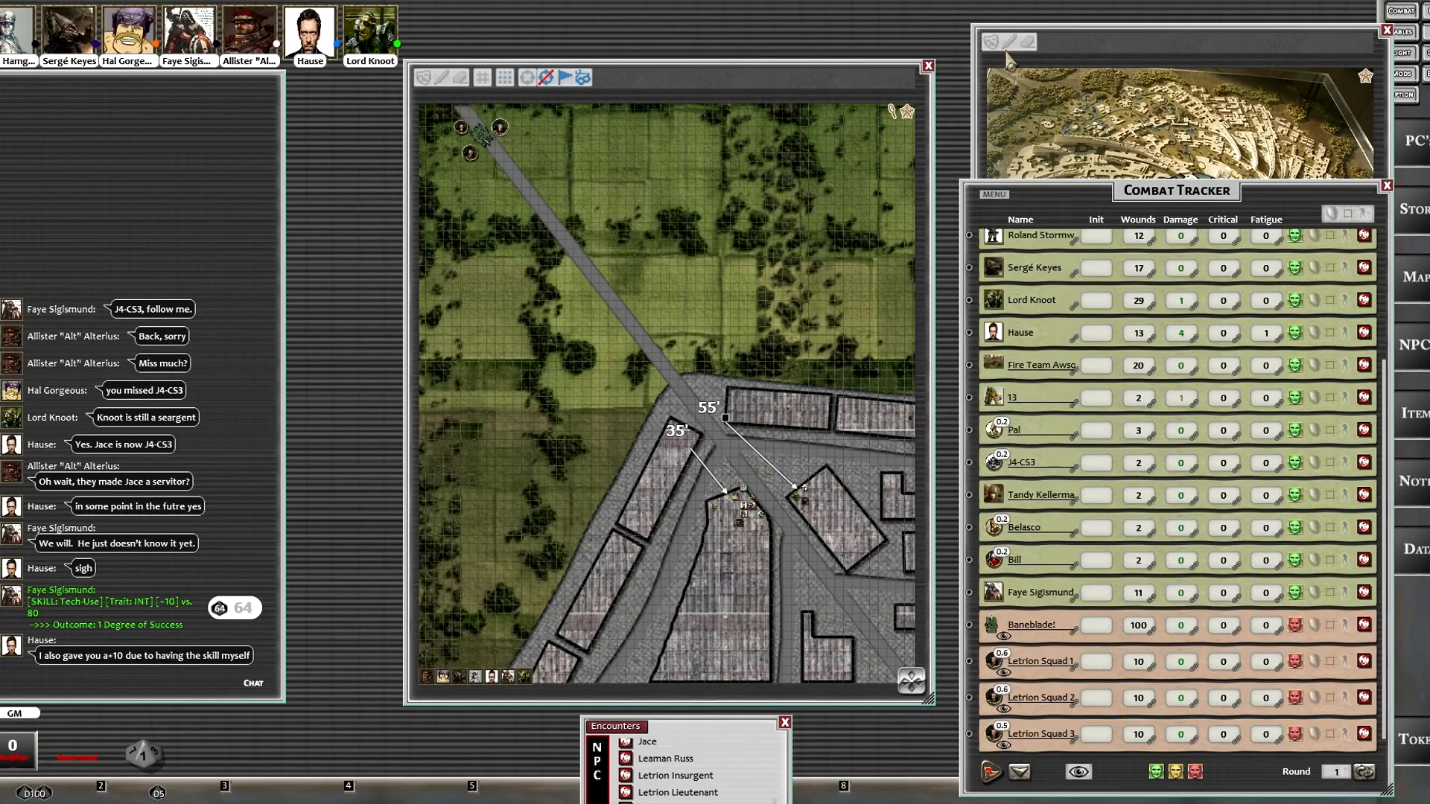
mouse_move(1031, 194)
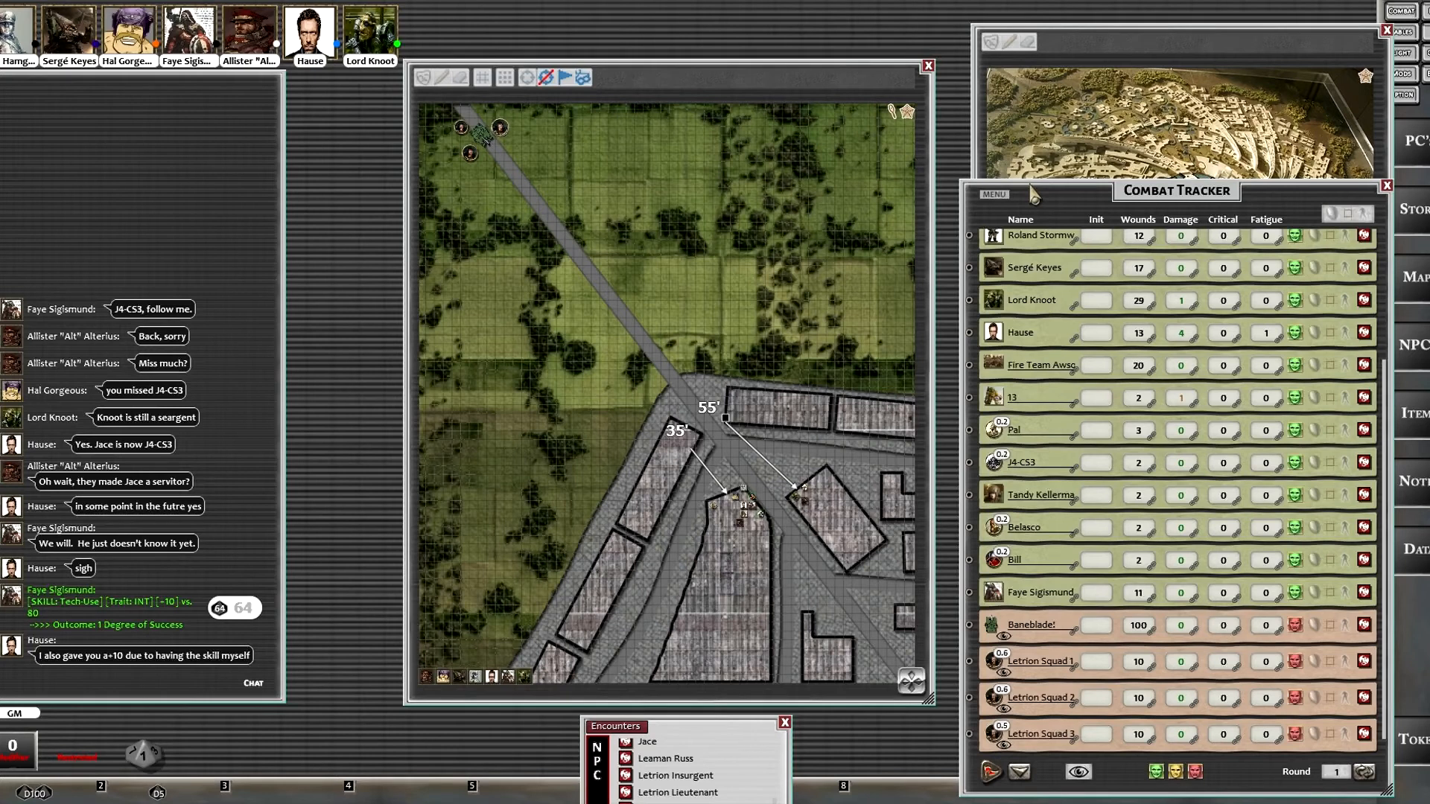
mouse_move(896, 333)
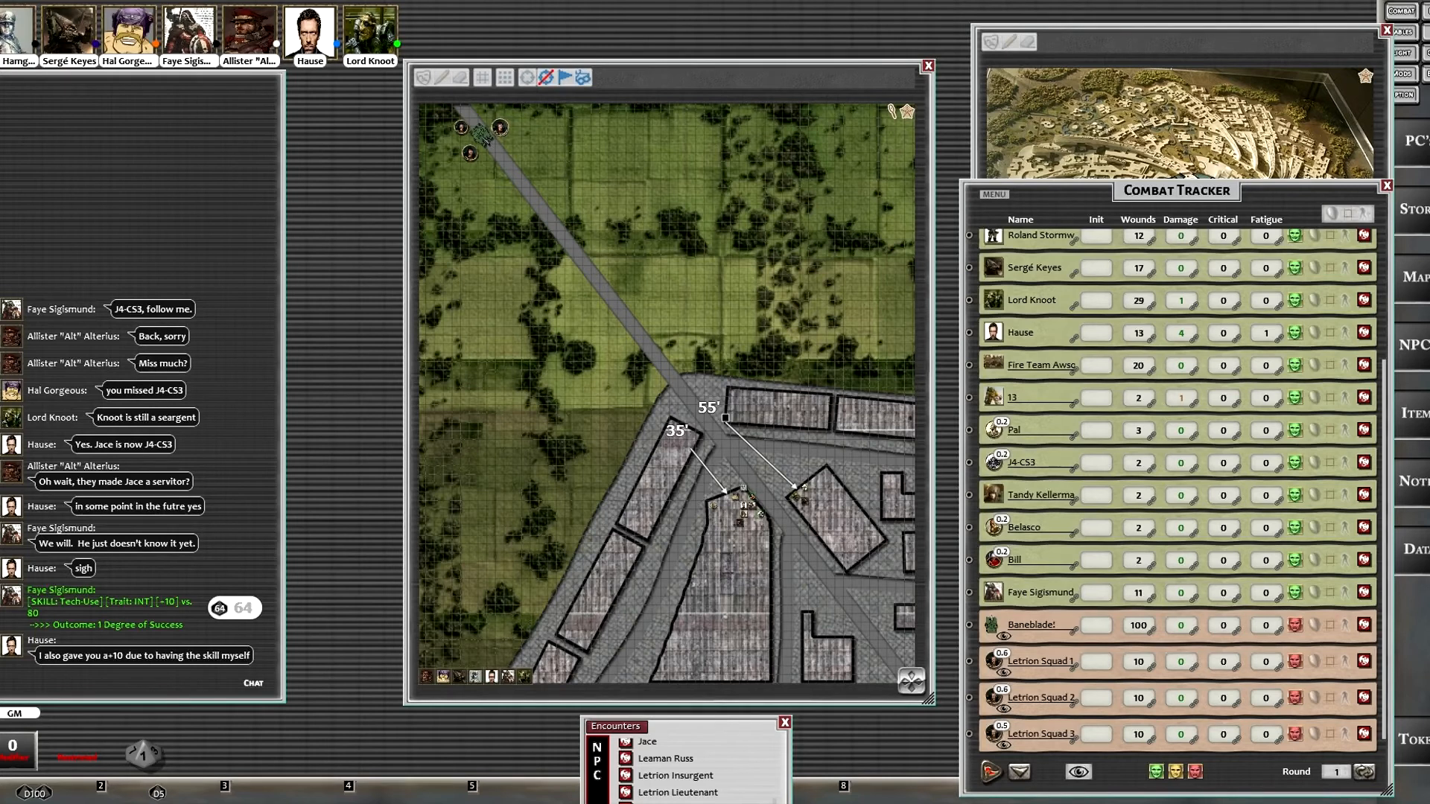
mouse_move(187, 696)
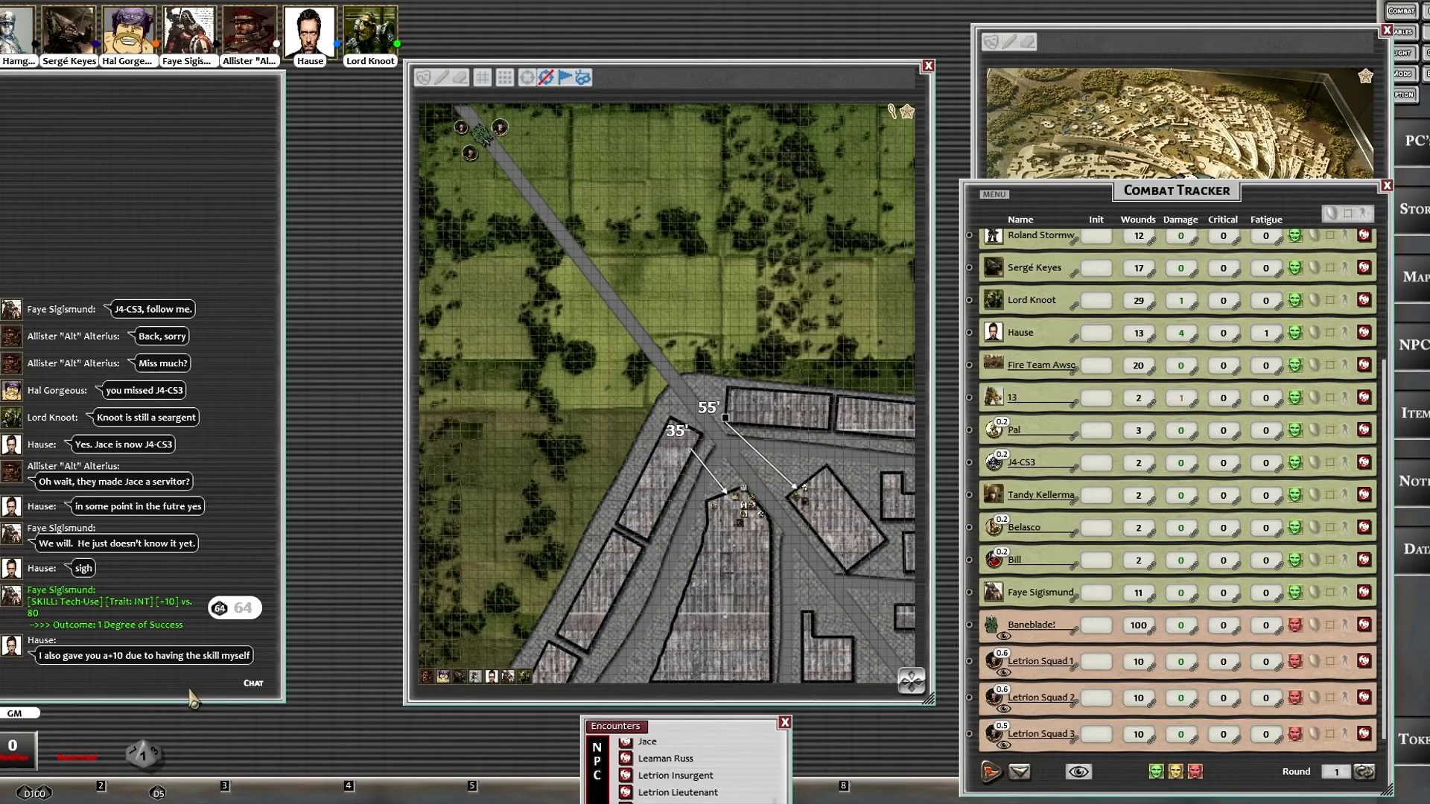
mouse_move(312, 482)
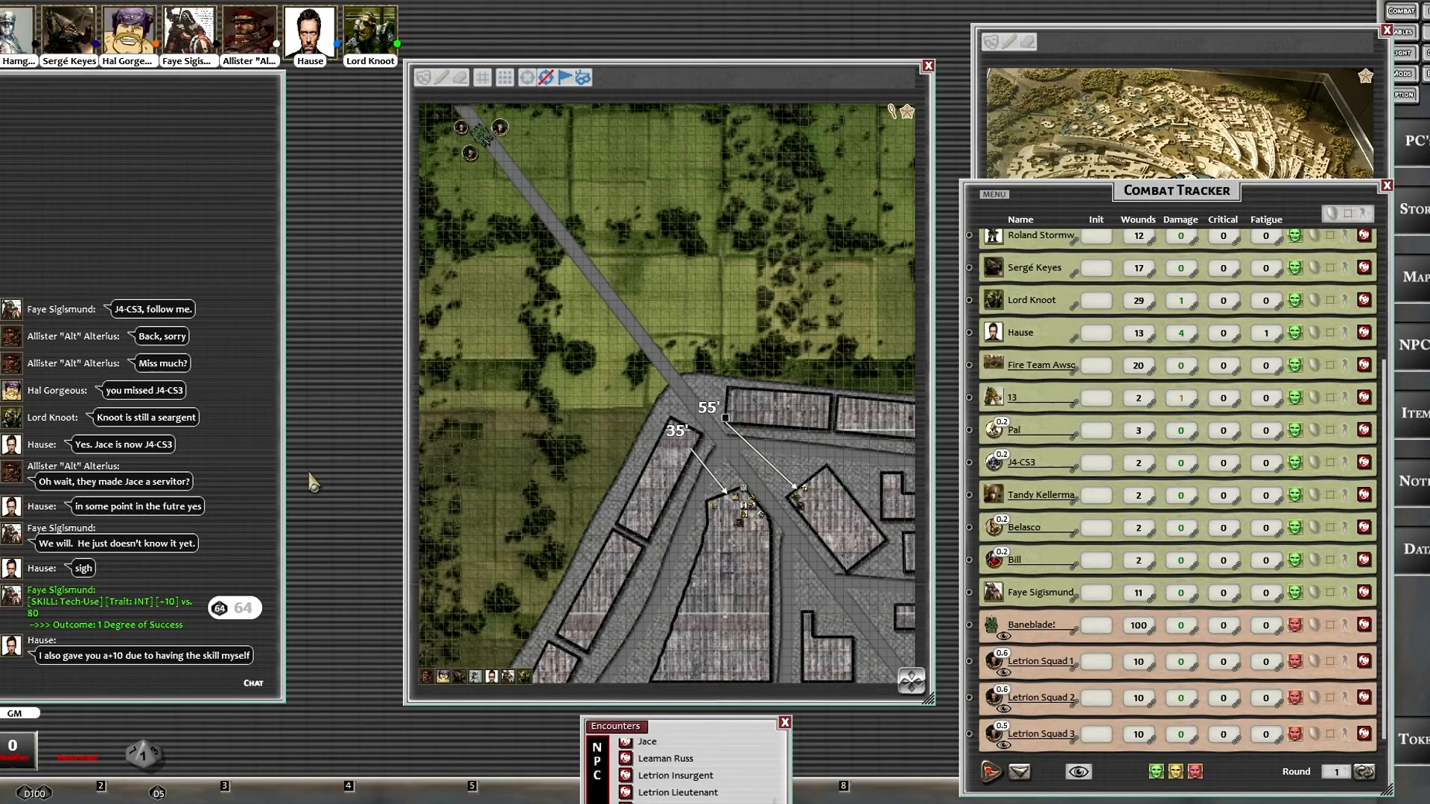
mouse_move(775, 458)
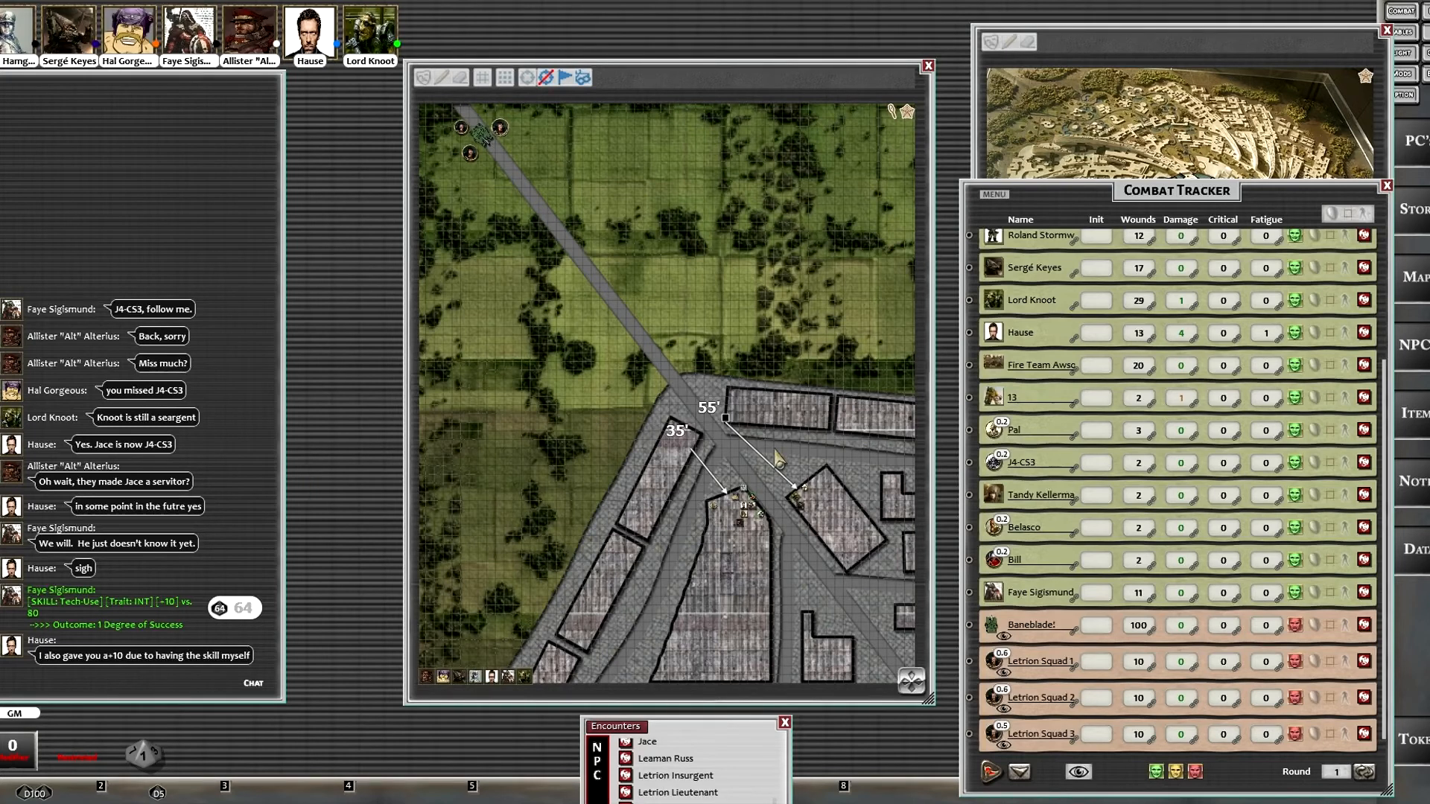
mouse_move(477, 194)
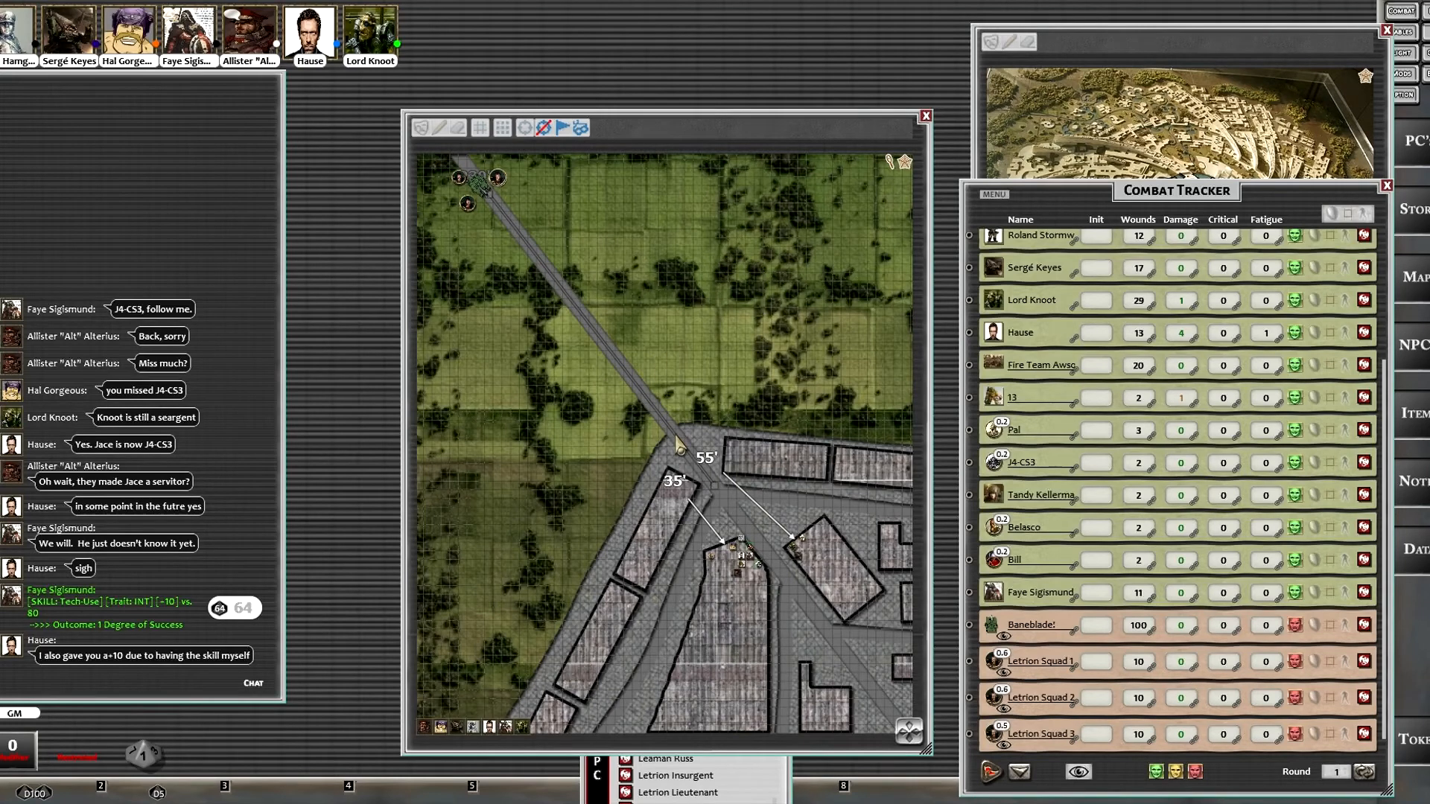
right_click(627, 406)
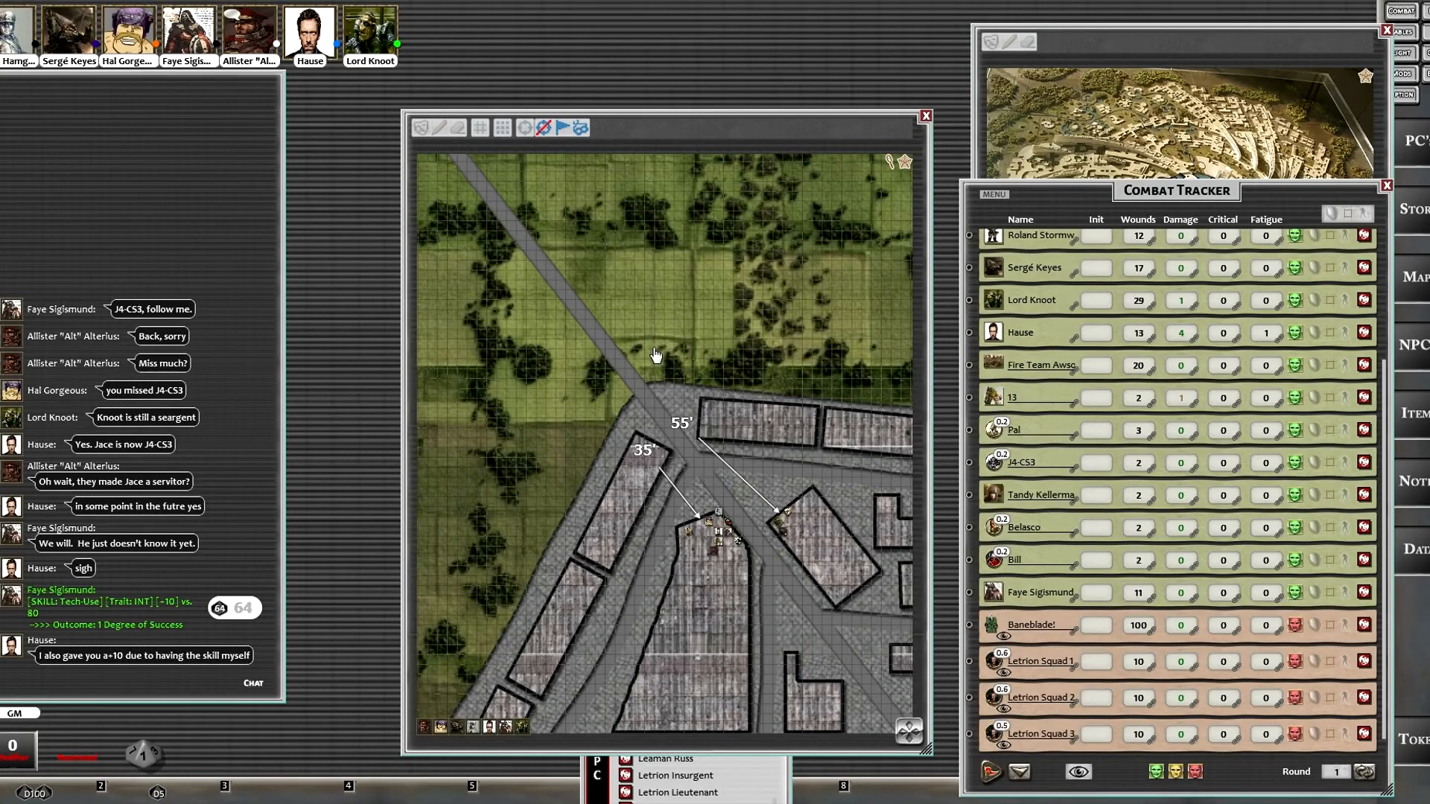
mouse_move(653, 355)
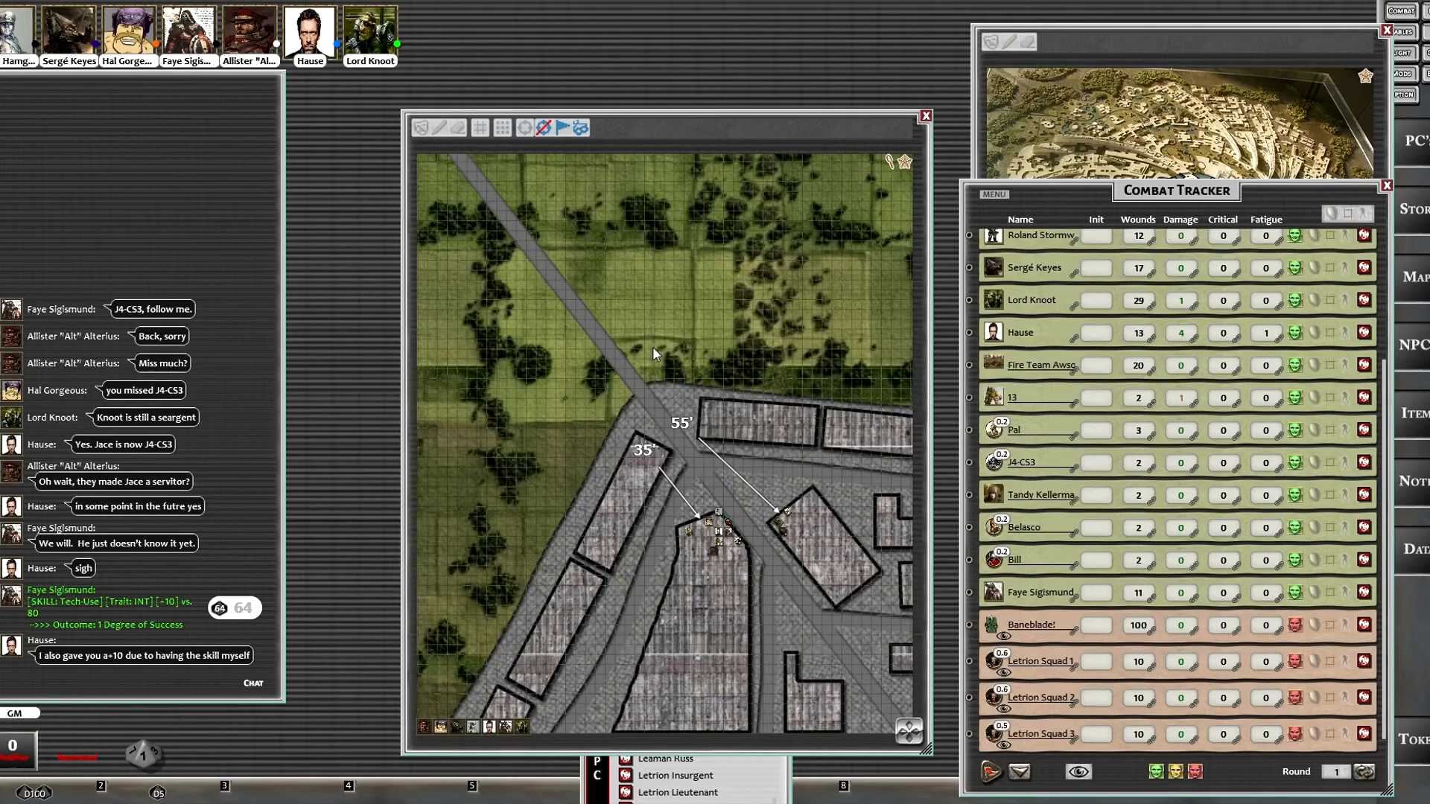
mouse_move(620, 410)
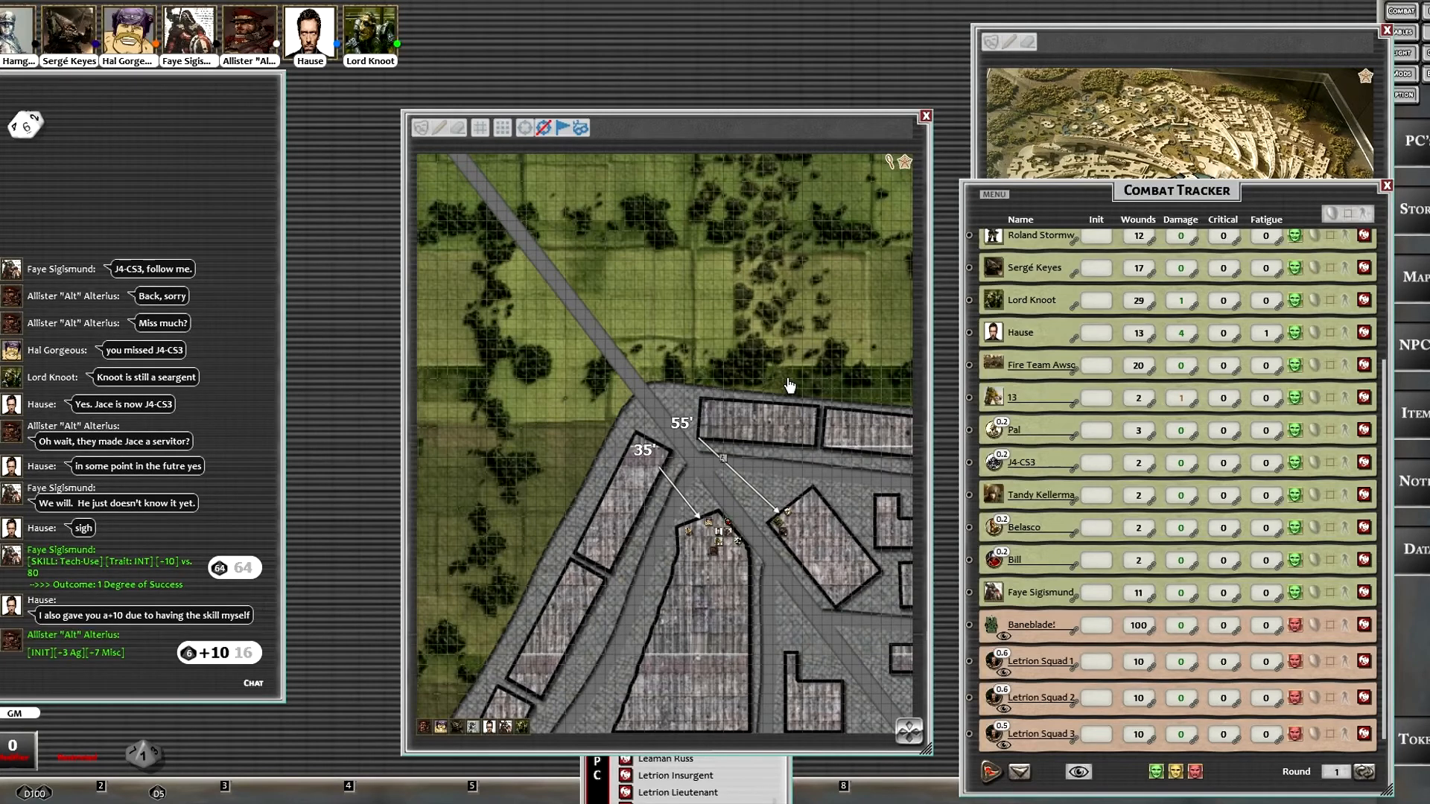
mouse_move(942, 41)
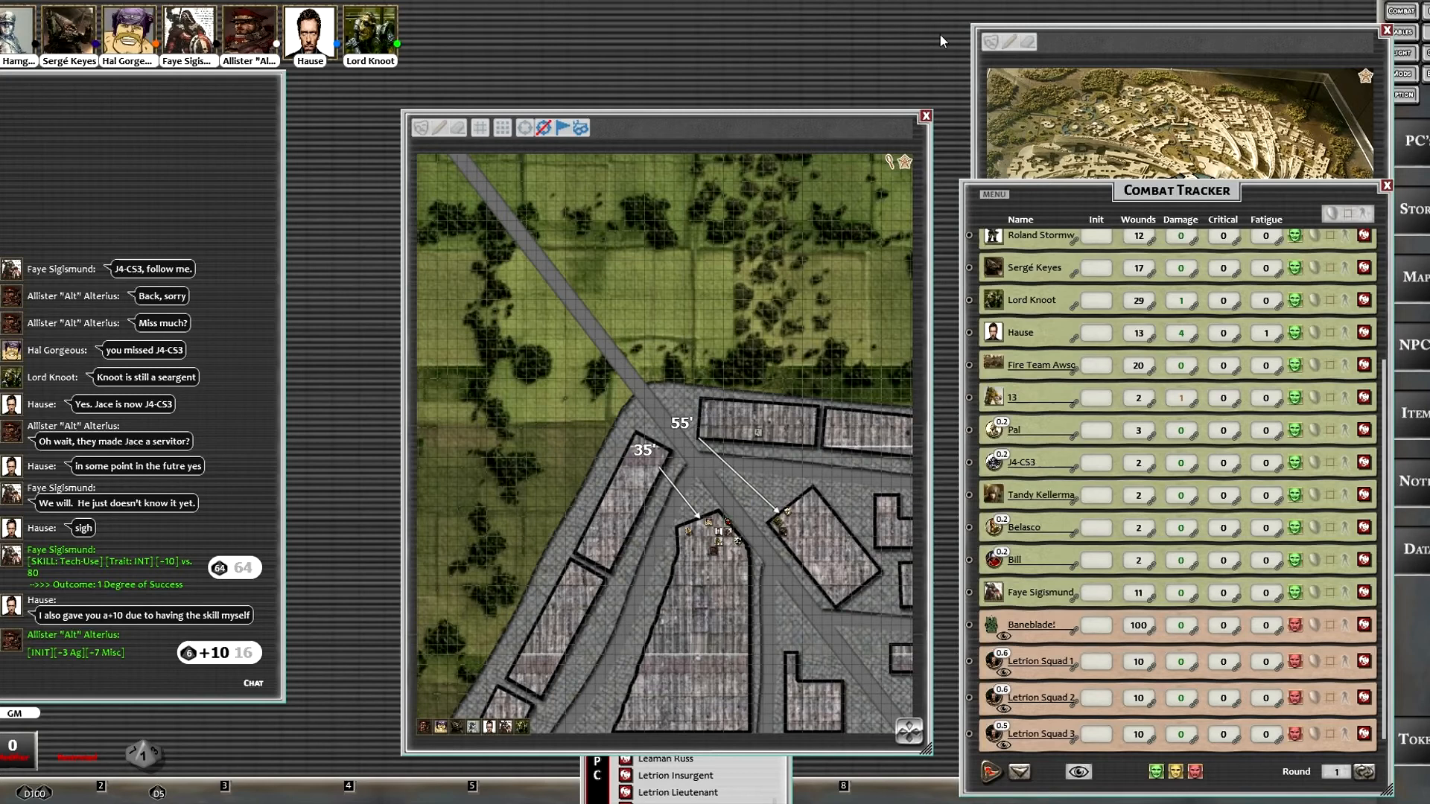
mouse_move(810, 163)
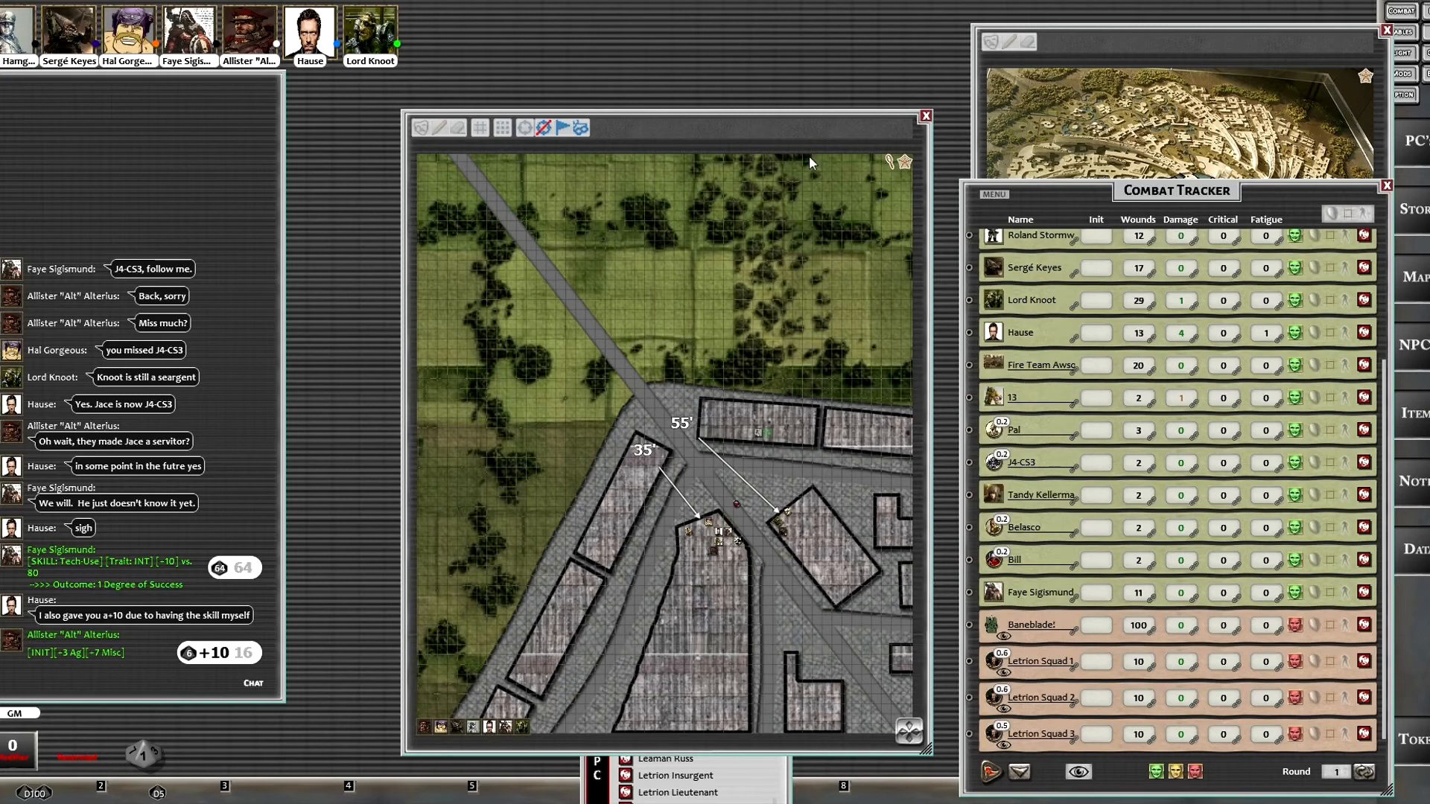
mouse_move(374, 595)
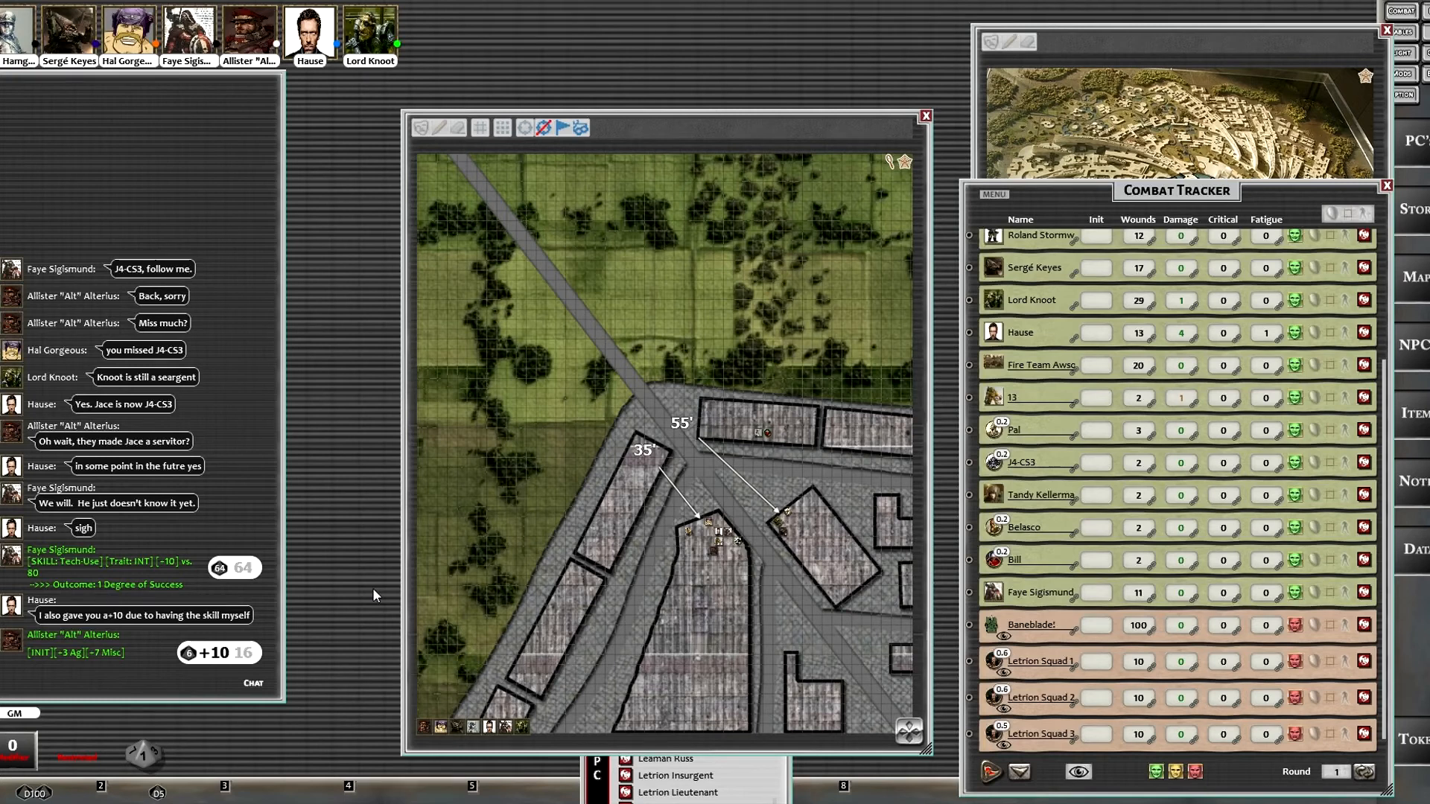
mouse_move(374, 596)
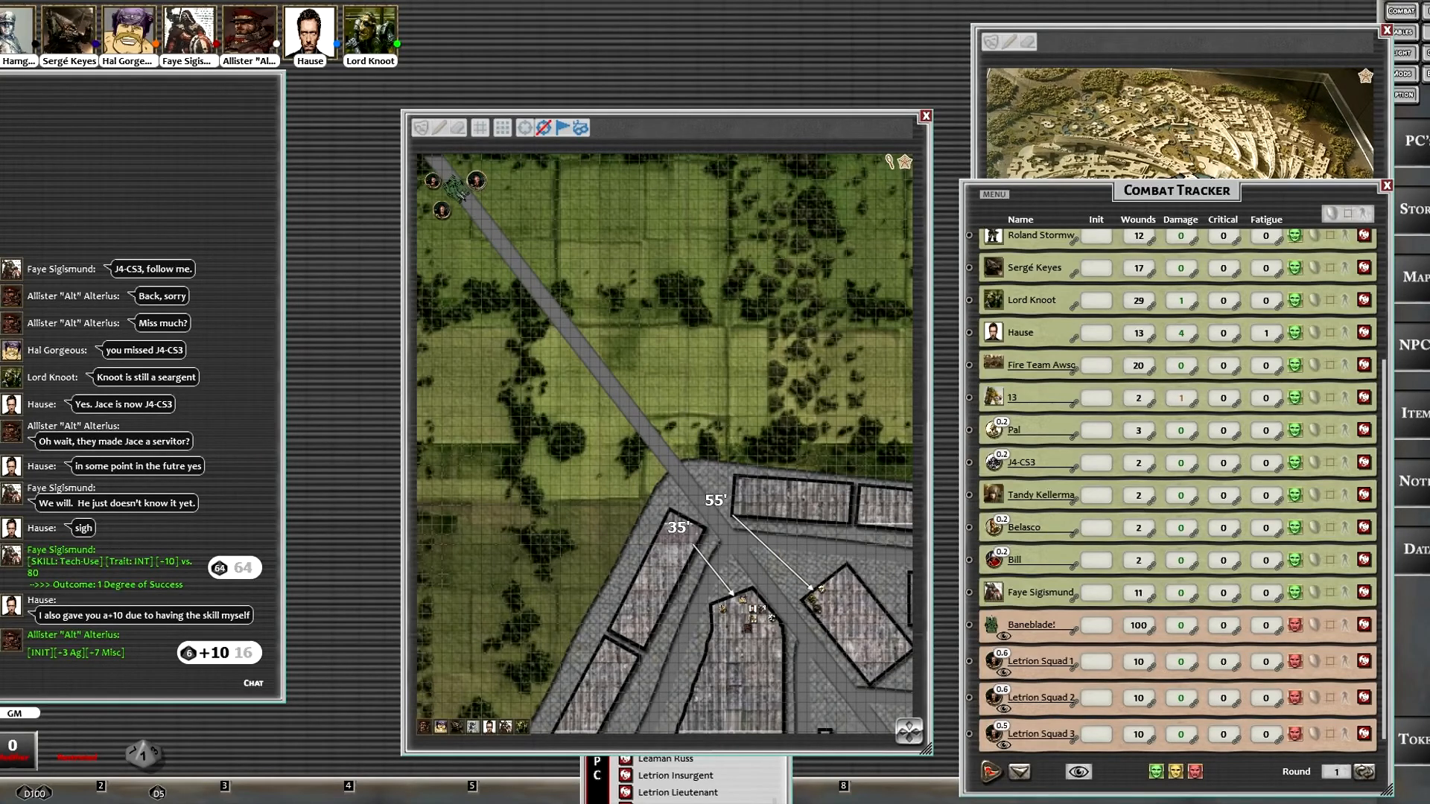
mouse_move(482, 448)
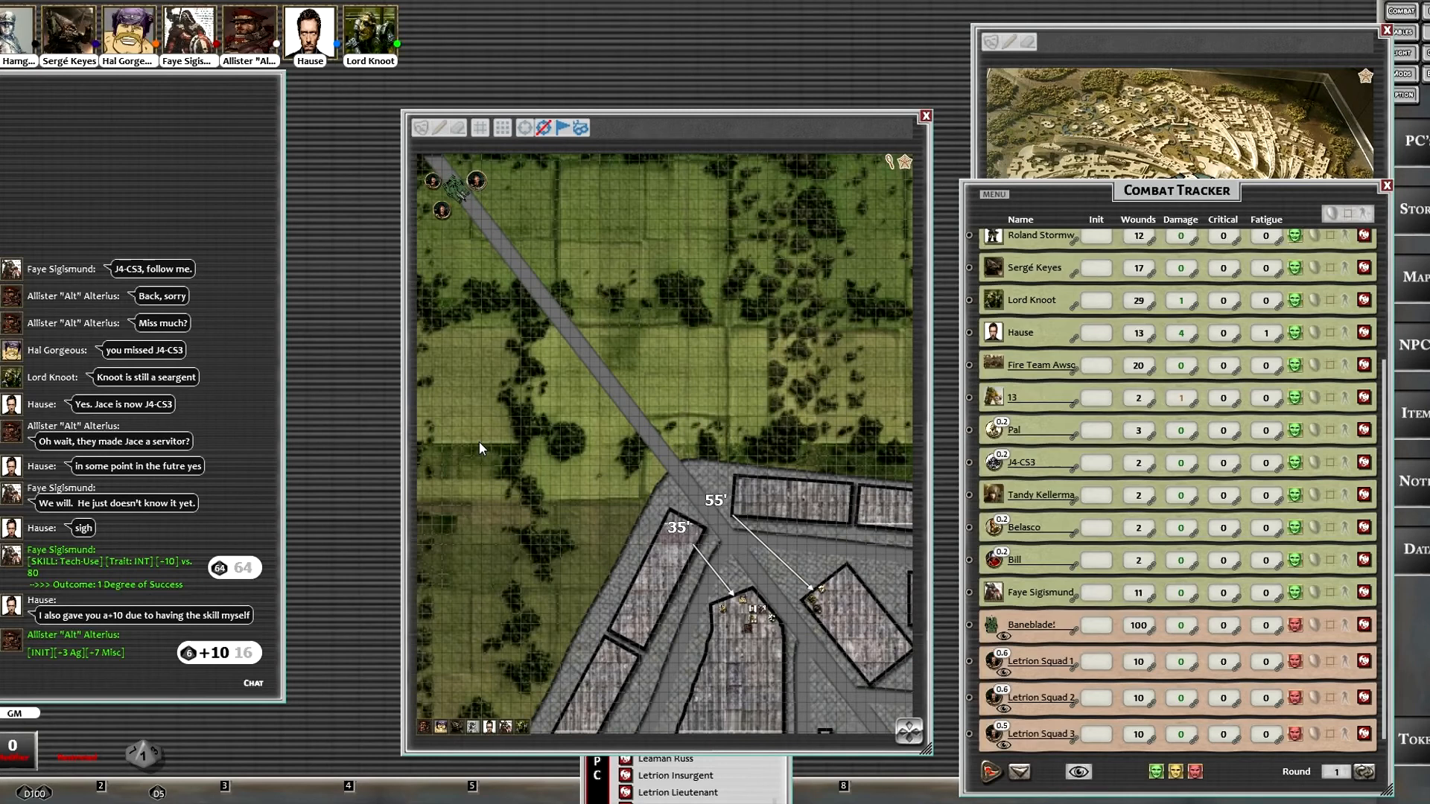
mouse_move(119, 177)
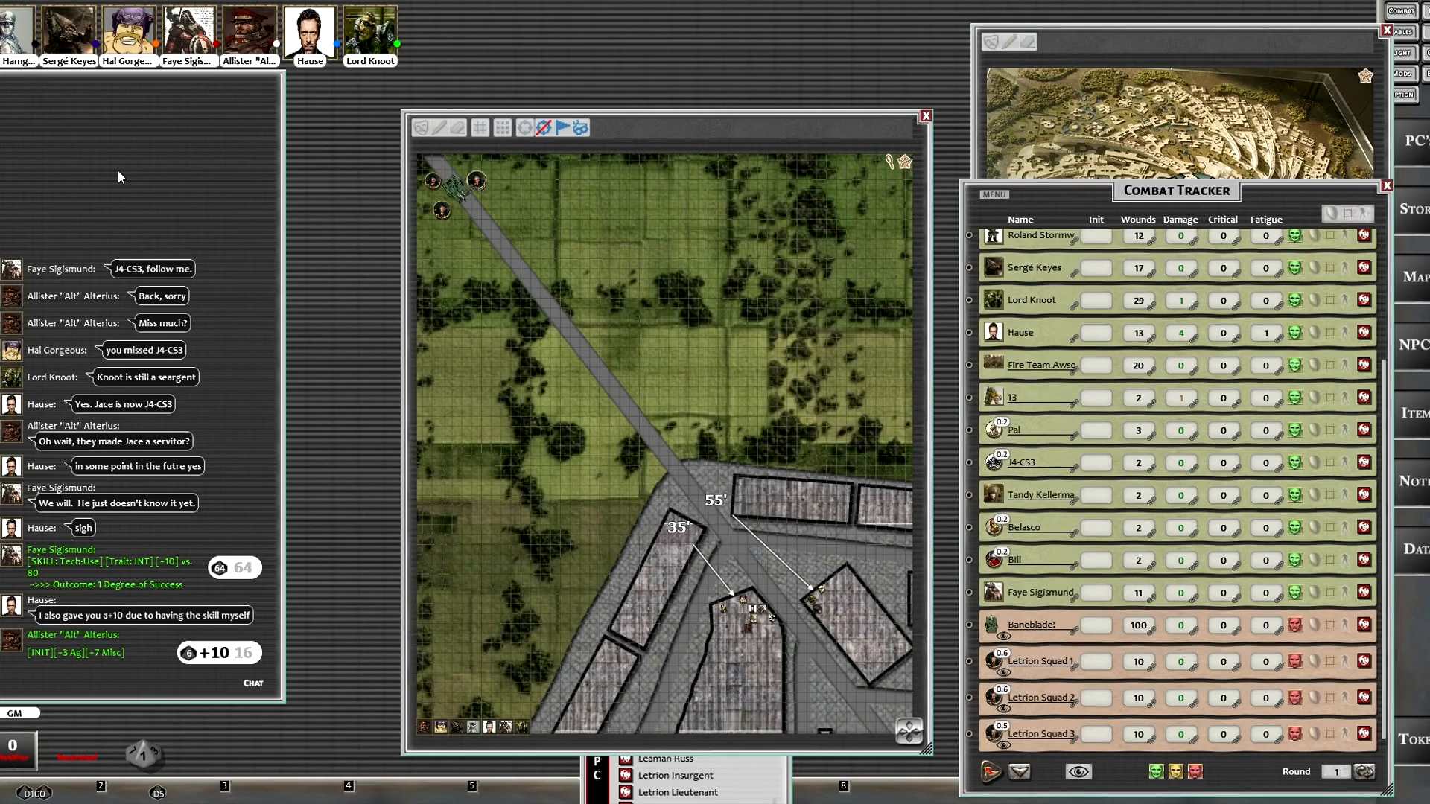
mouse_move(764, 482)
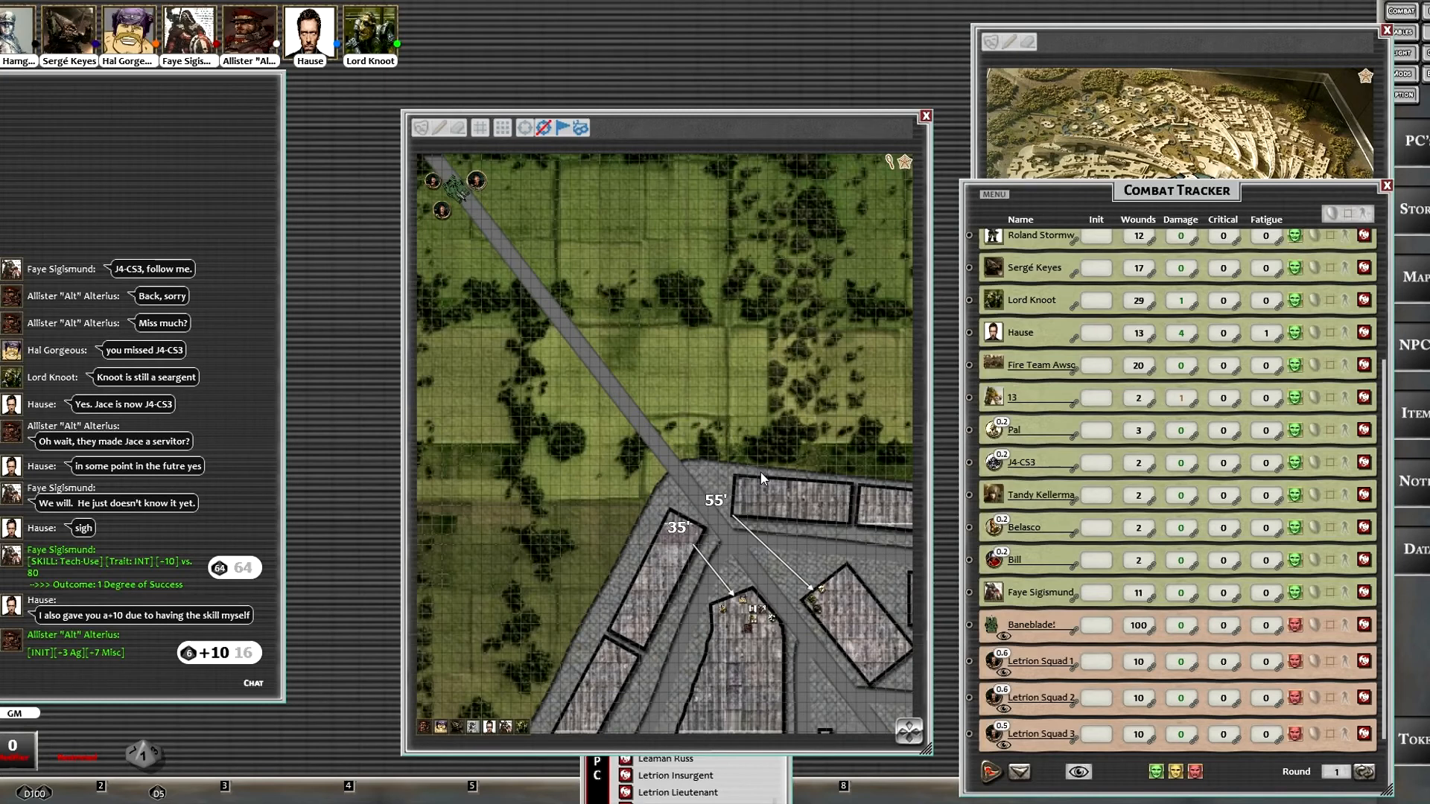
mouse_move(757, 472)
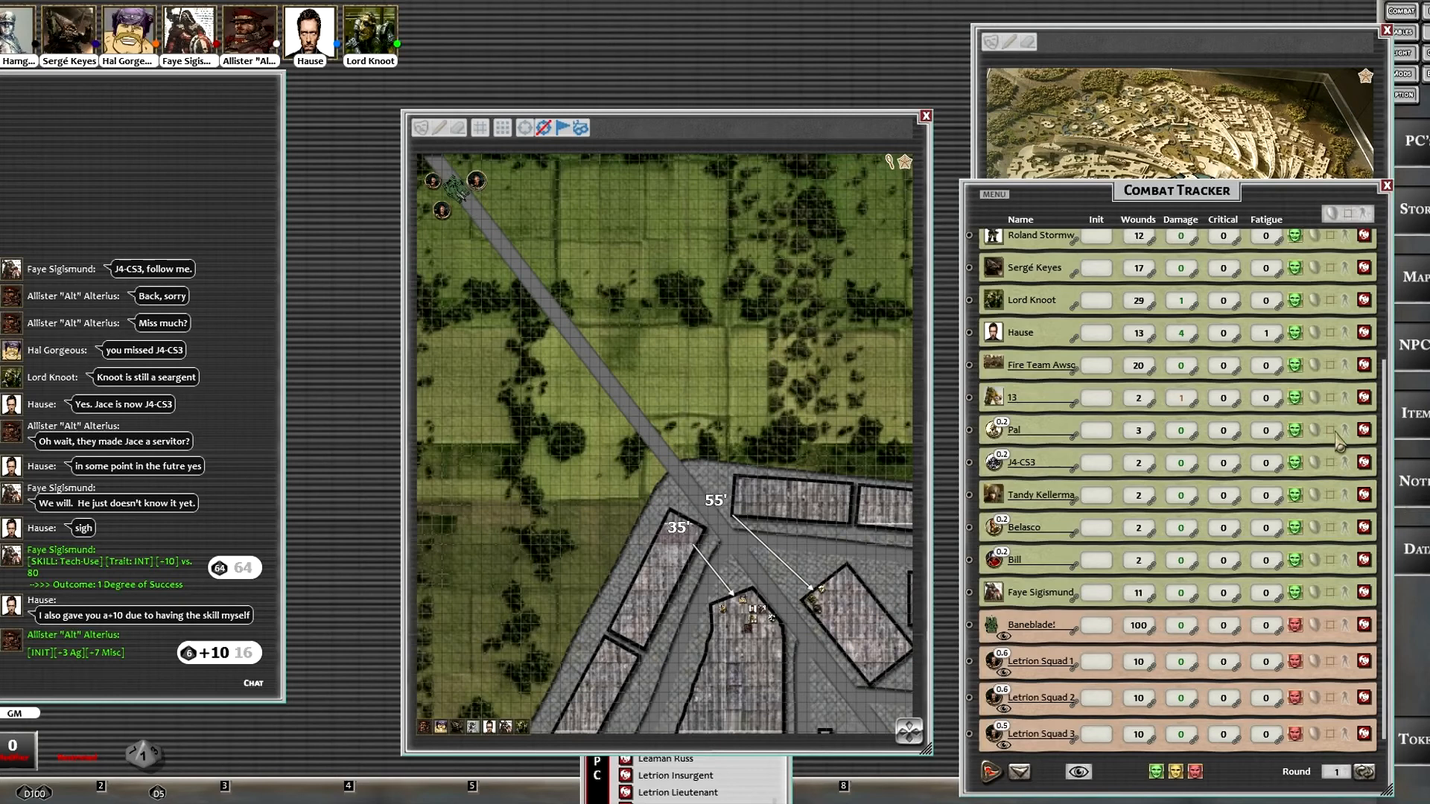
mouse_move(719, 533)
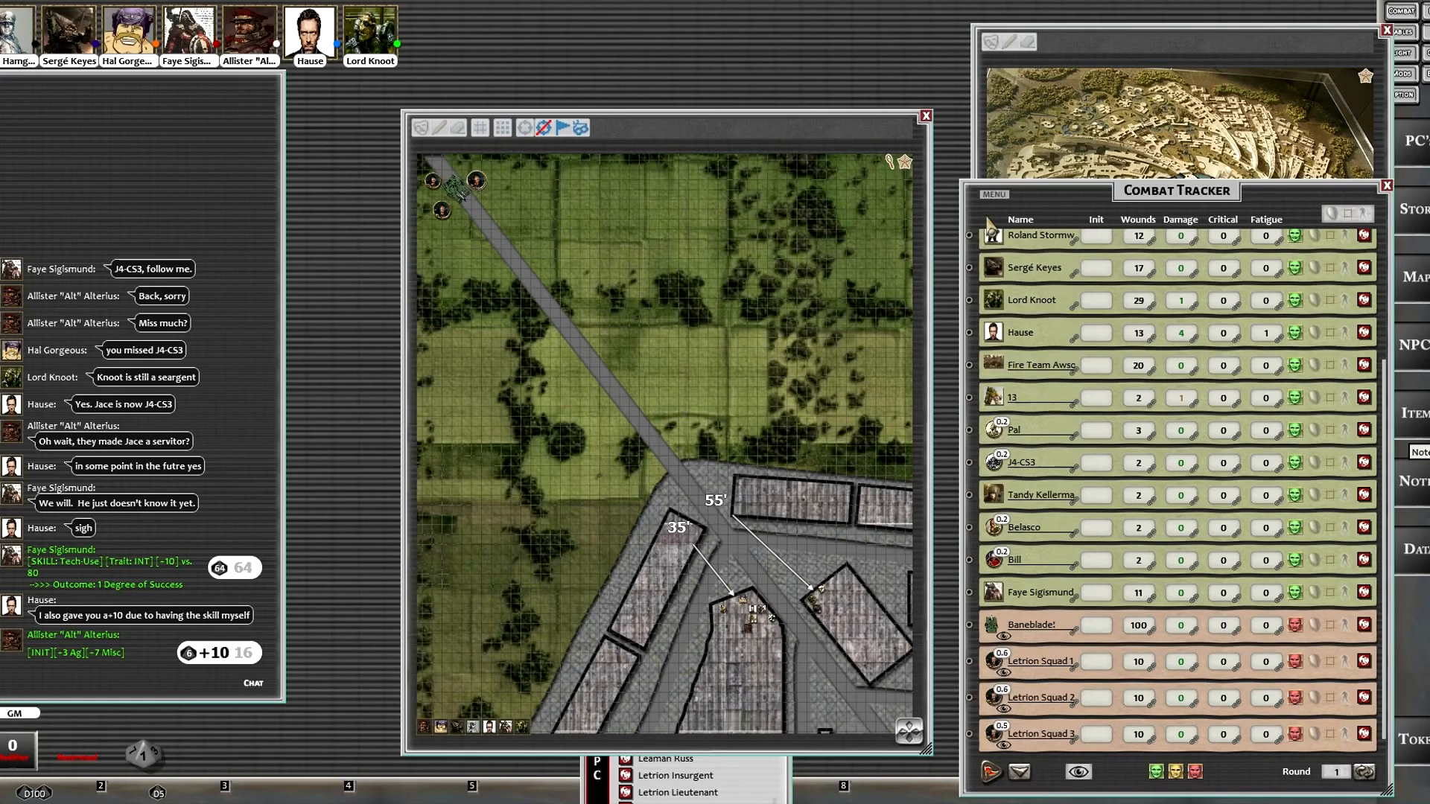
mouse_move(443, 210)
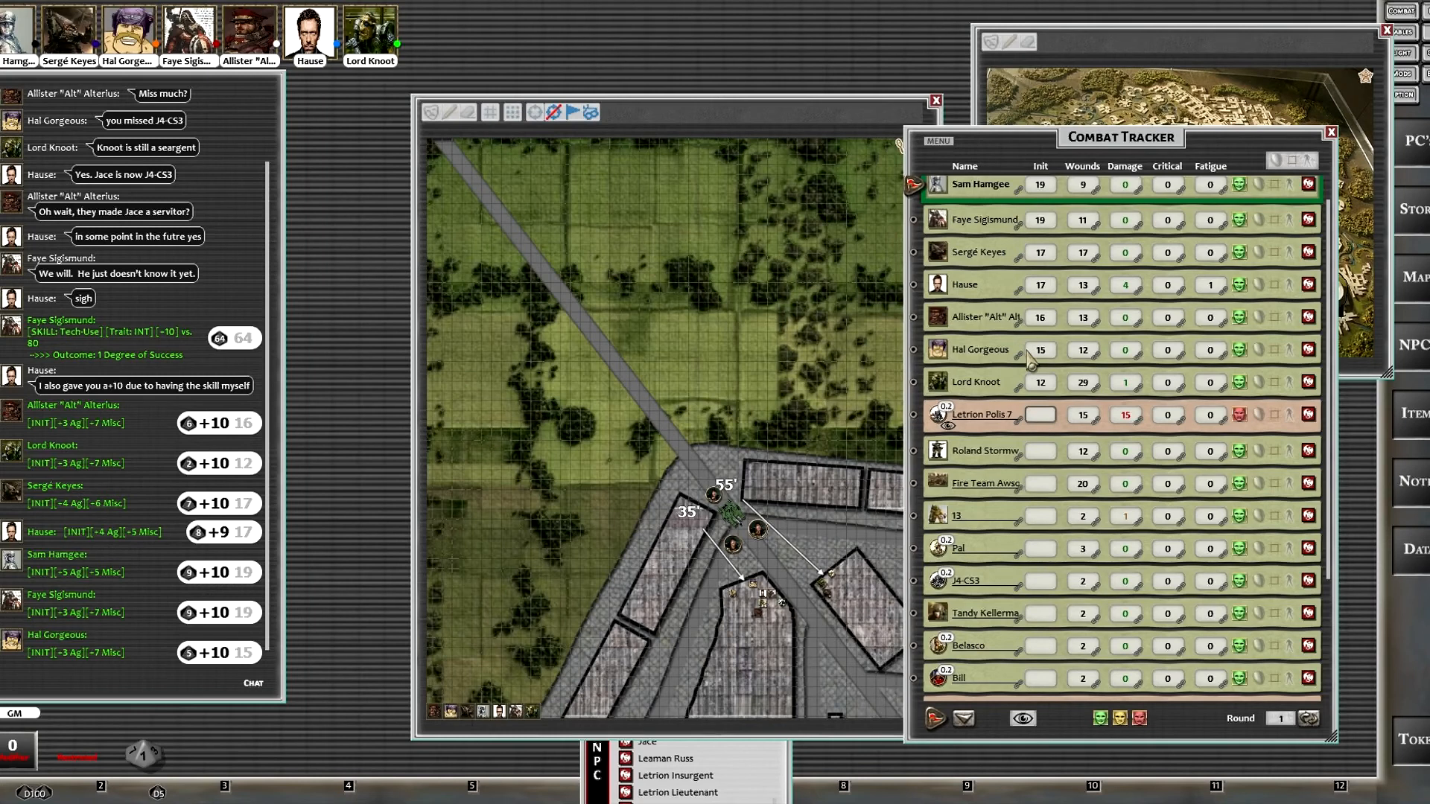
mouse_move(990, 429)
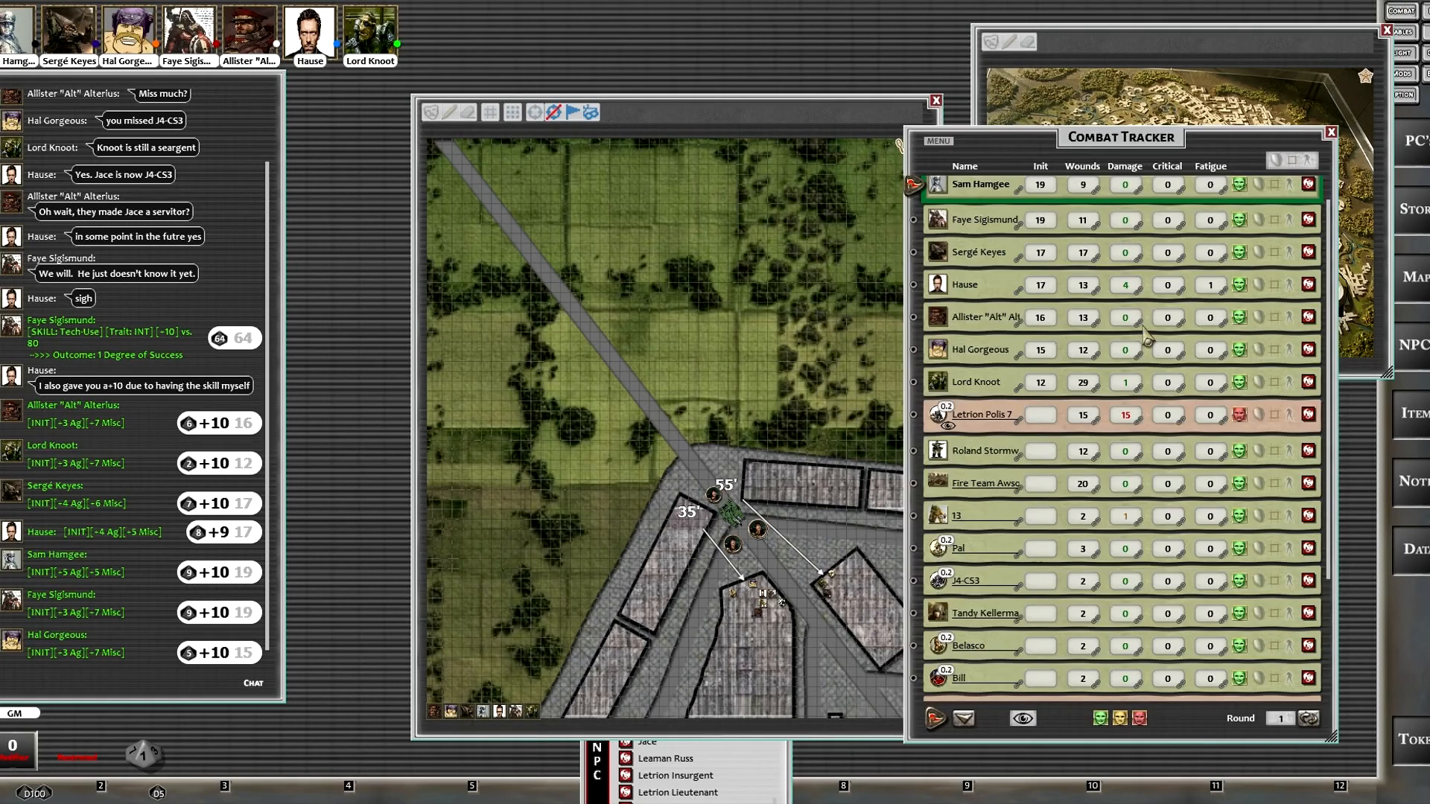
Step: Scroll down the Combat Tracker list toward the Letrion squads
scroll("down", 3)
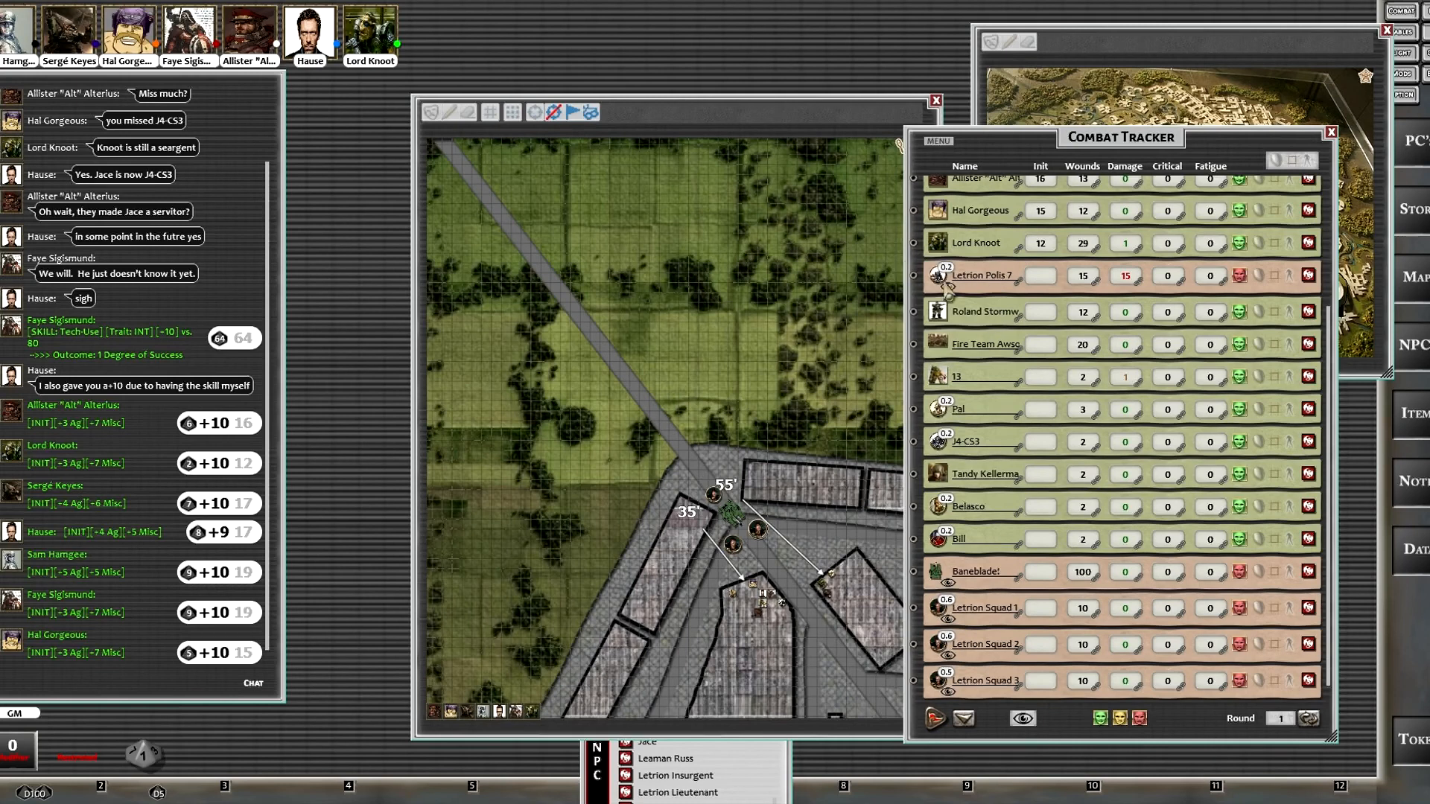
mouse_move(1035, 288)
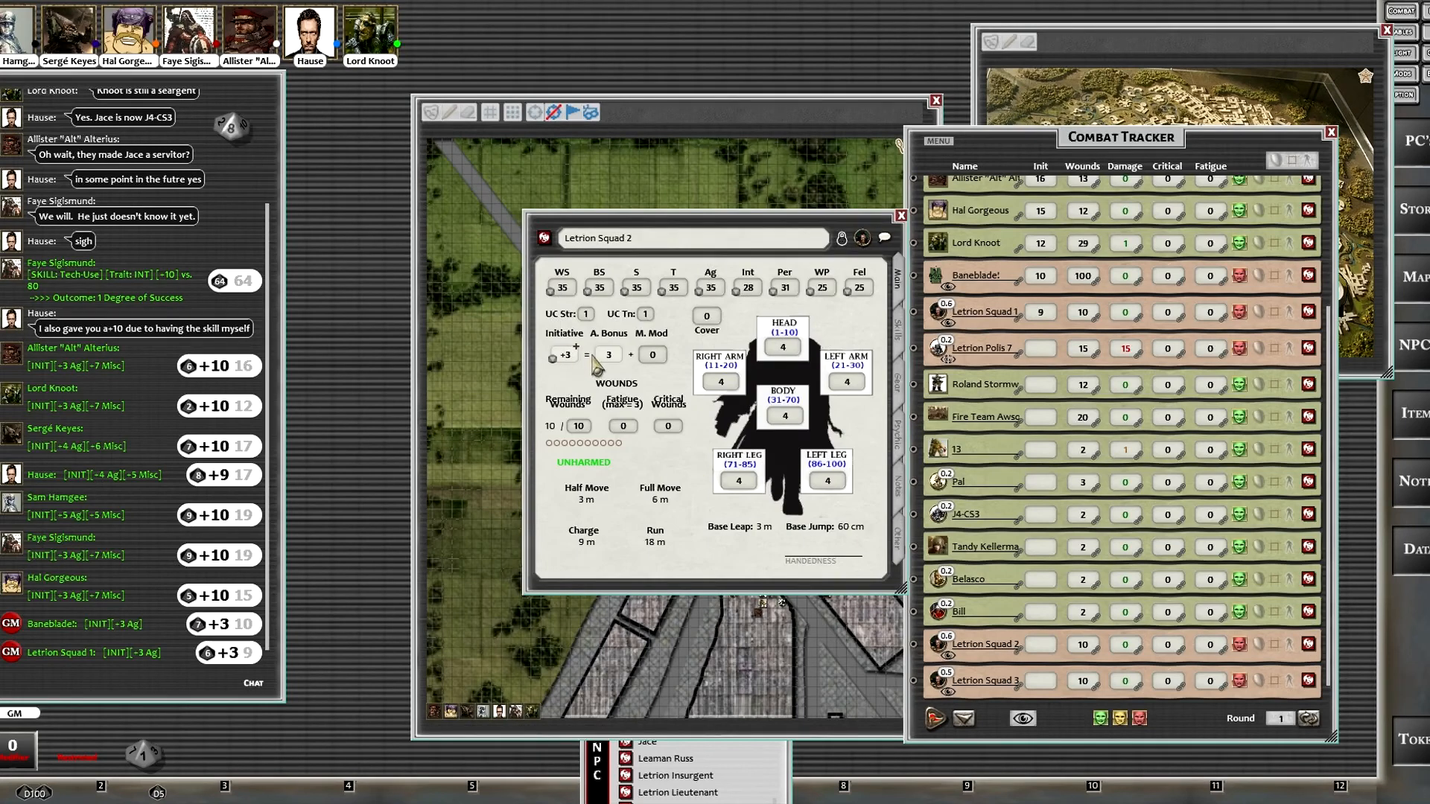
Step: Roll initiative for Letrion Squads 2 and 3, then scroll back up to Sam Hamgee
left_click(901, 216)
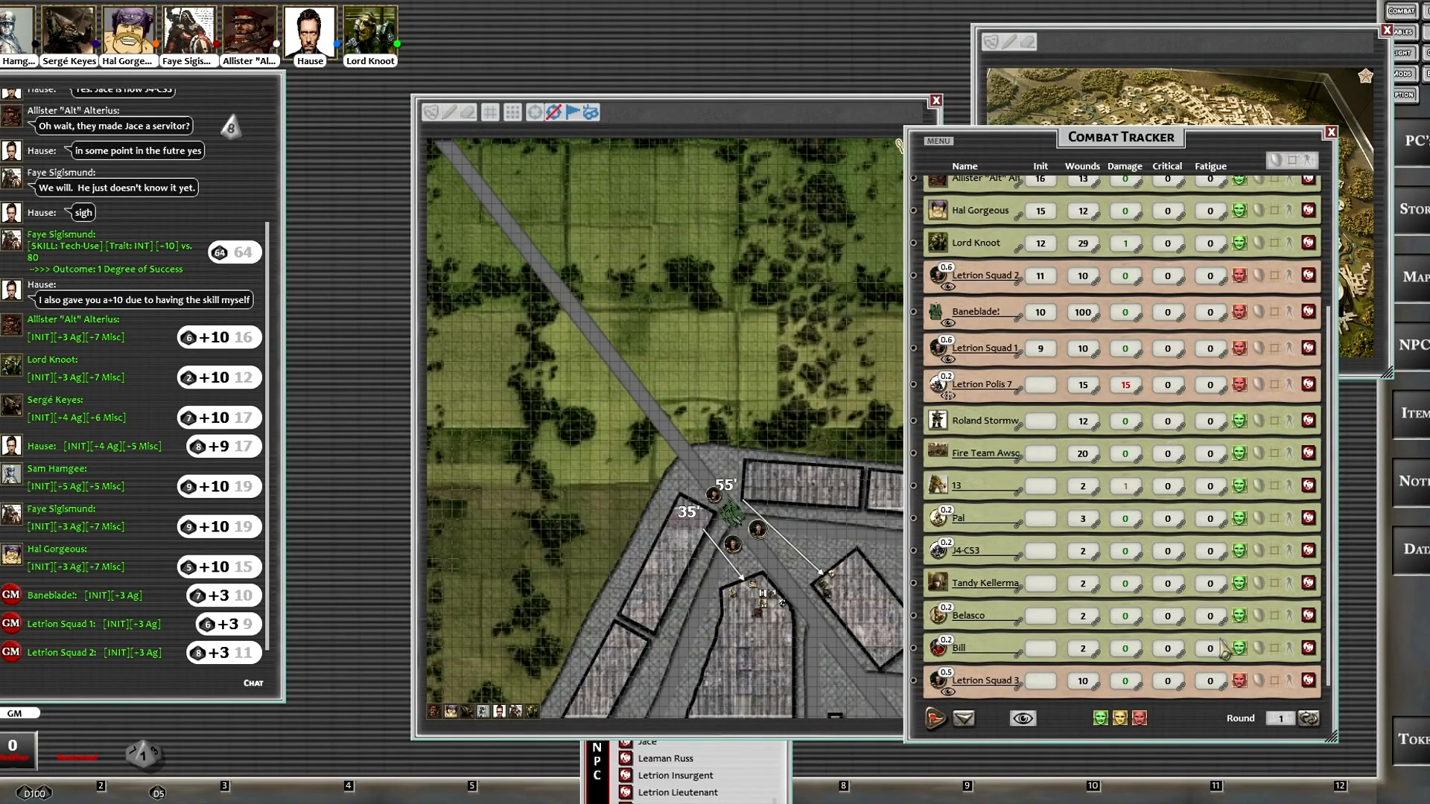
double_click(985, 680)
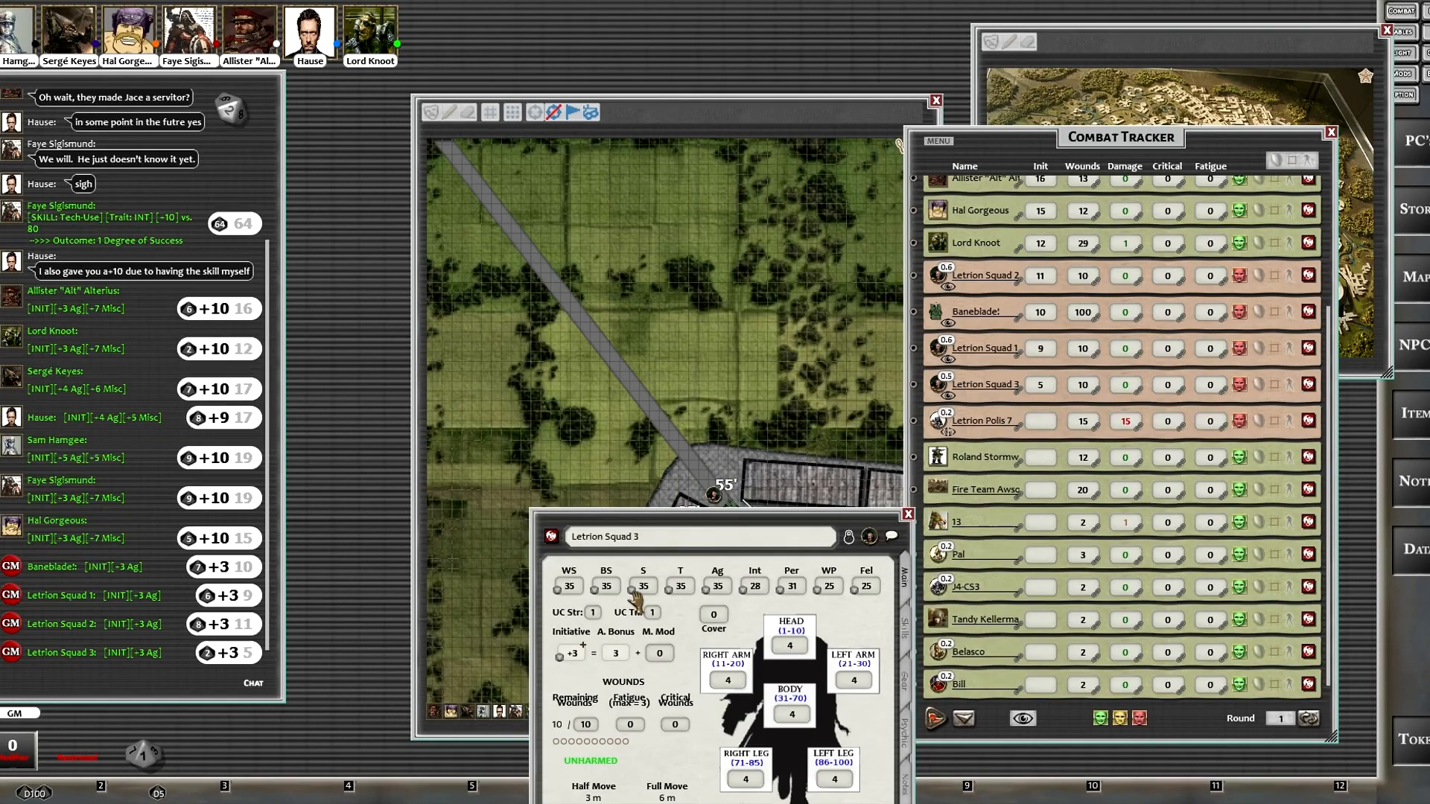
left_click(907, 515)
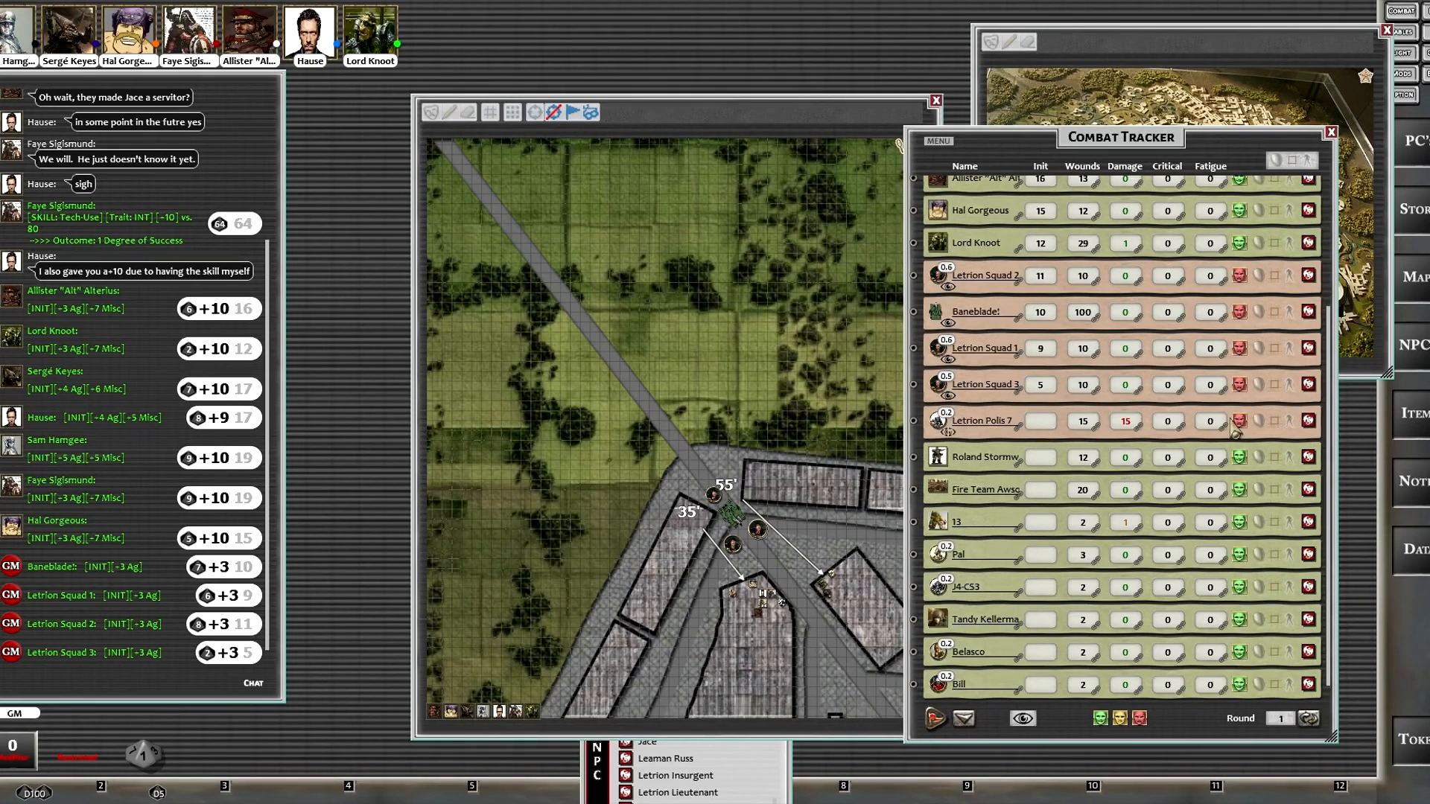
scroll("up", 3)
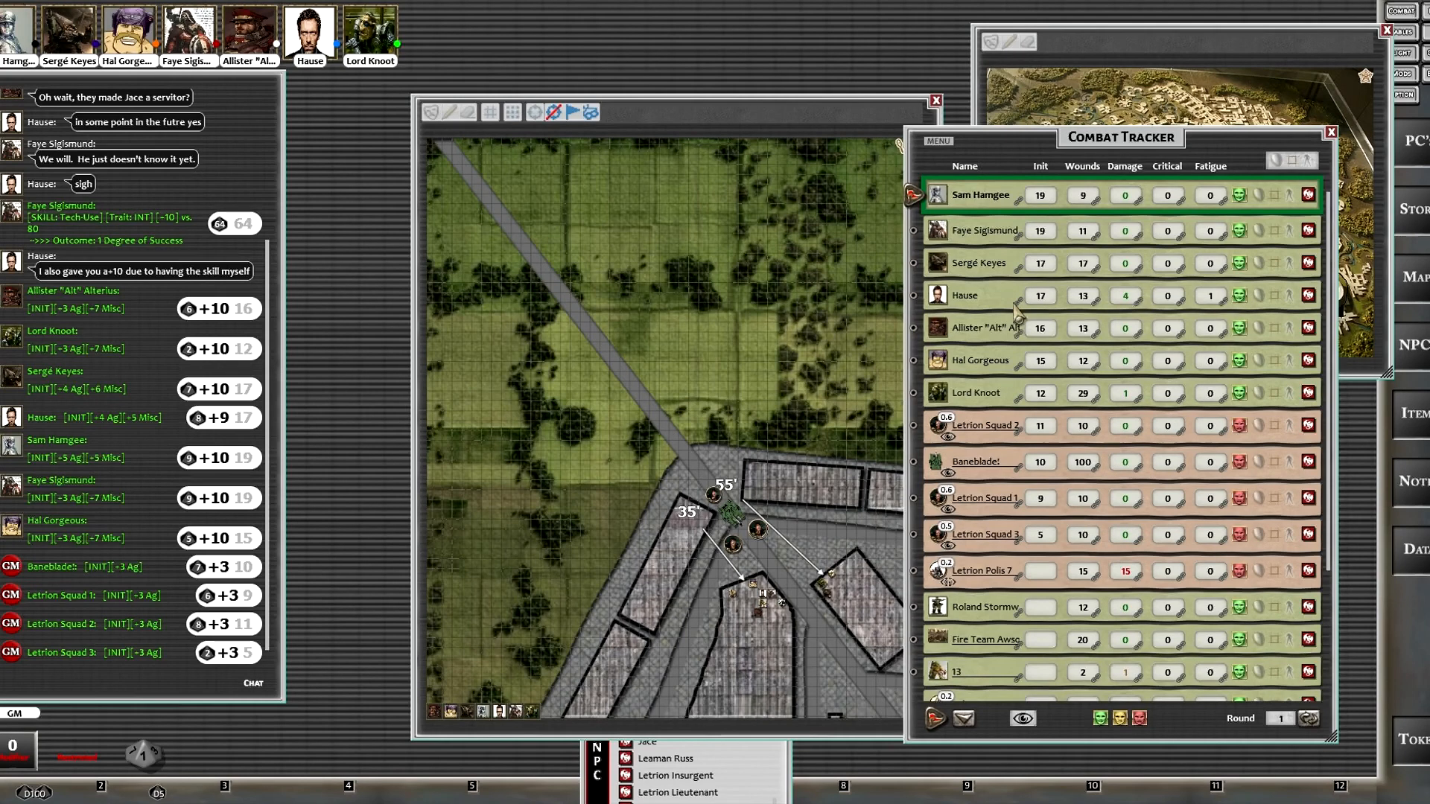
mouse_move(876, 206)
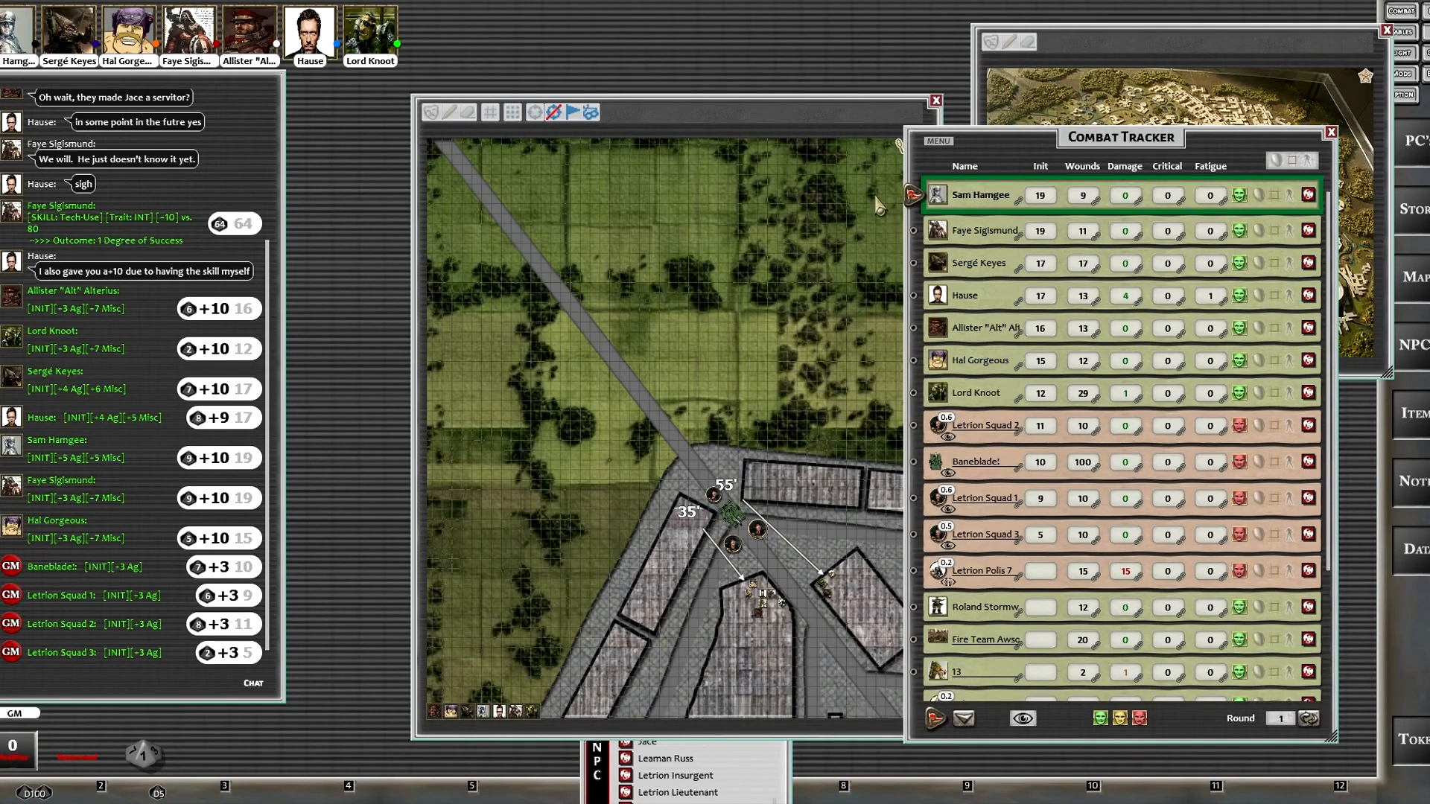
mouse_move(970, 308)
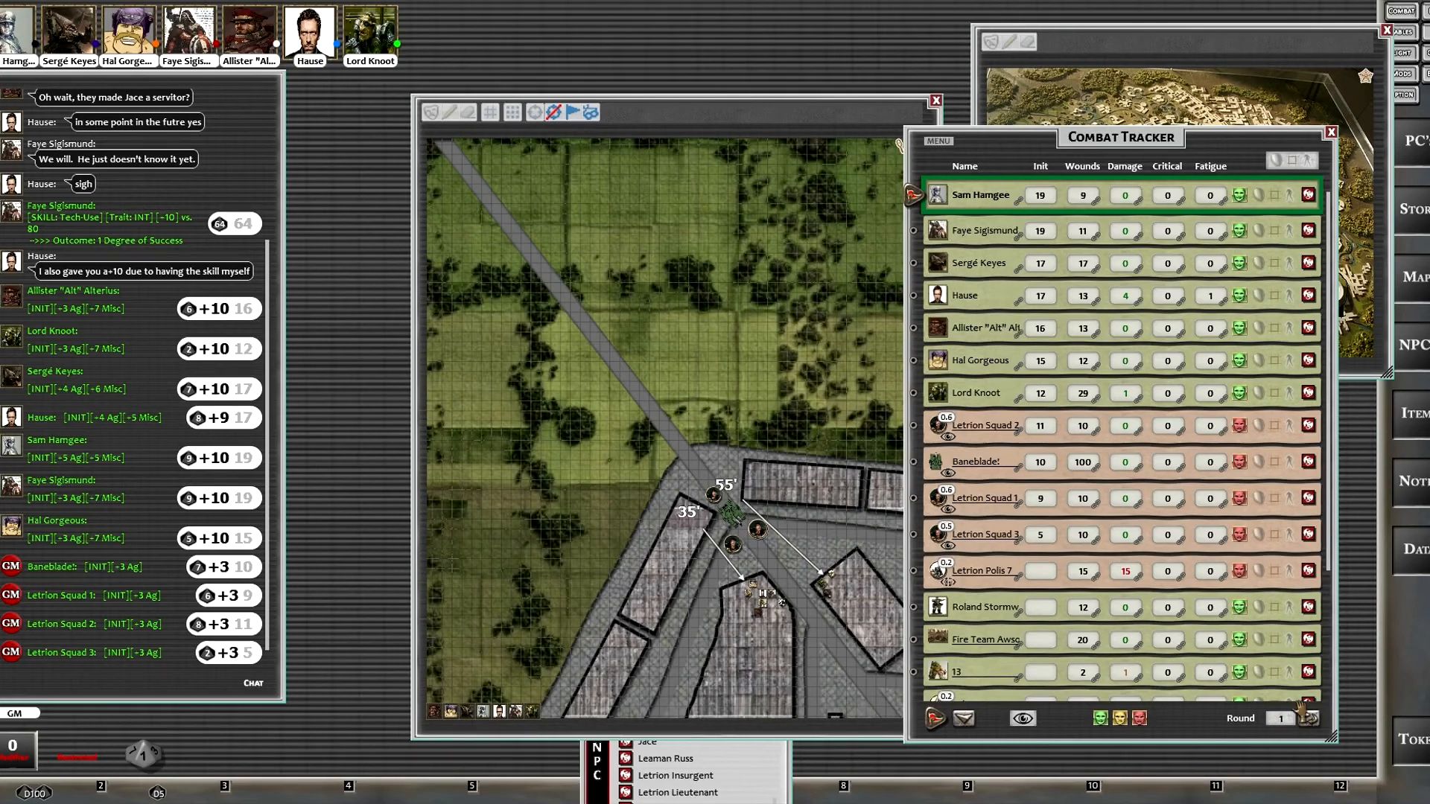
Step: Begin combat round 1 and hand the active turn to Sam Hamgee
left_click(1308, 719)
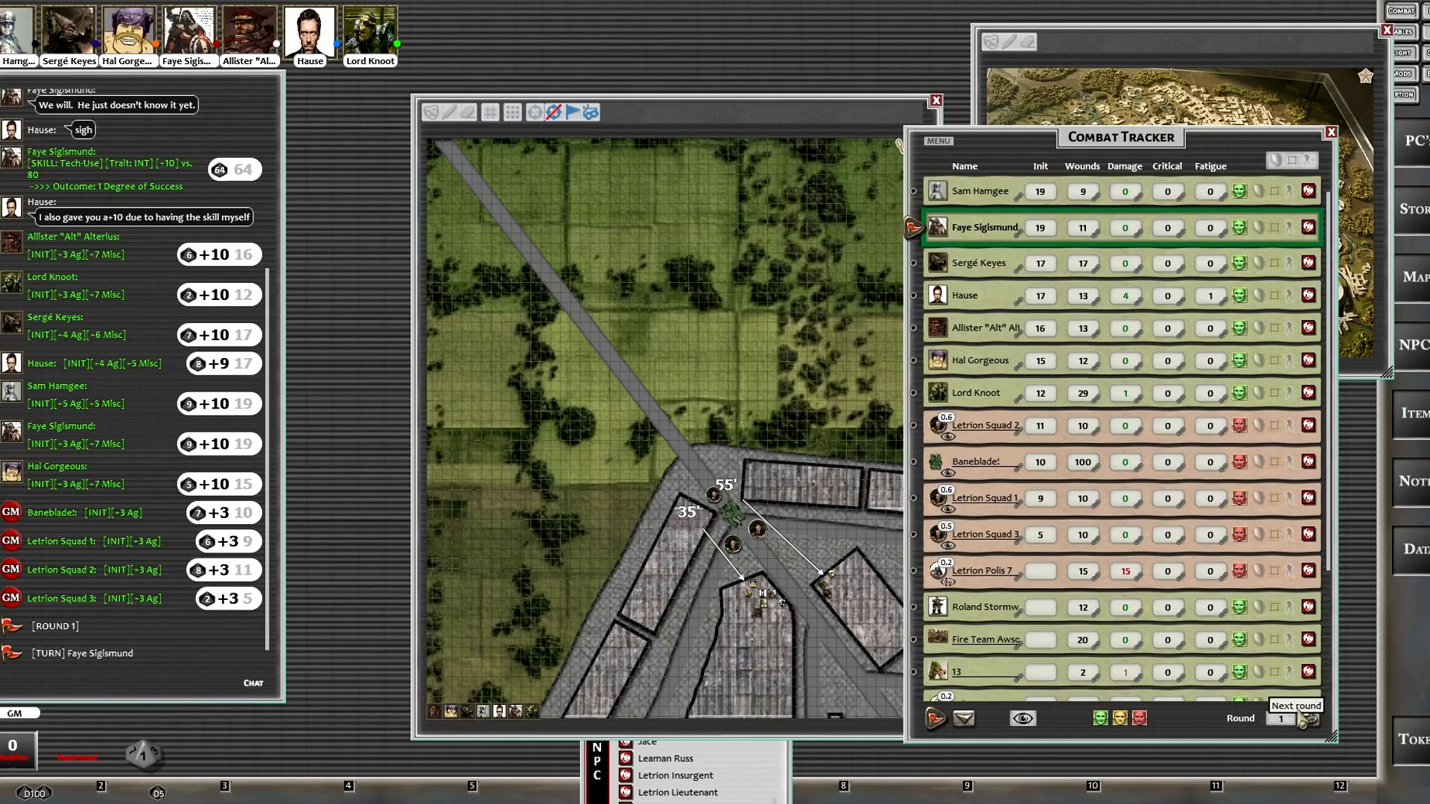
left_click(1308, 719)
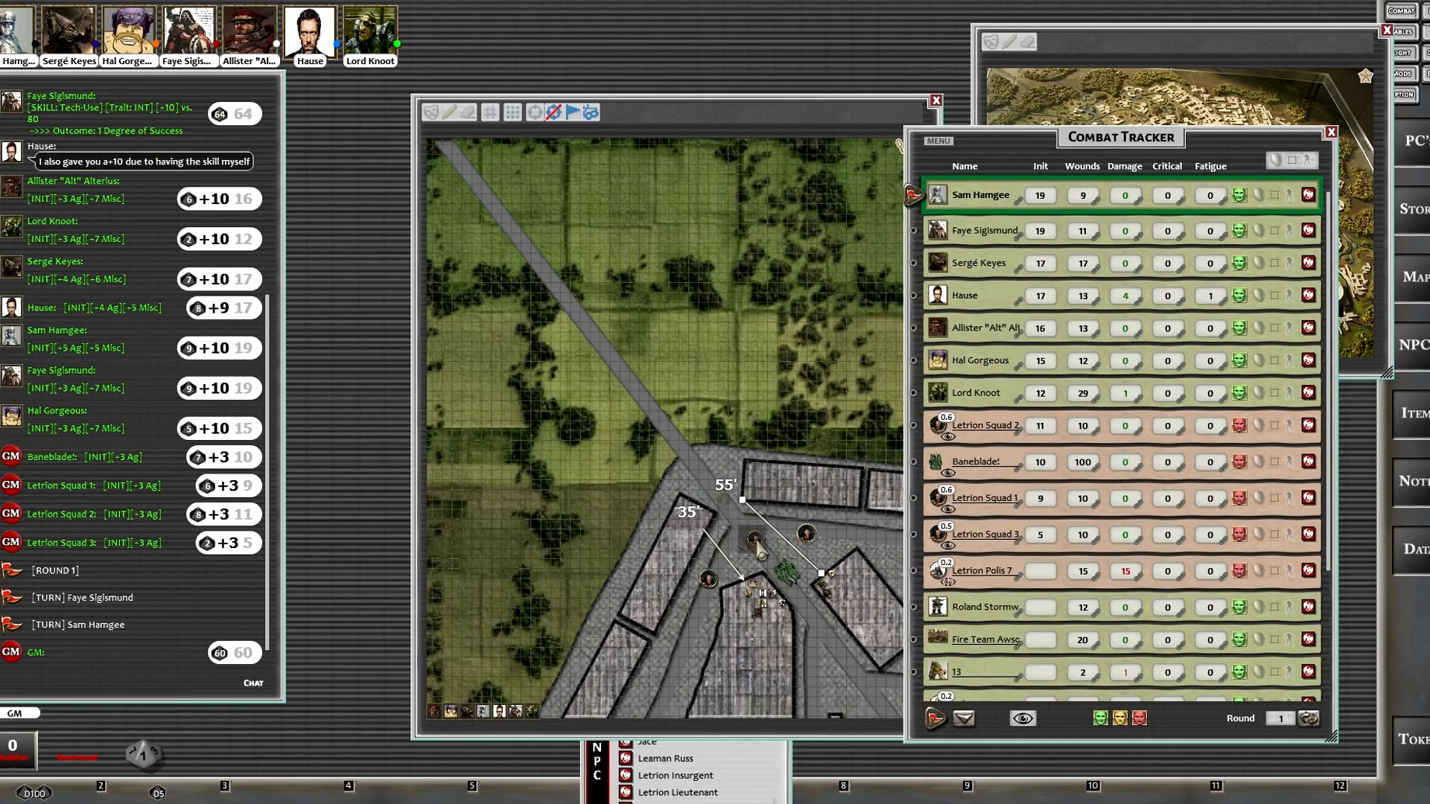
mouse_move(711, 593)
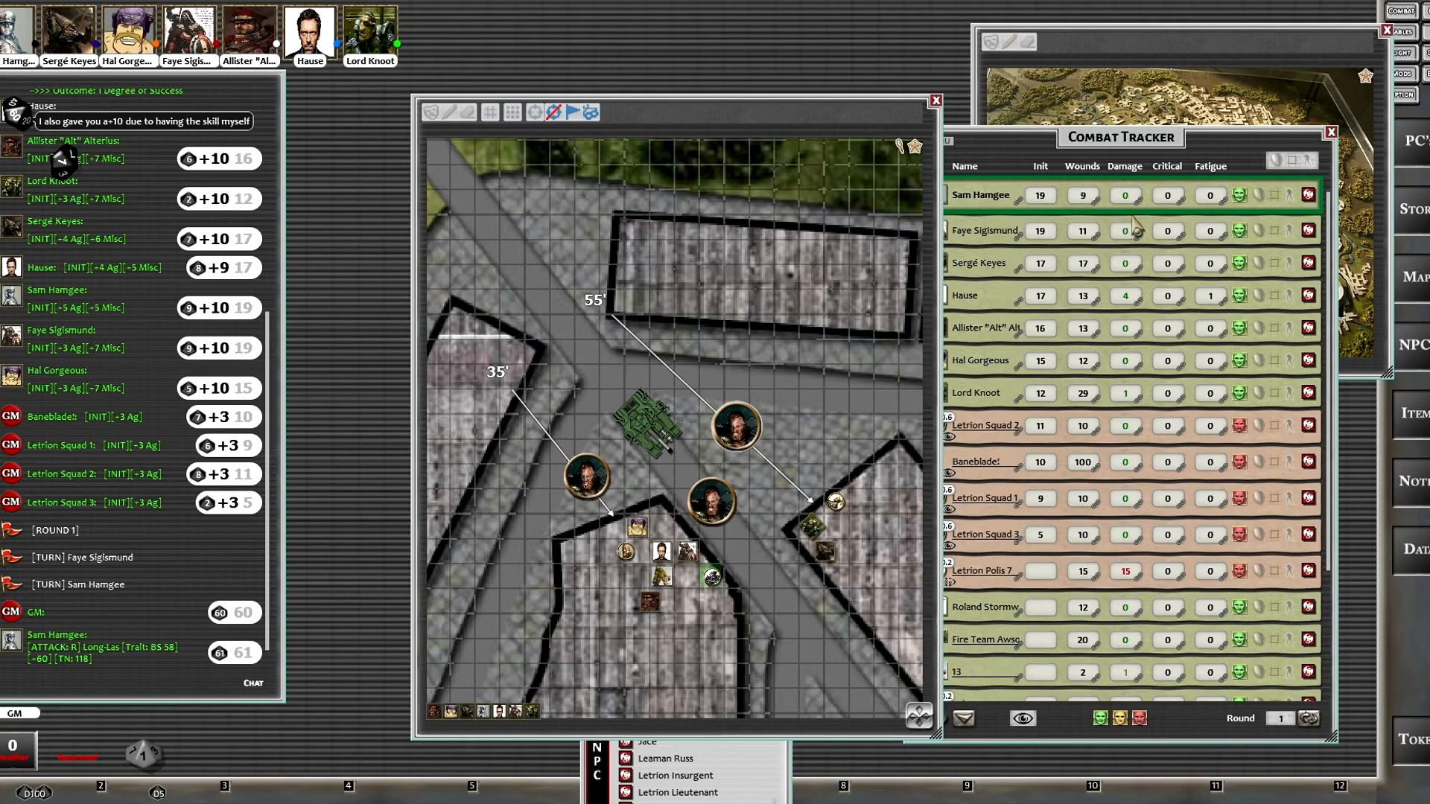
mouse_move(647, 422)
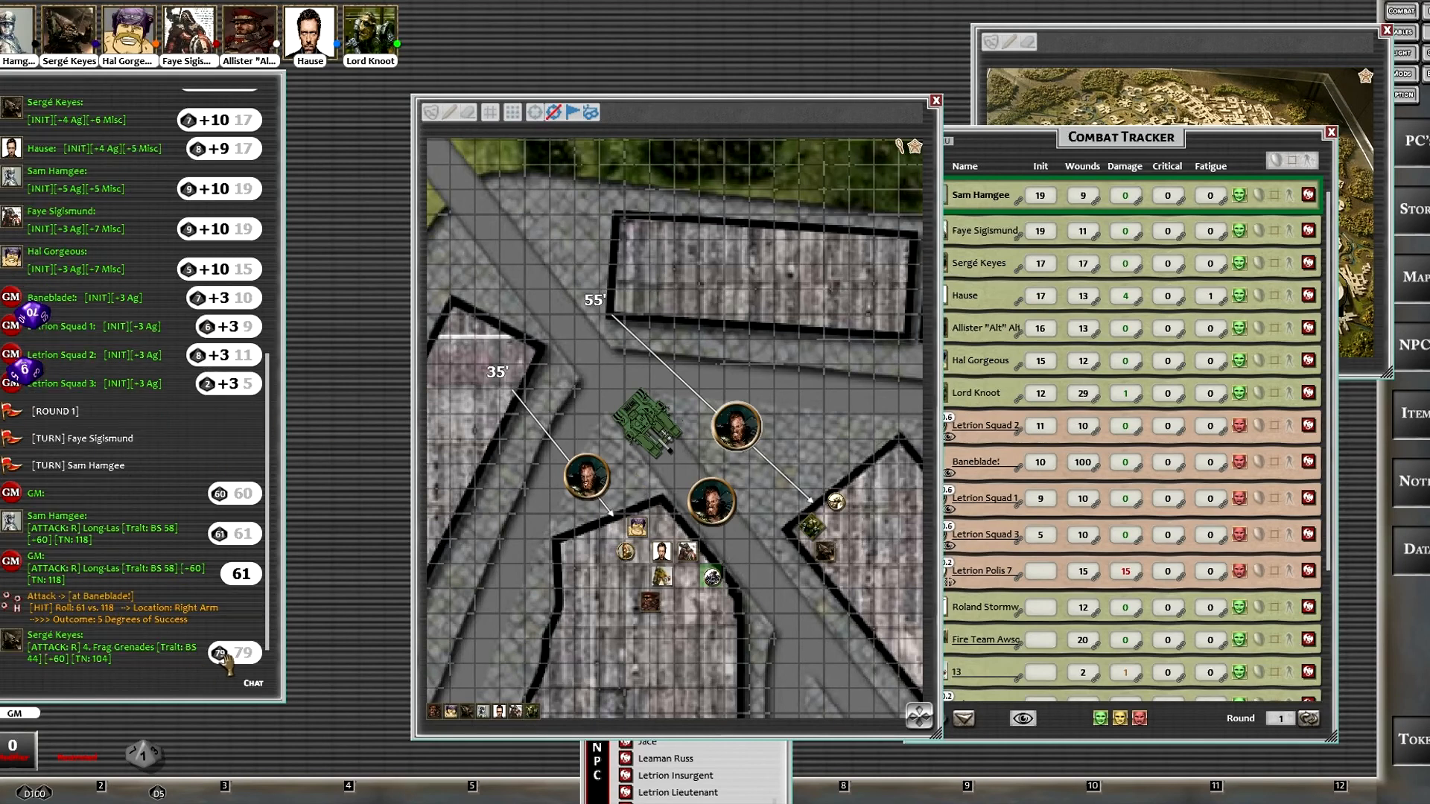
mouse_move(648, 419)
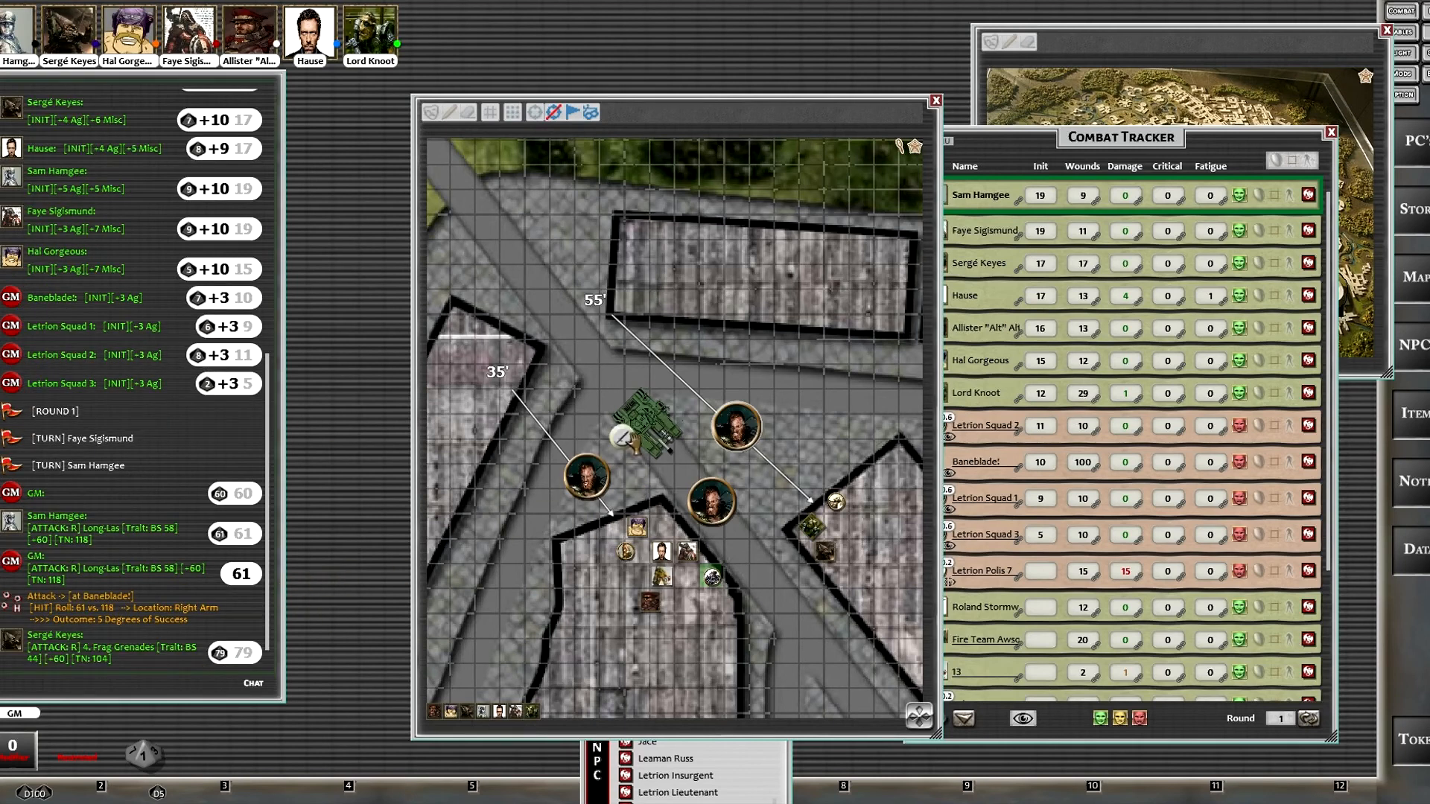
Step: Zoom the battle map in on the Baneblade
scroll("down", 3)
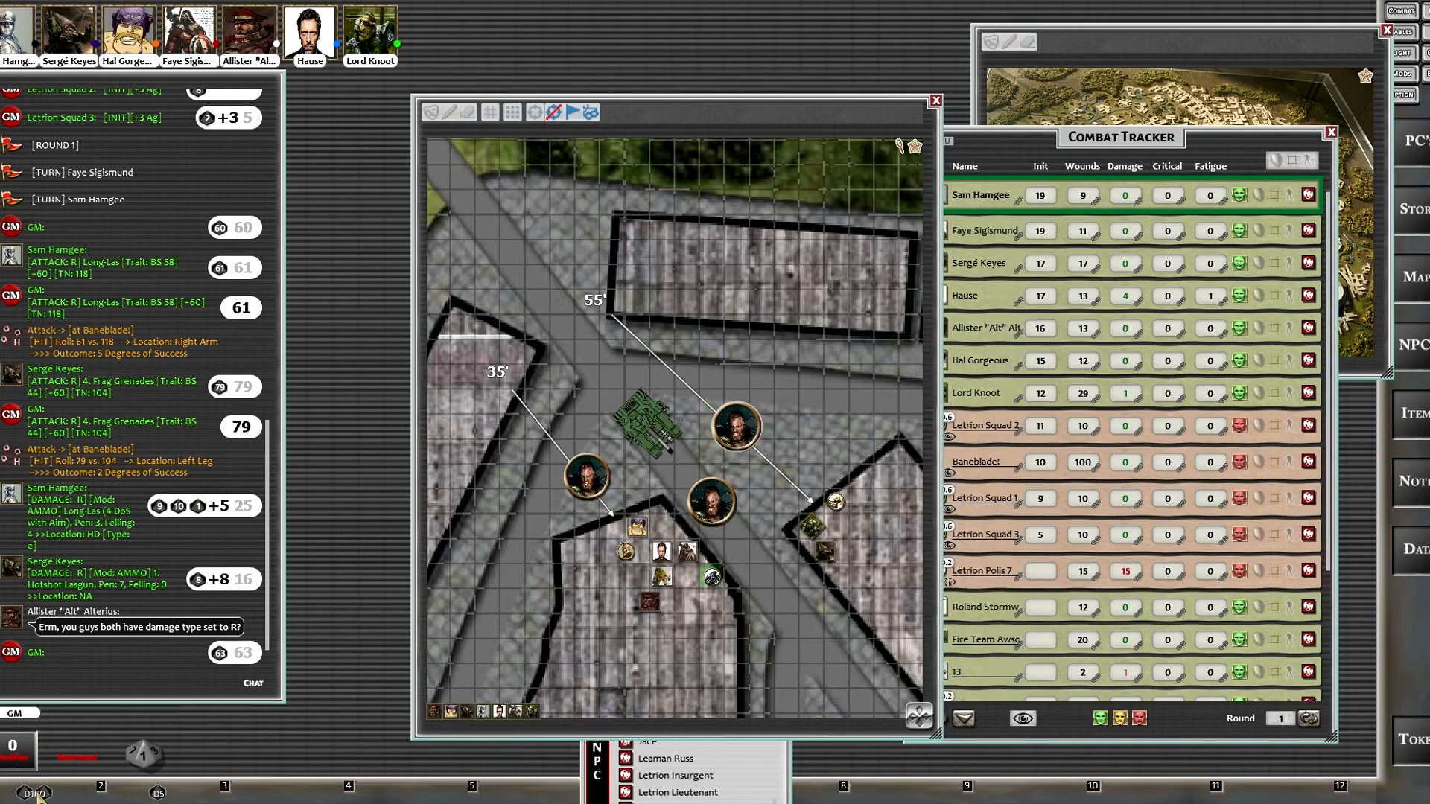
mouse_move(62, 669)
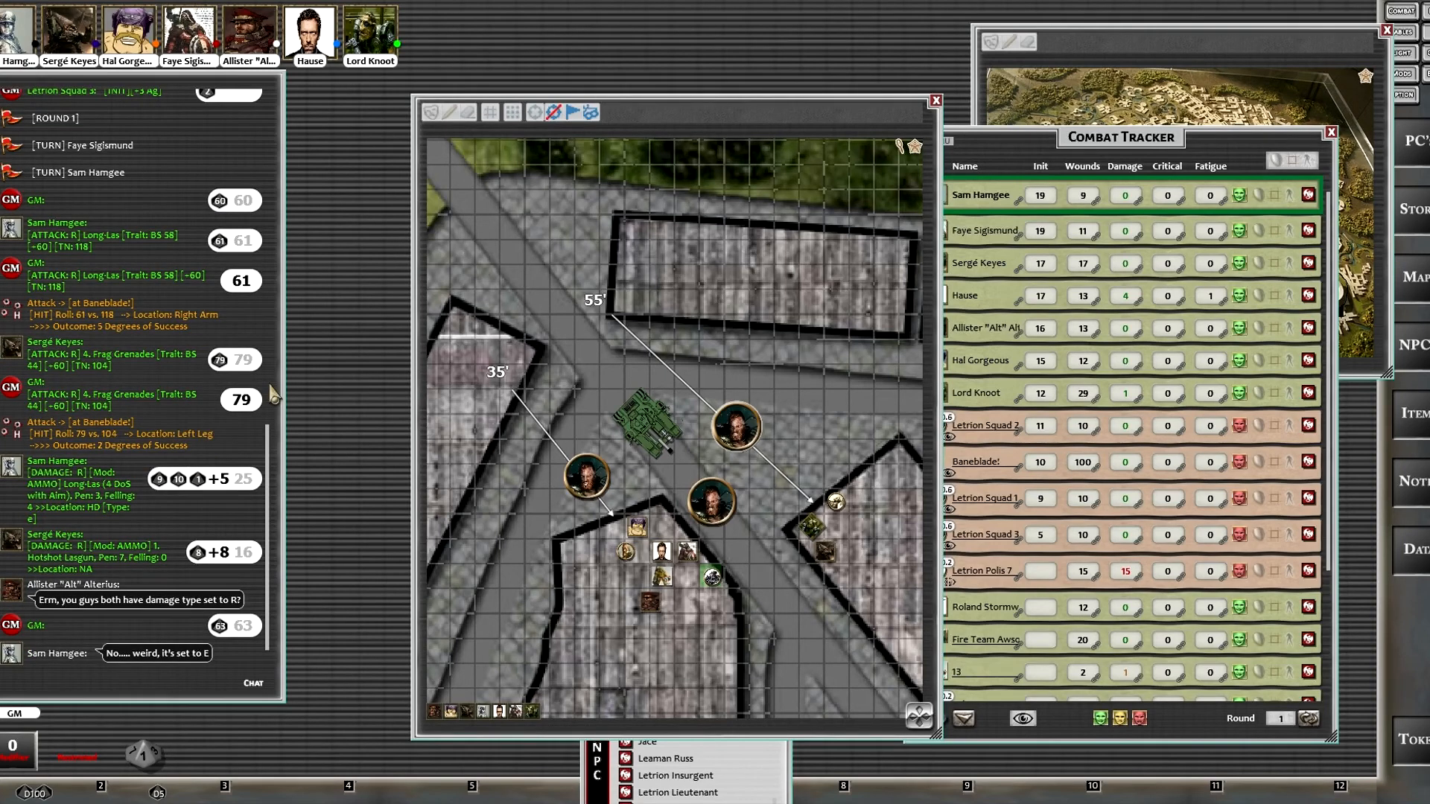
mouse_move(587, 492)
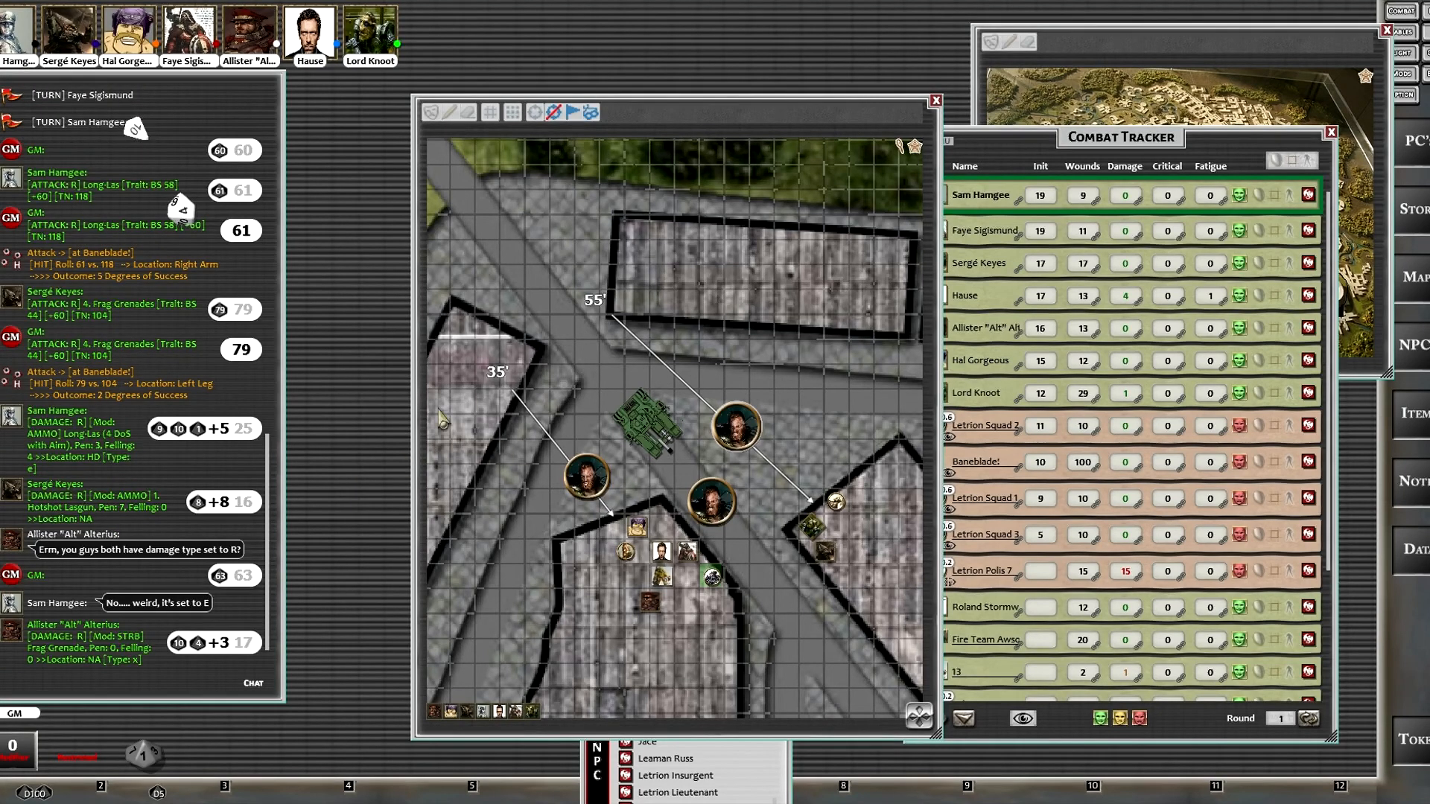
mouse_move(715, 303)
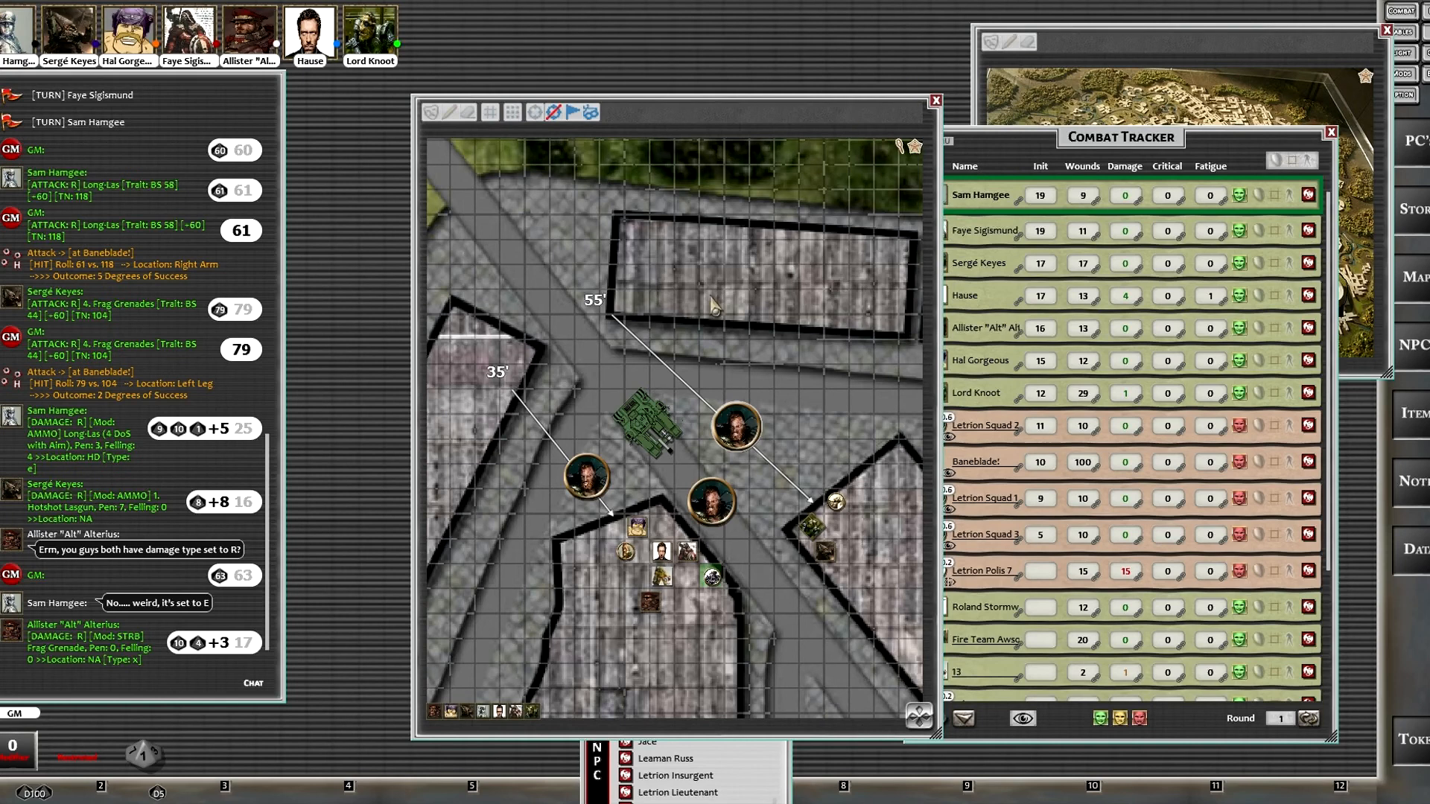
mouse_move(278, 643)
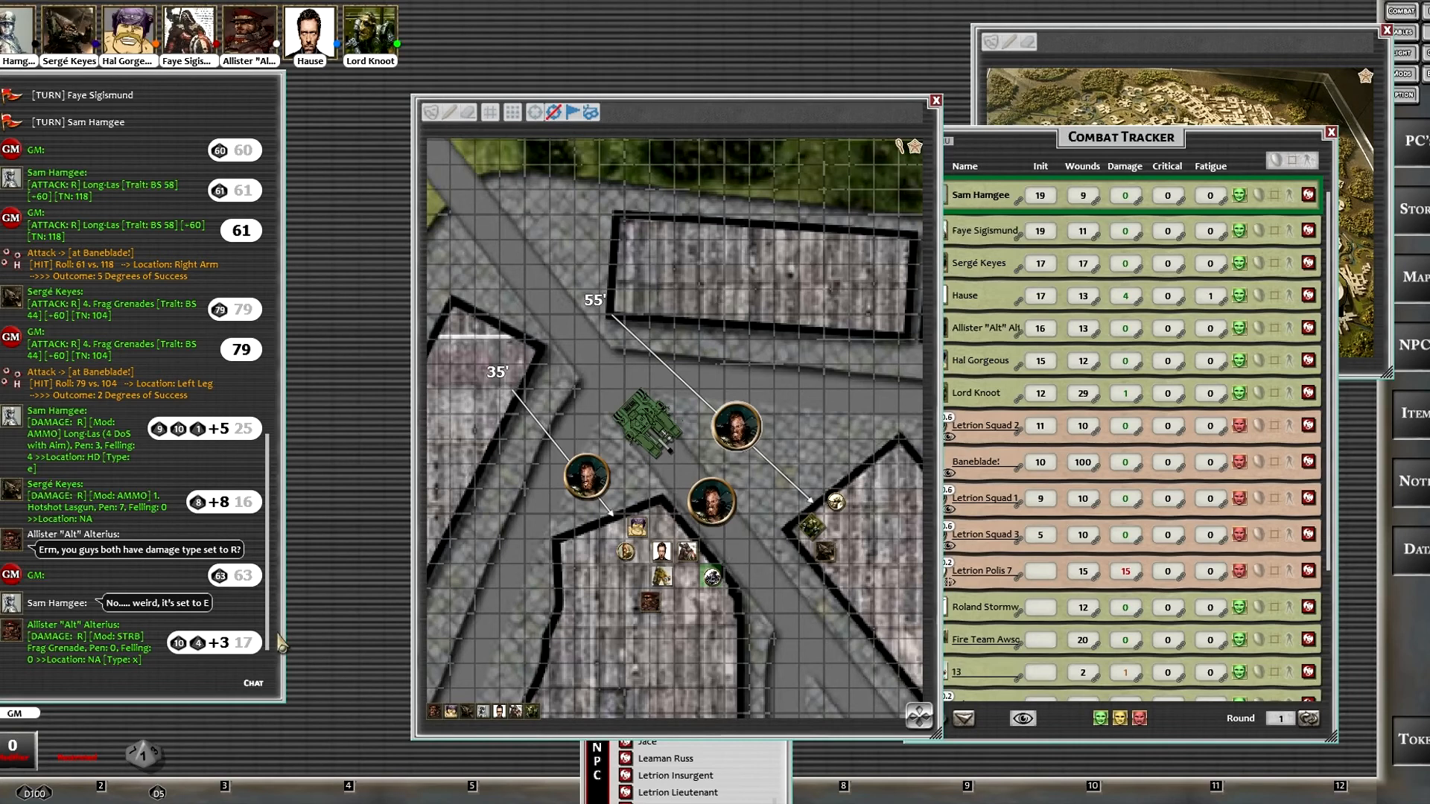
mouse_move(305, 638)
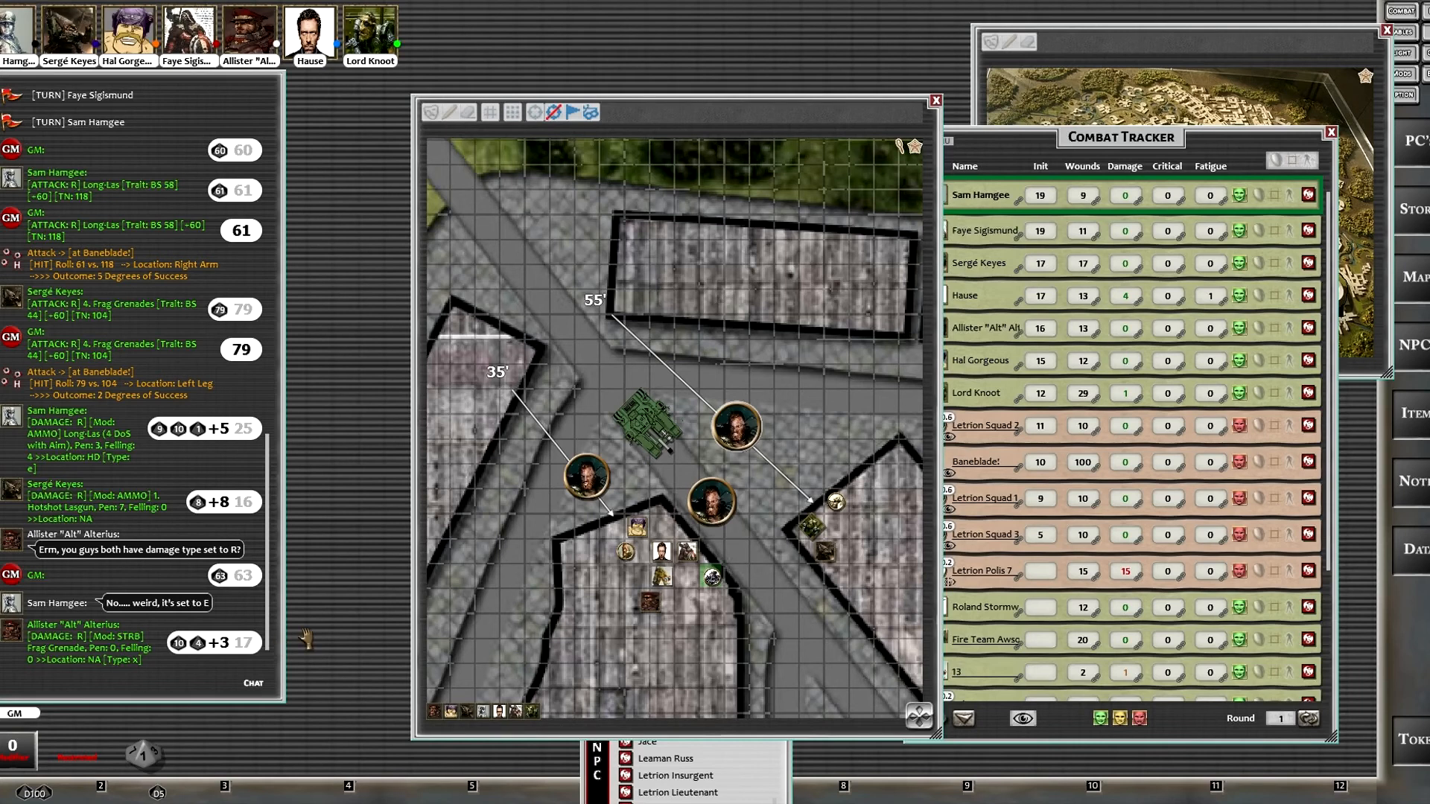
mouse_move(503, 579)
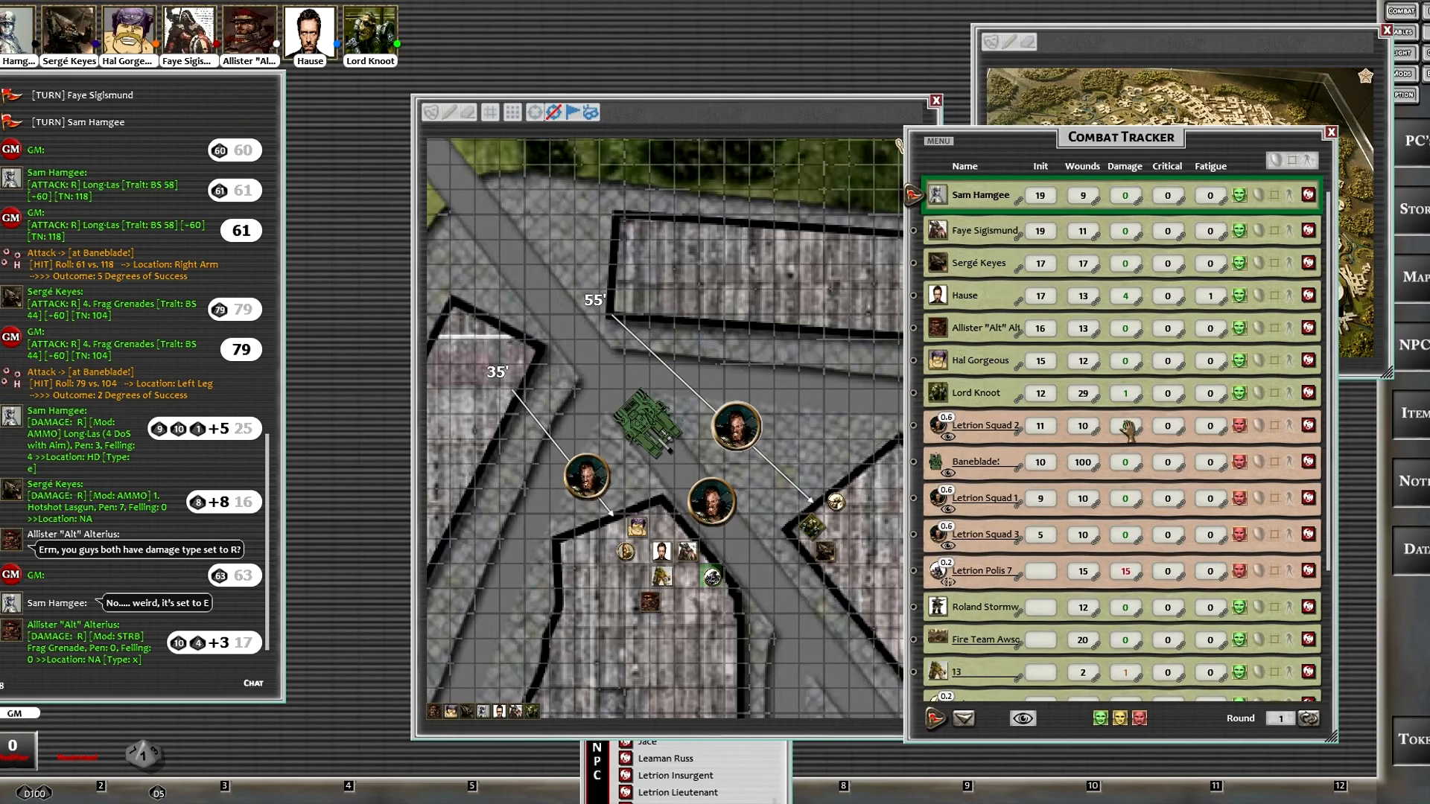
Step: Apply the grenade roll's 8 damage to Letrion Squad 2's Damage field
left_click(1125, 425)
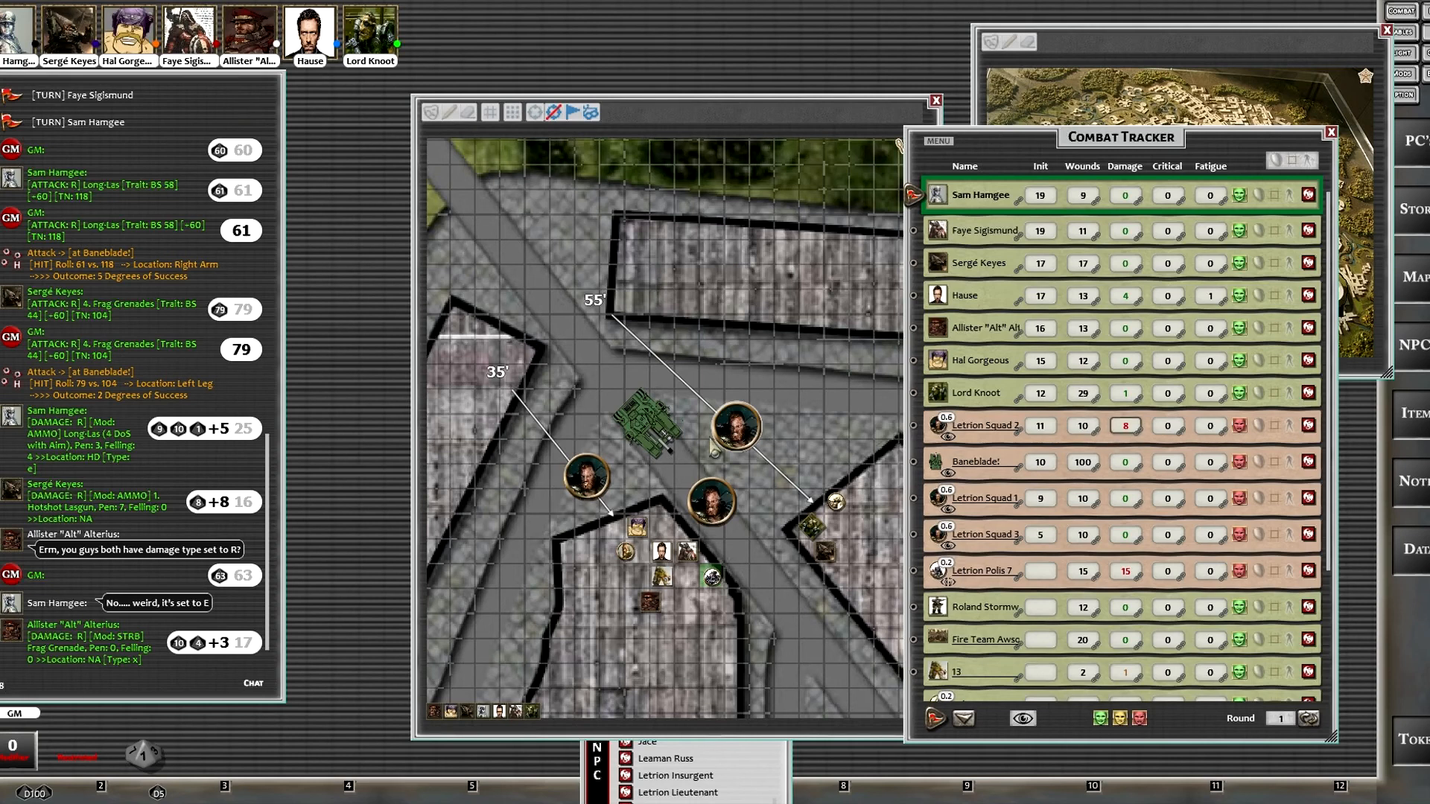
mouse_move(710, 499)
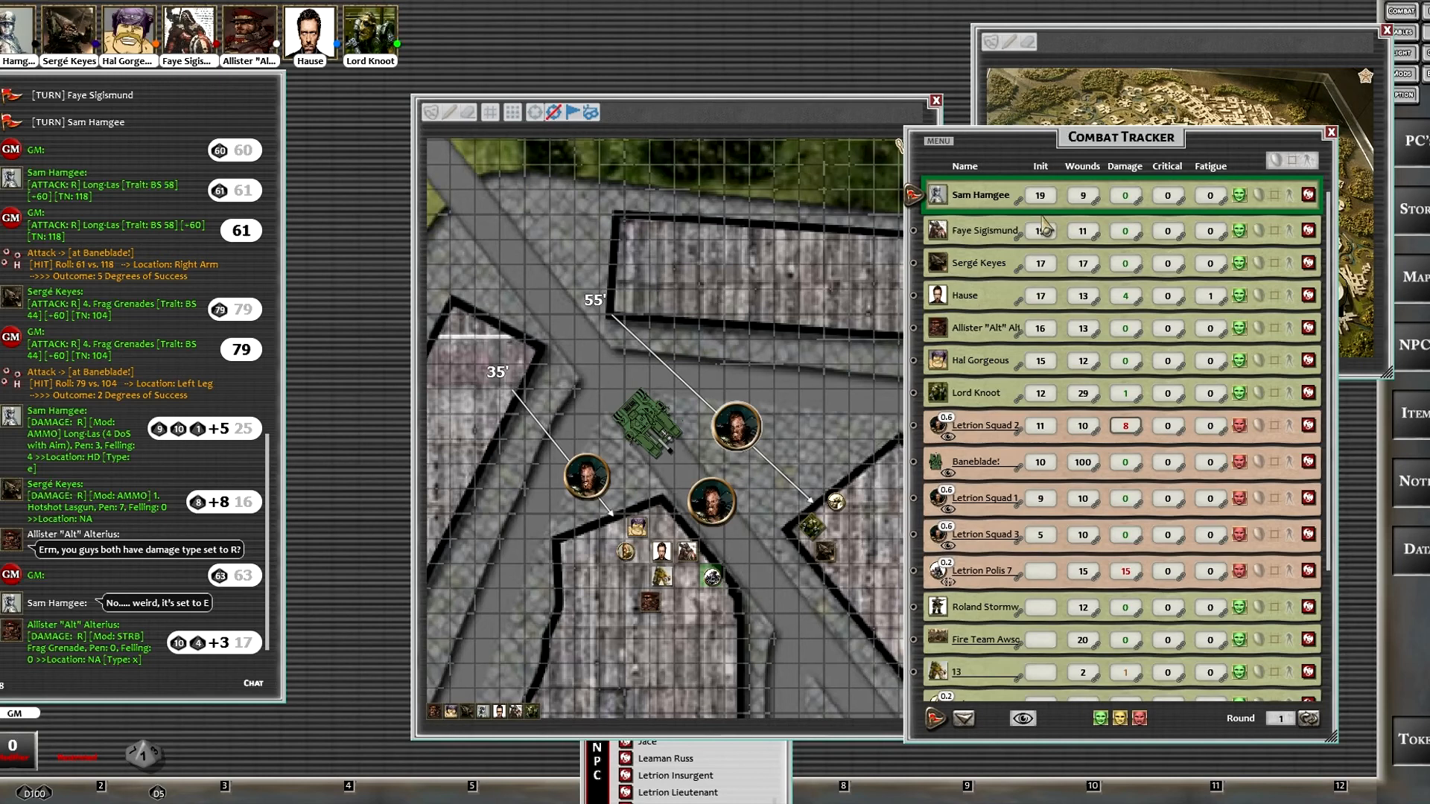
mouse_move(730, 424)
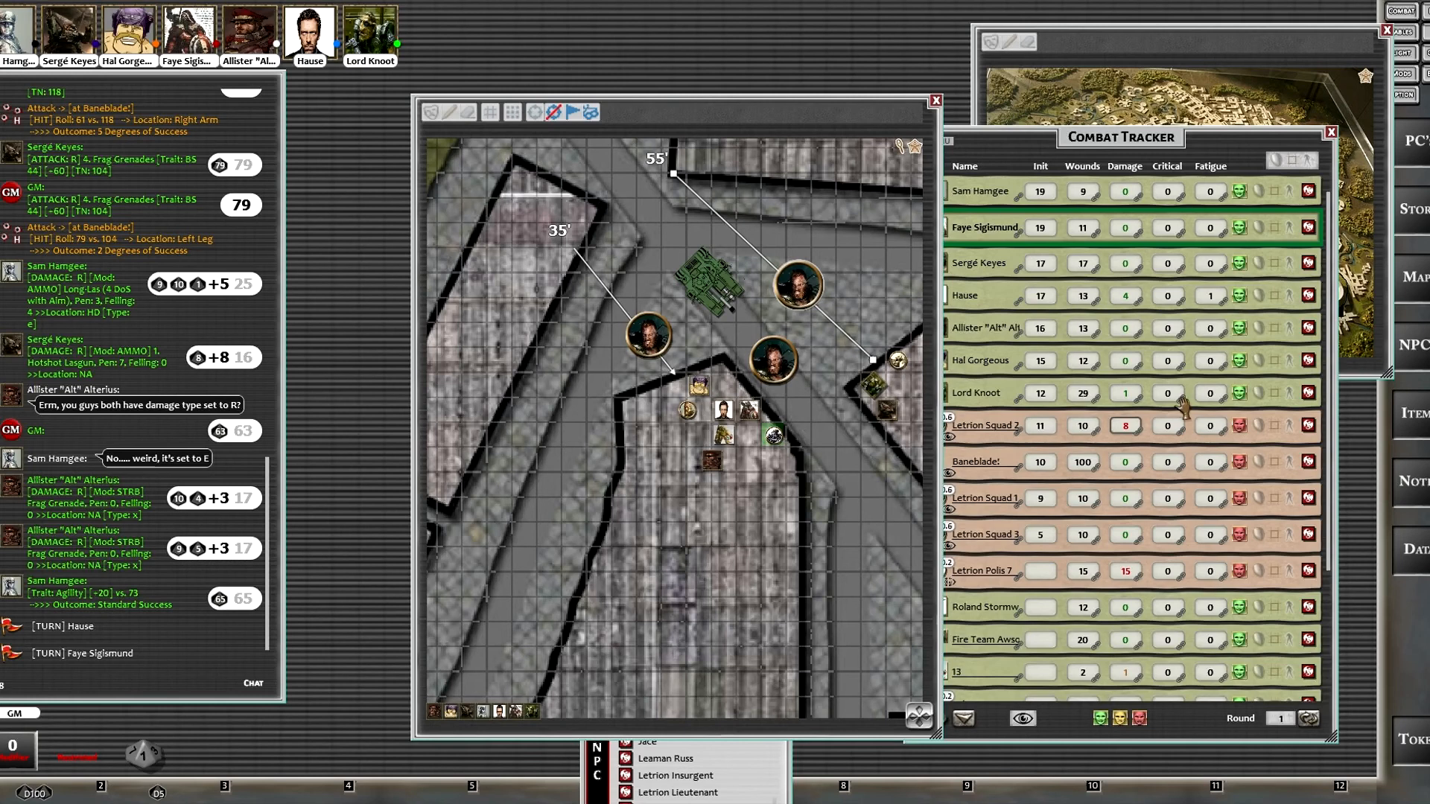
mouse_move(1184, 440)
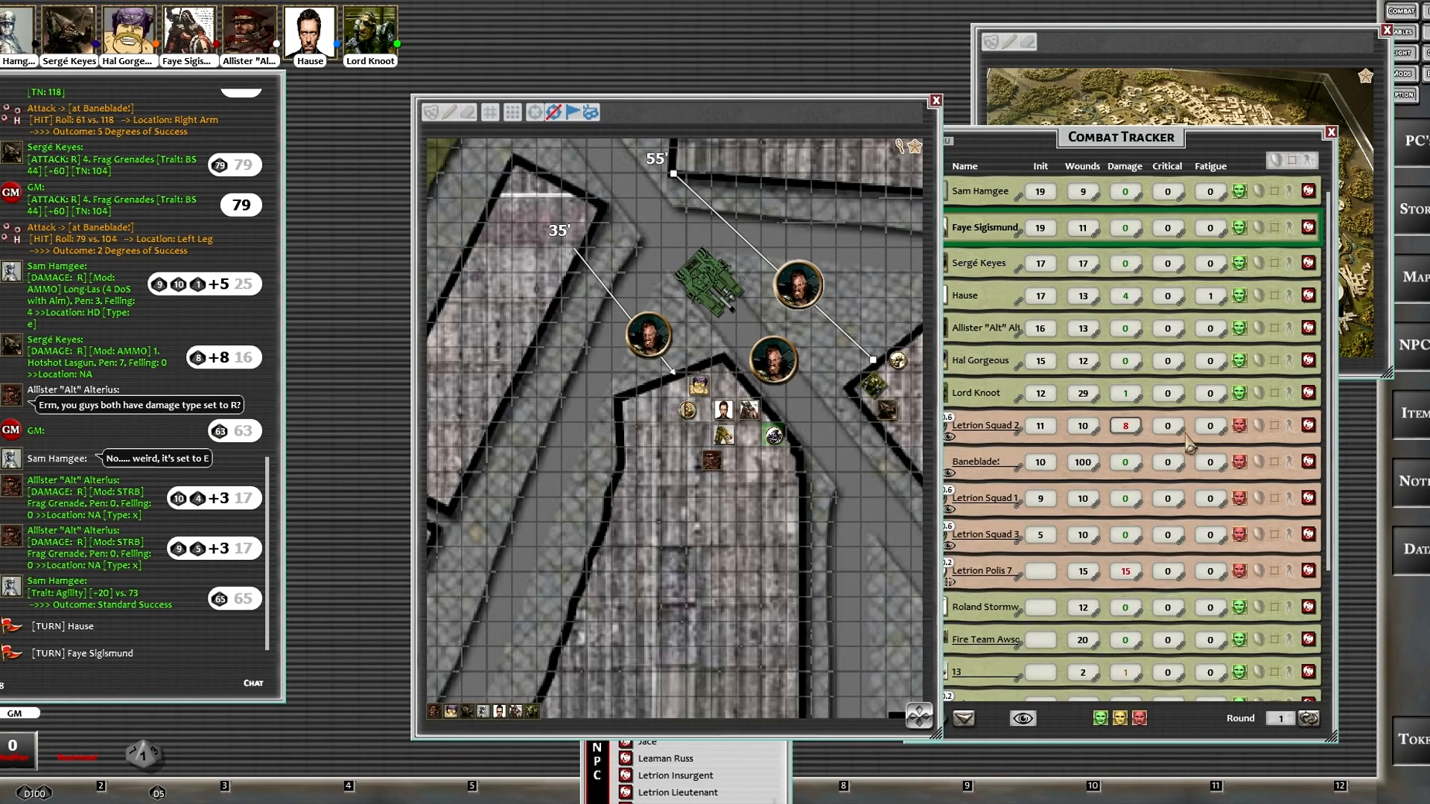
mouse_move(796, 284)
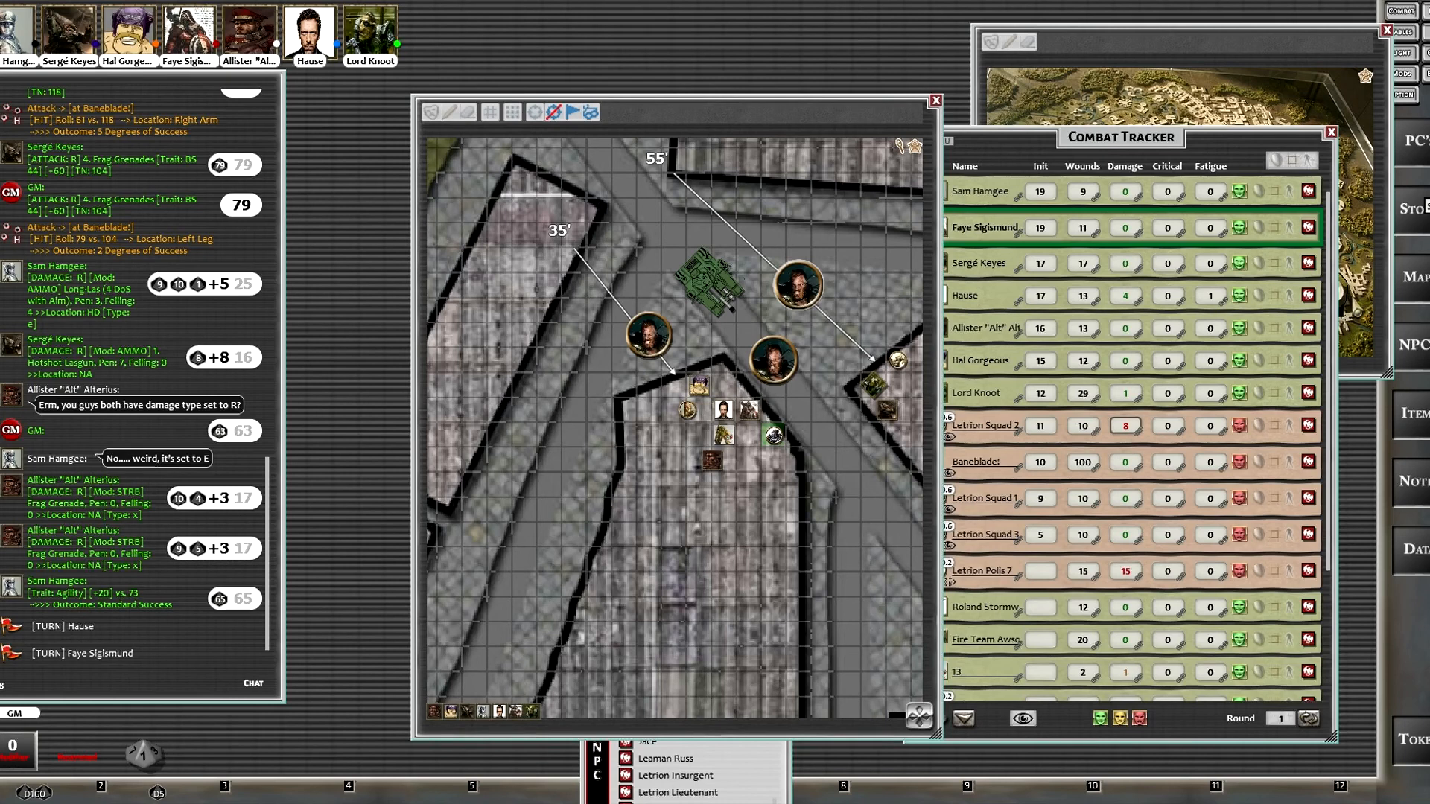
mouse_move(1358, 379)
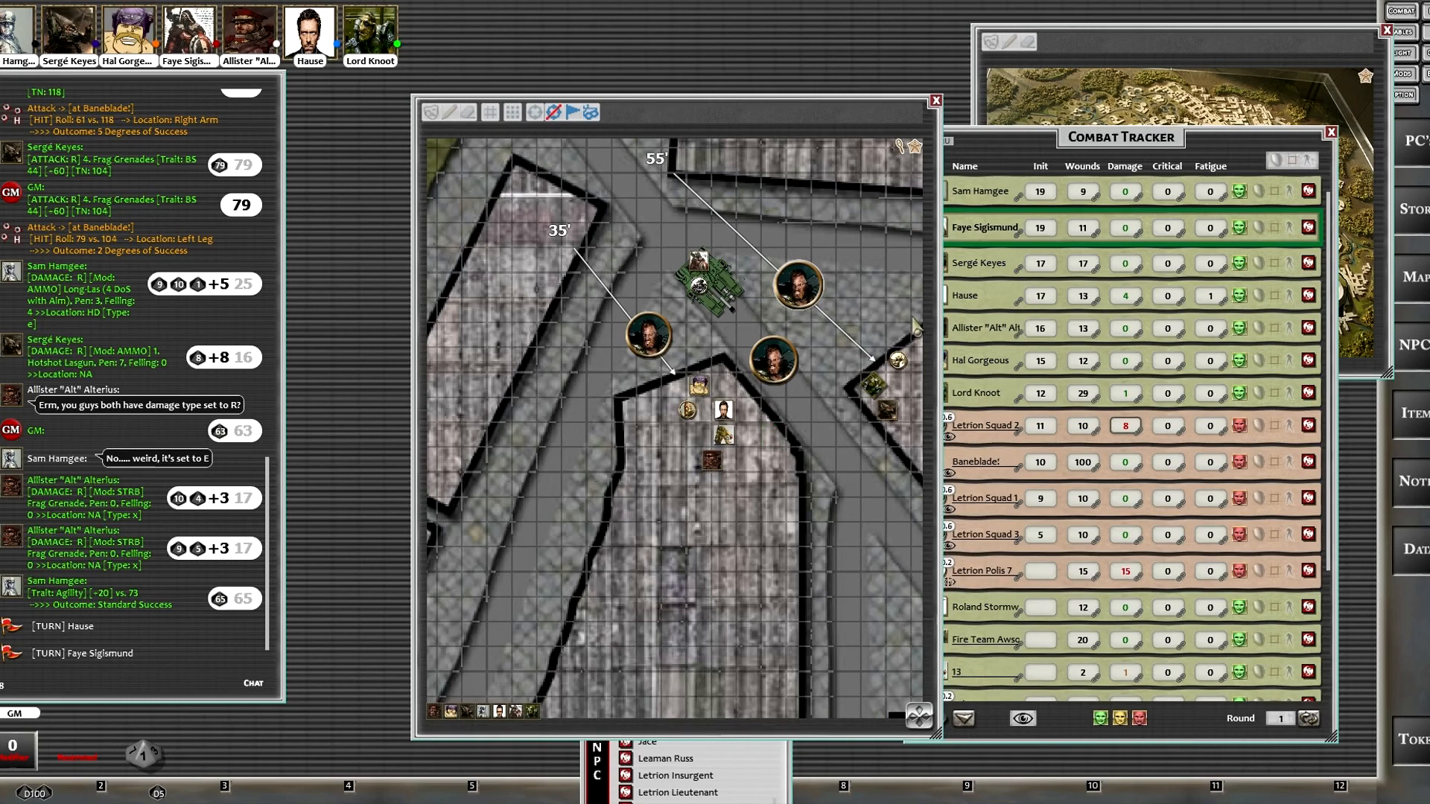
mouse_move(1014, 337)
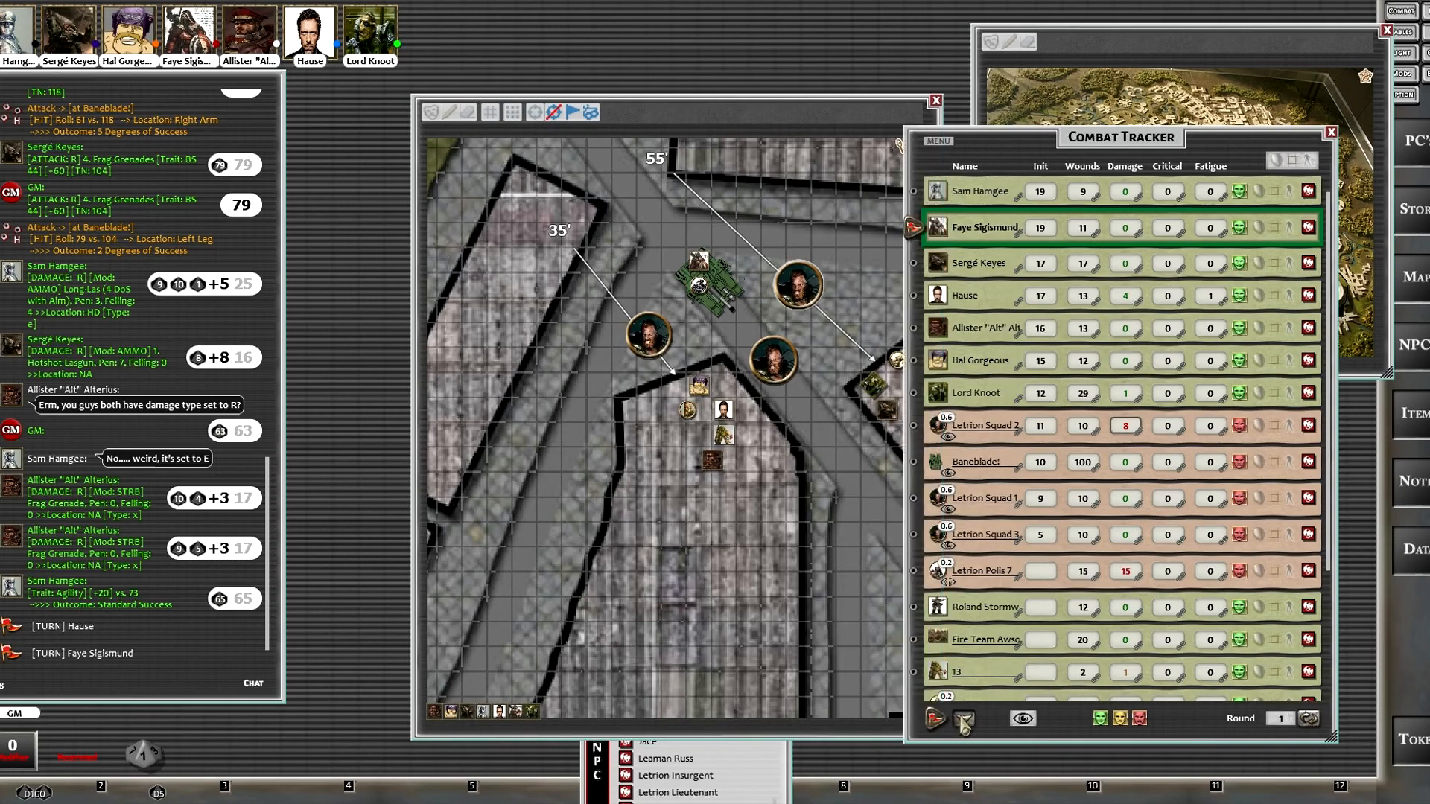
Step: Advance the Combat Tracker's active turn to Sergé Keyes
left_click(934, 720)
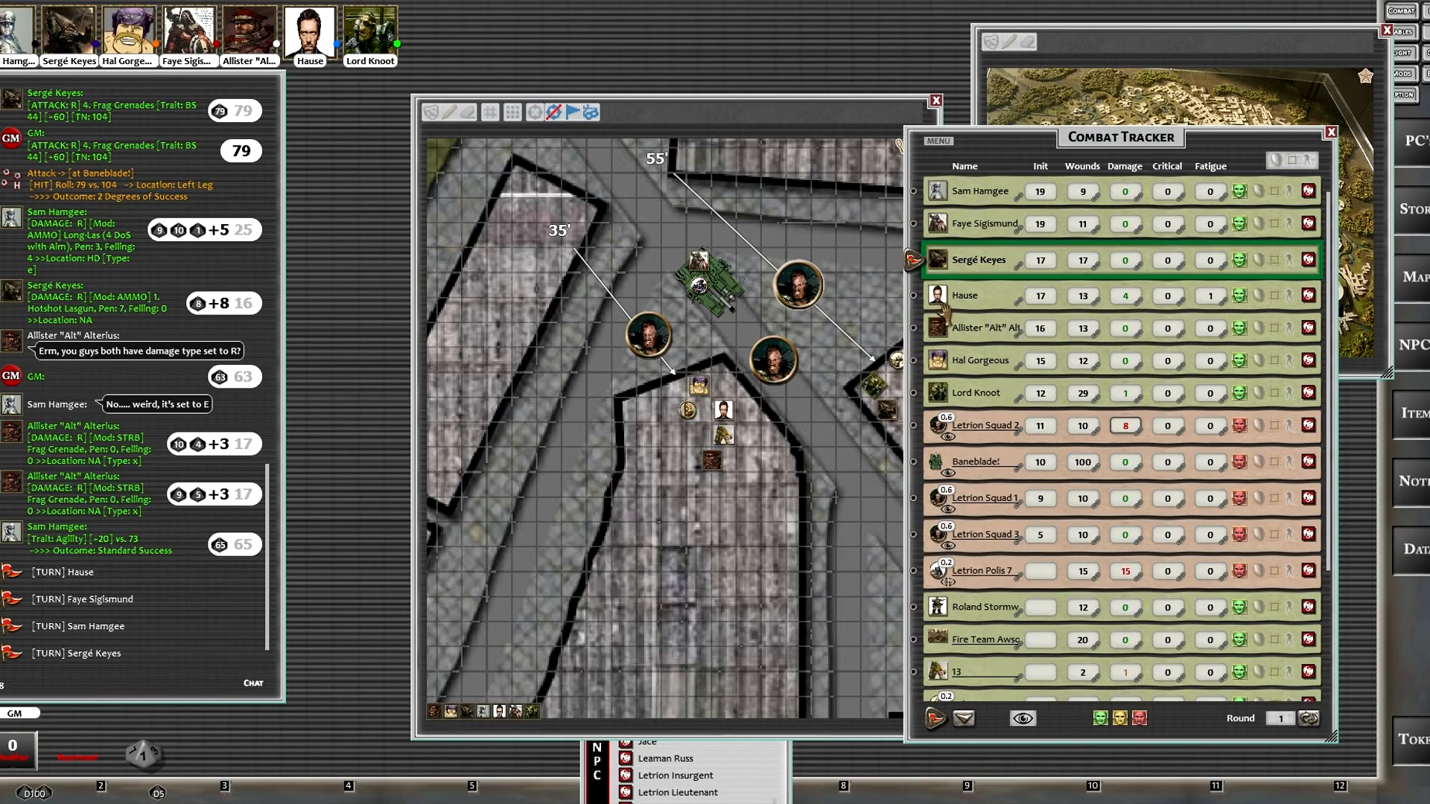
mouse_move(1055, 344)
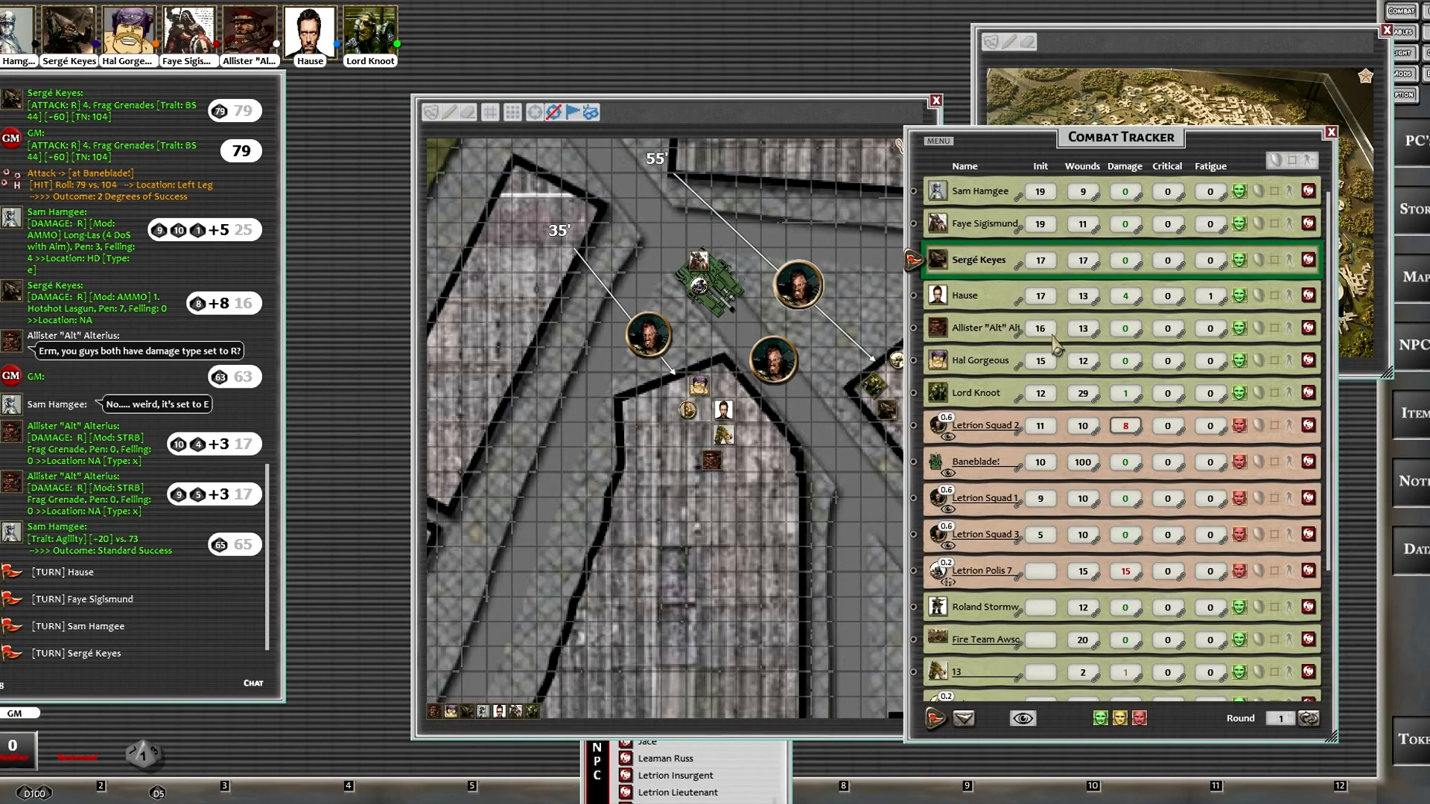
mouse_move(1095, 327)
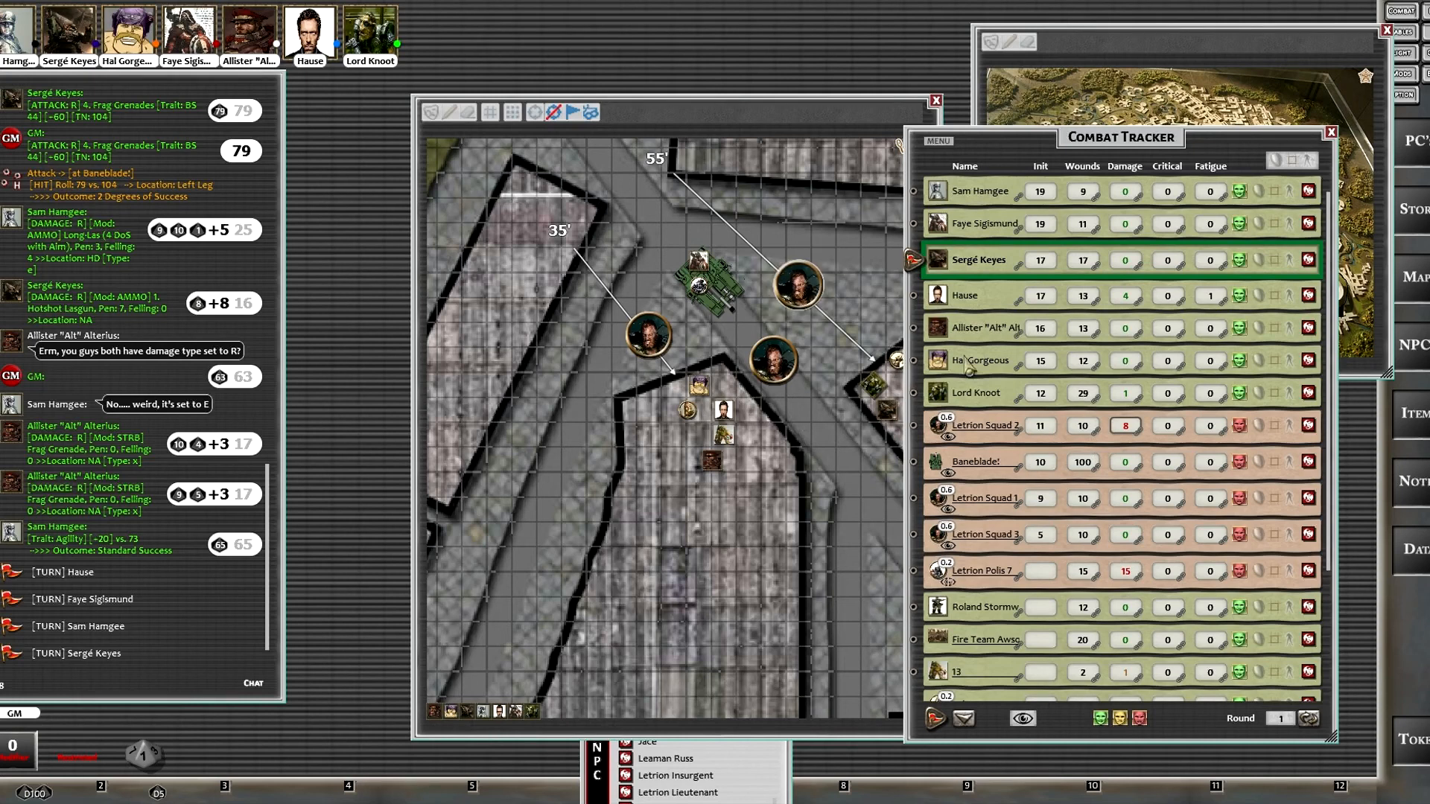
mouse_move(1013, 465)
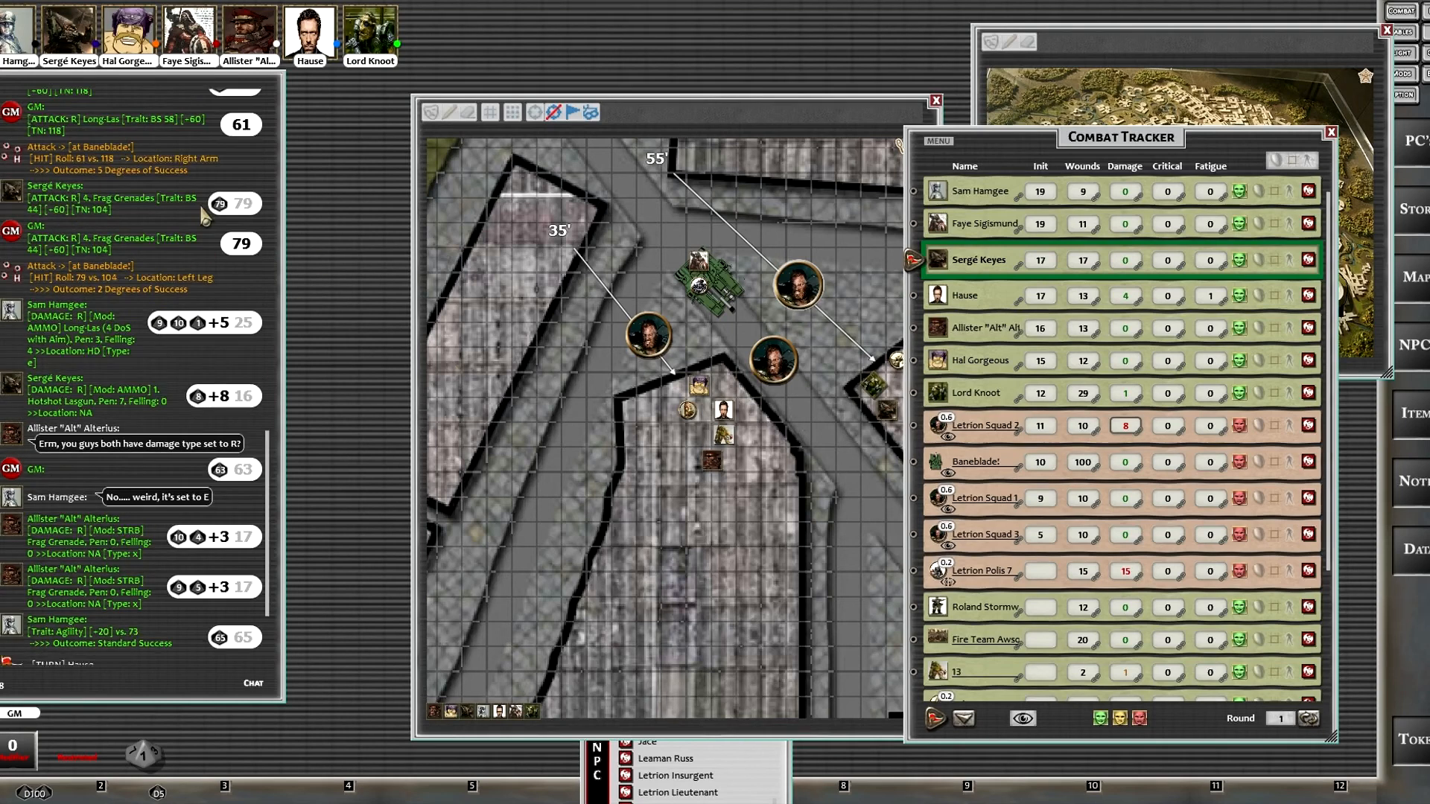
Step: Scroll the tracker and select Letrion Squad 2's Damage field to enter 2 damage
scroll("up", 3)
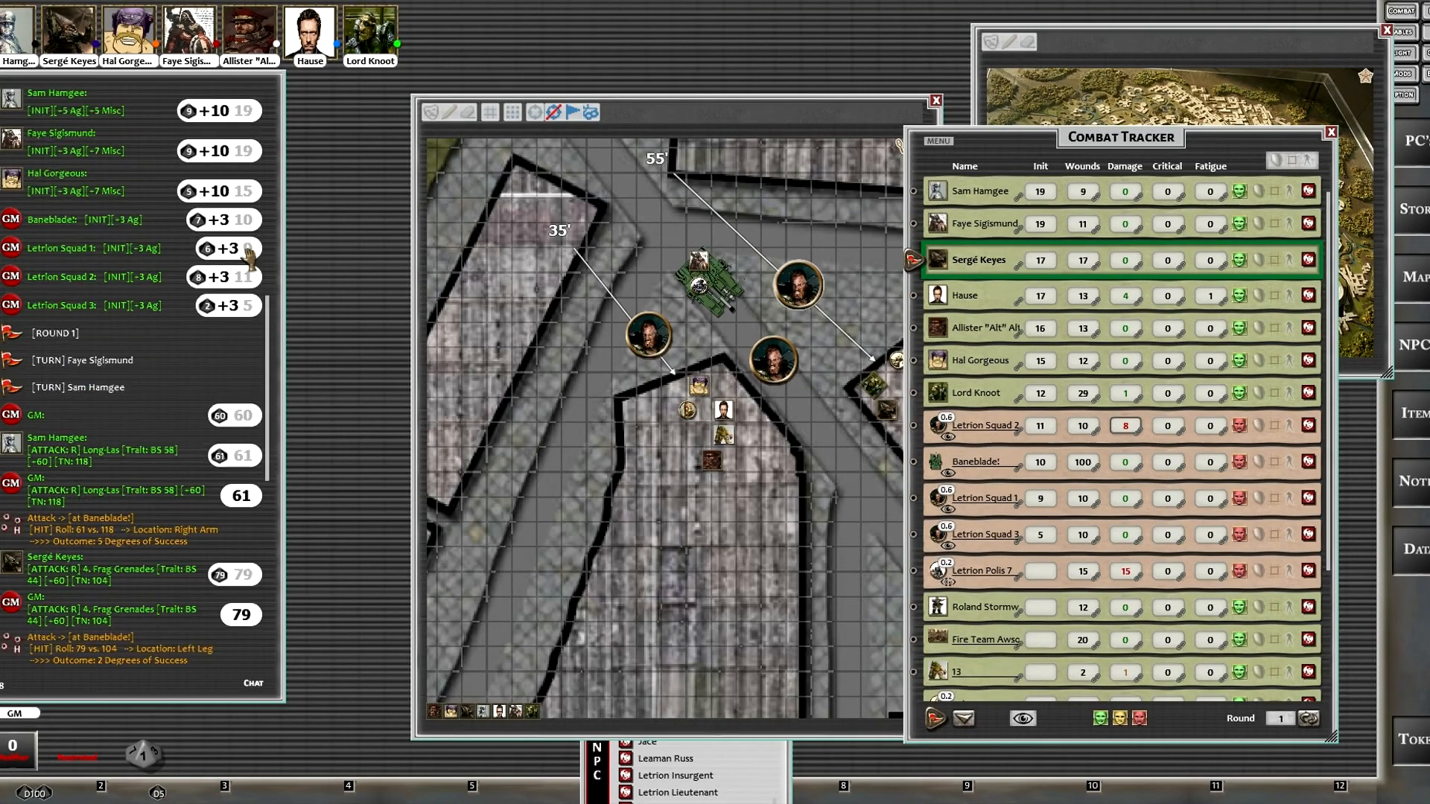
scroll("down", 3)
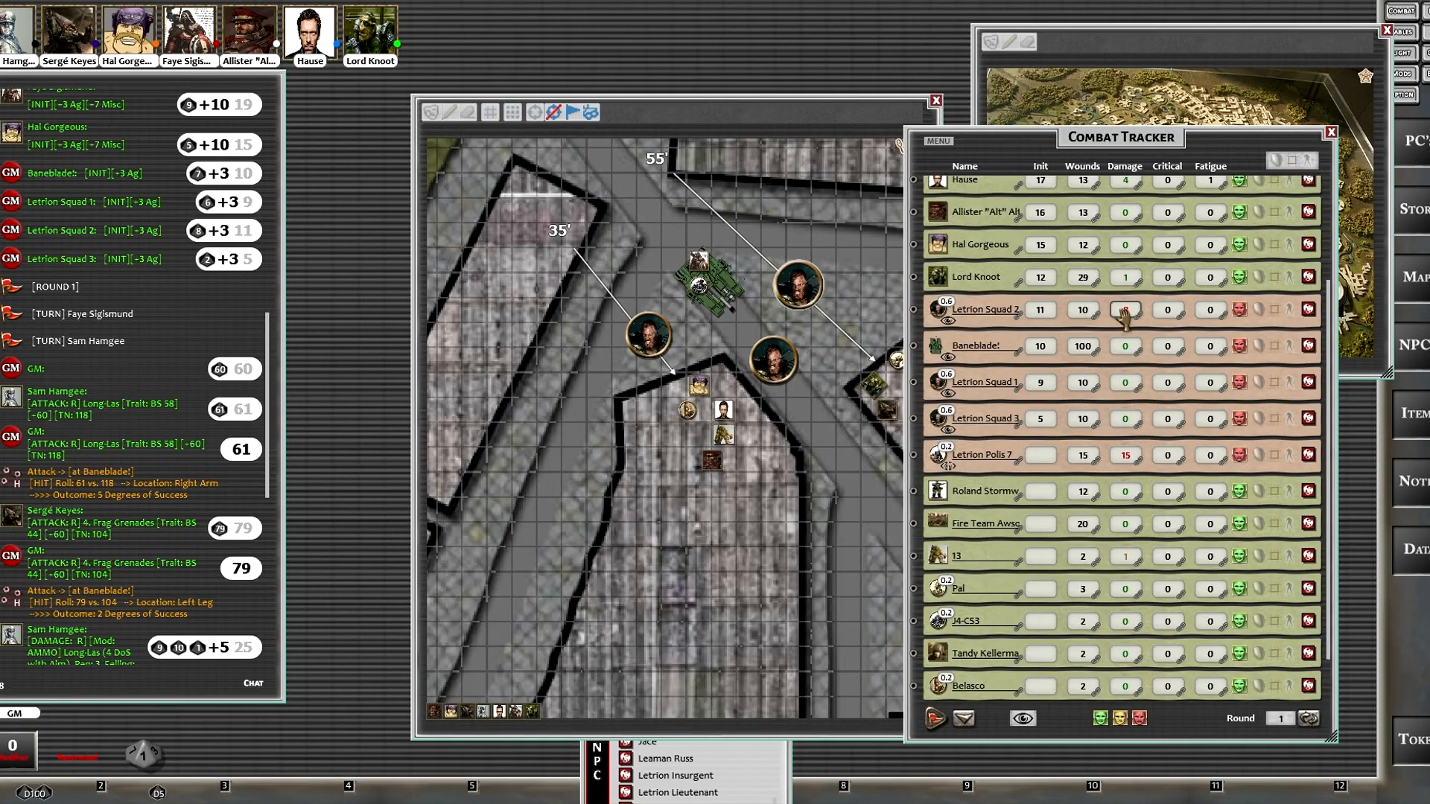
left_click(1125, 309)
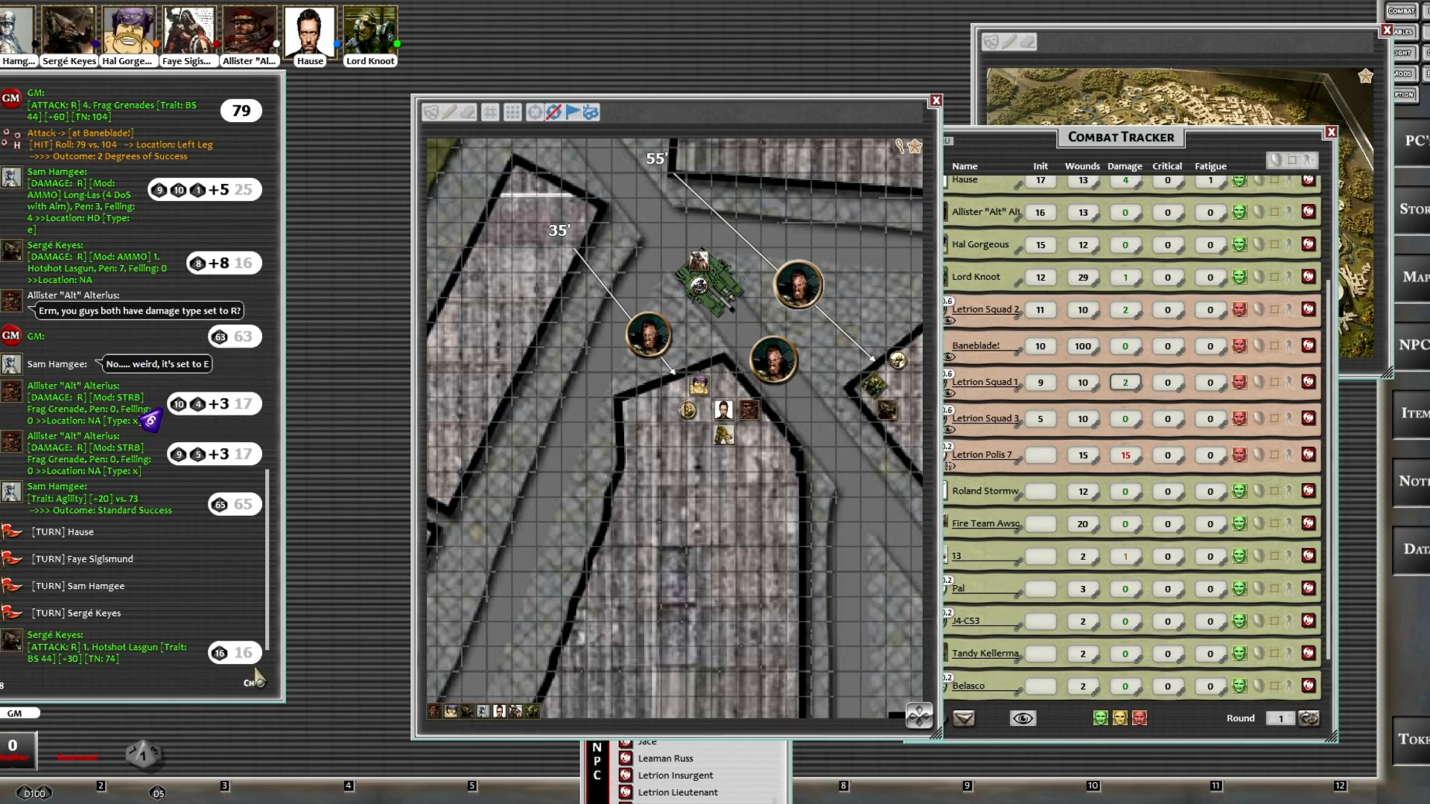
mouse_move(766, 342)
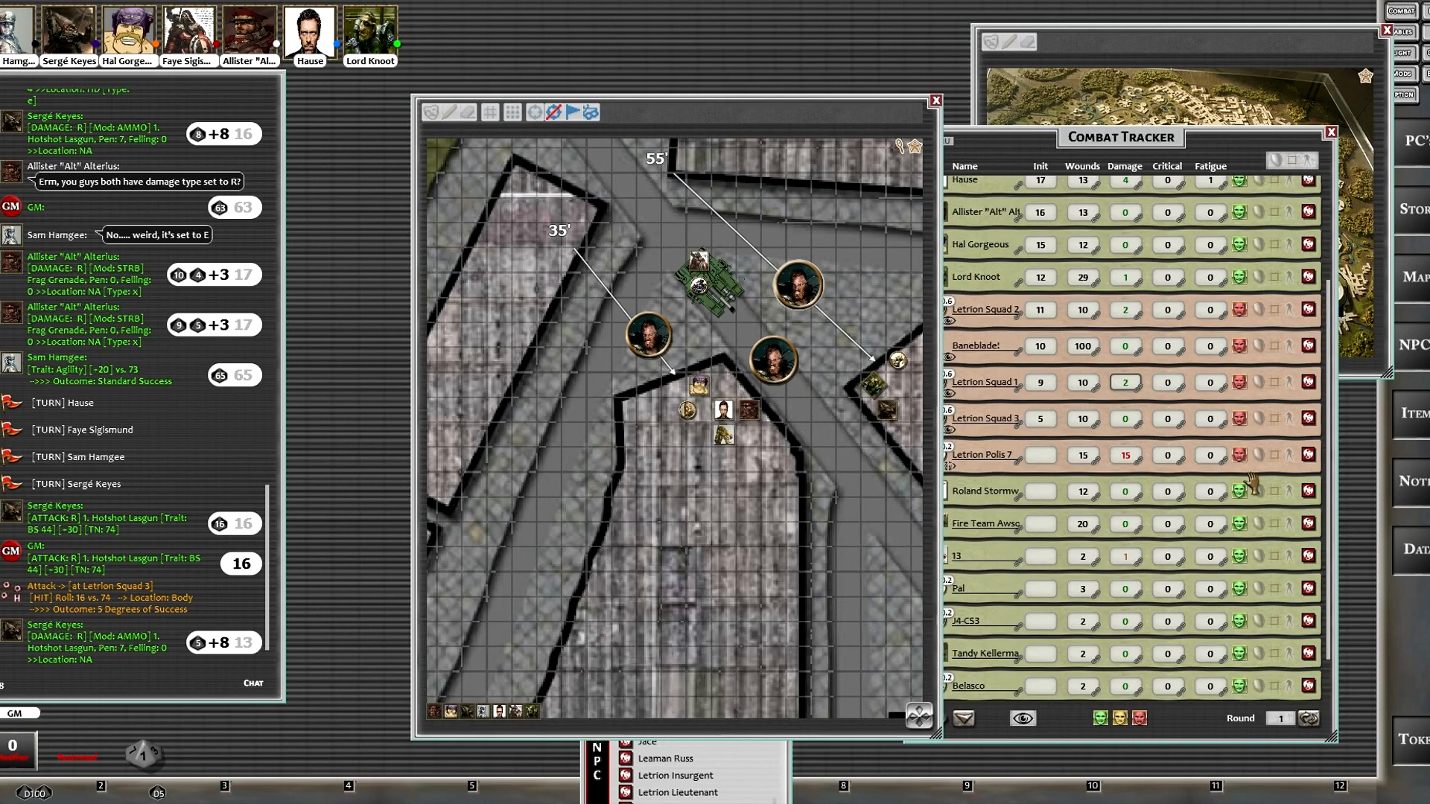
mouse_move(1378, 479)
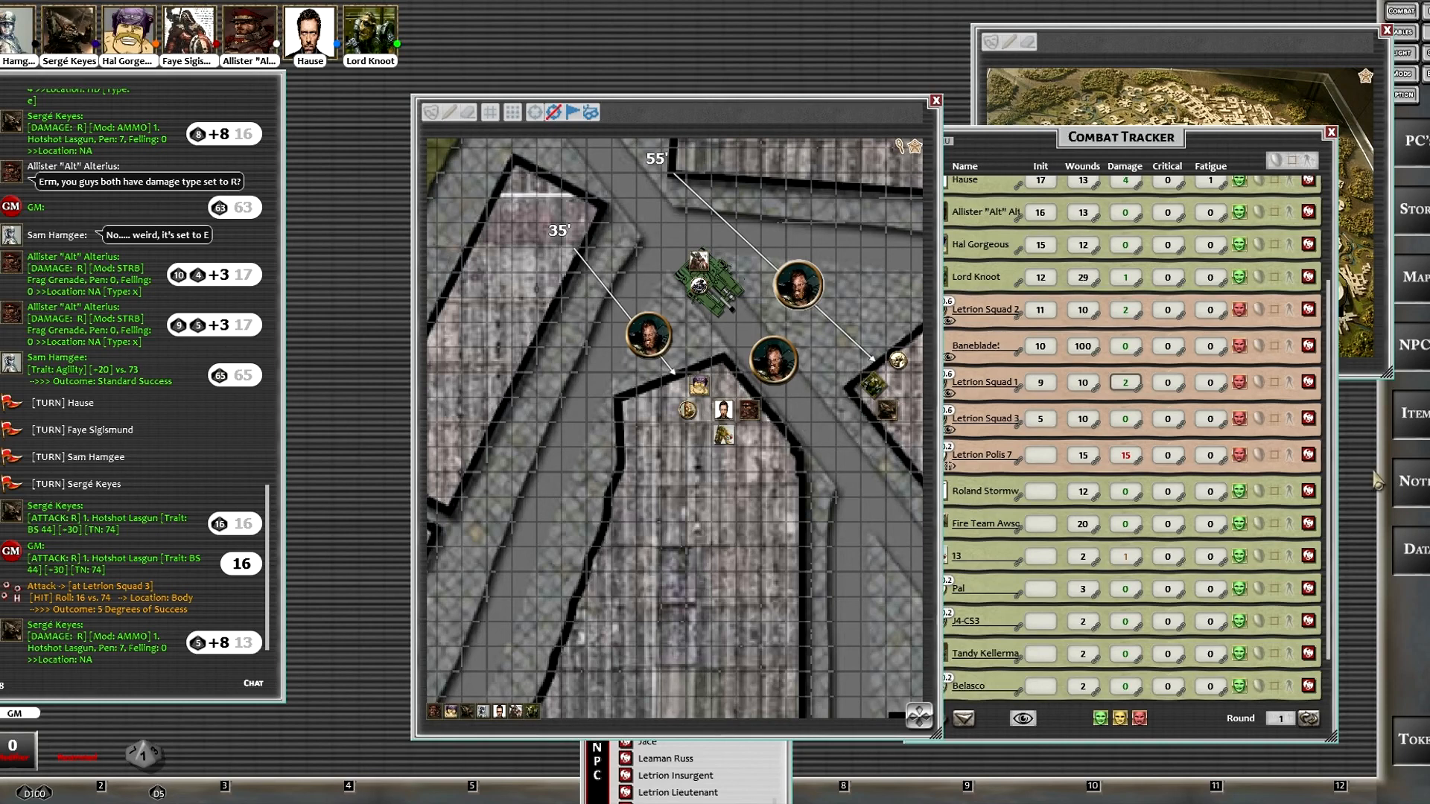
mouse_move(1130, 383)
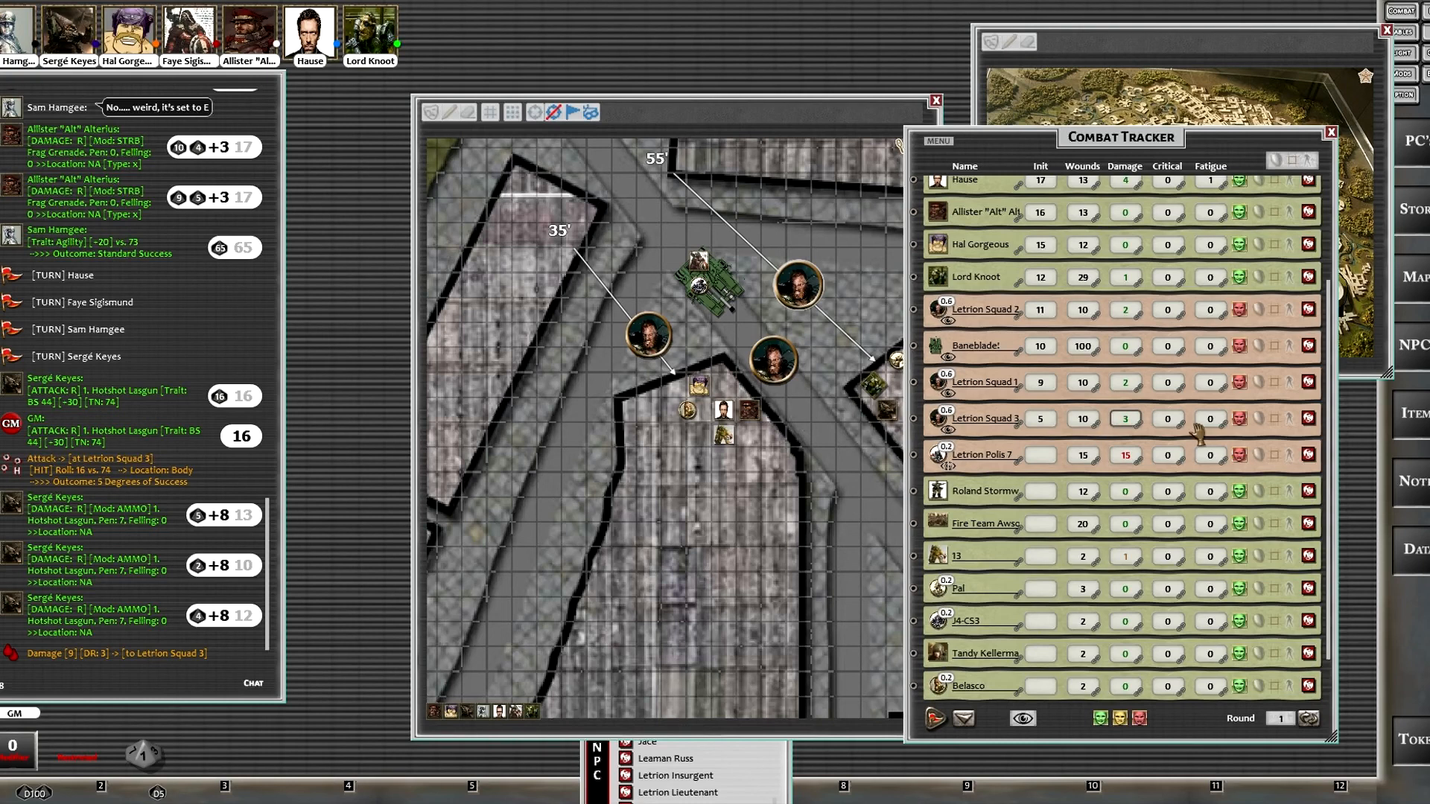
mouse_move(1204, 418)
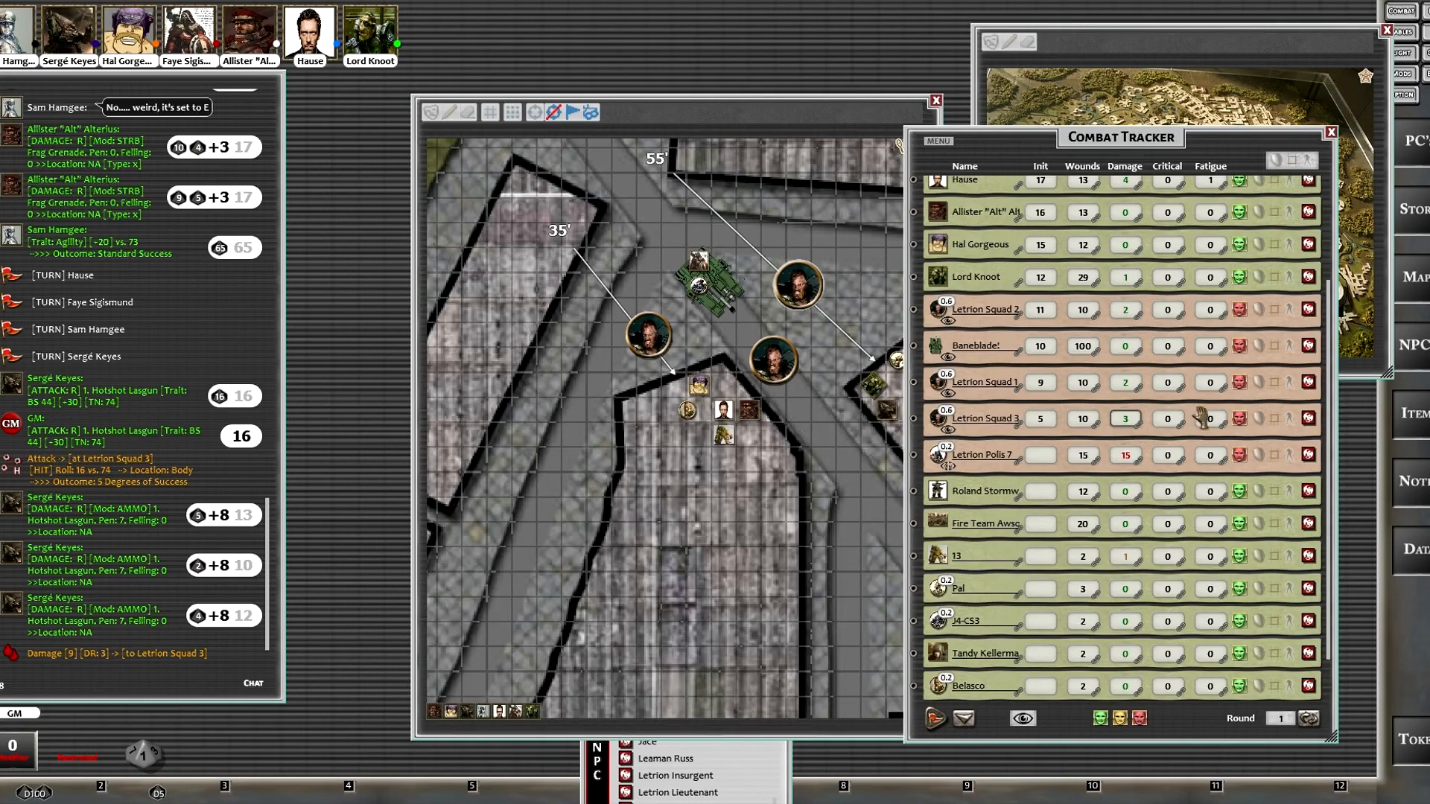
mouse_move(1163, 415)
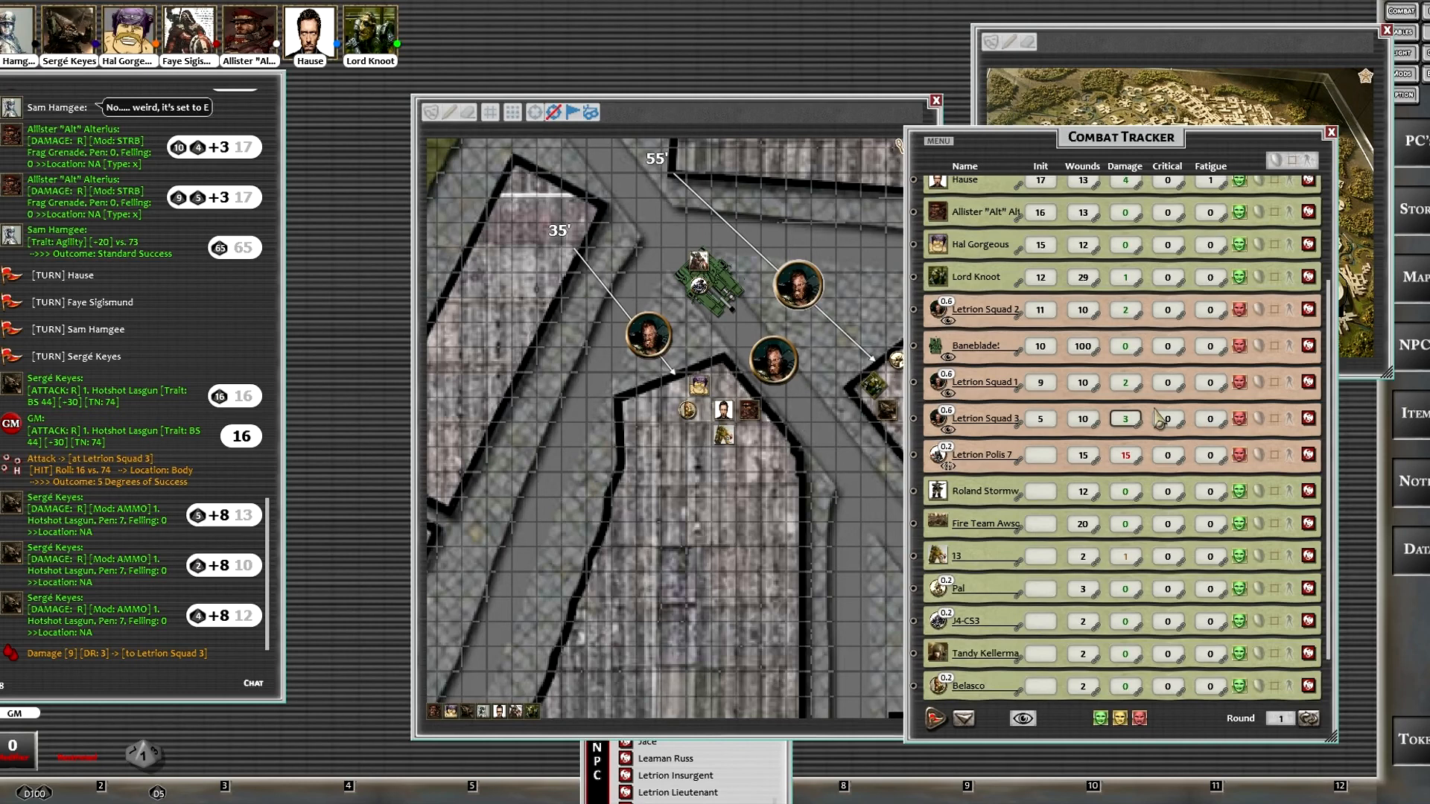
mouse_move(1158, 393)
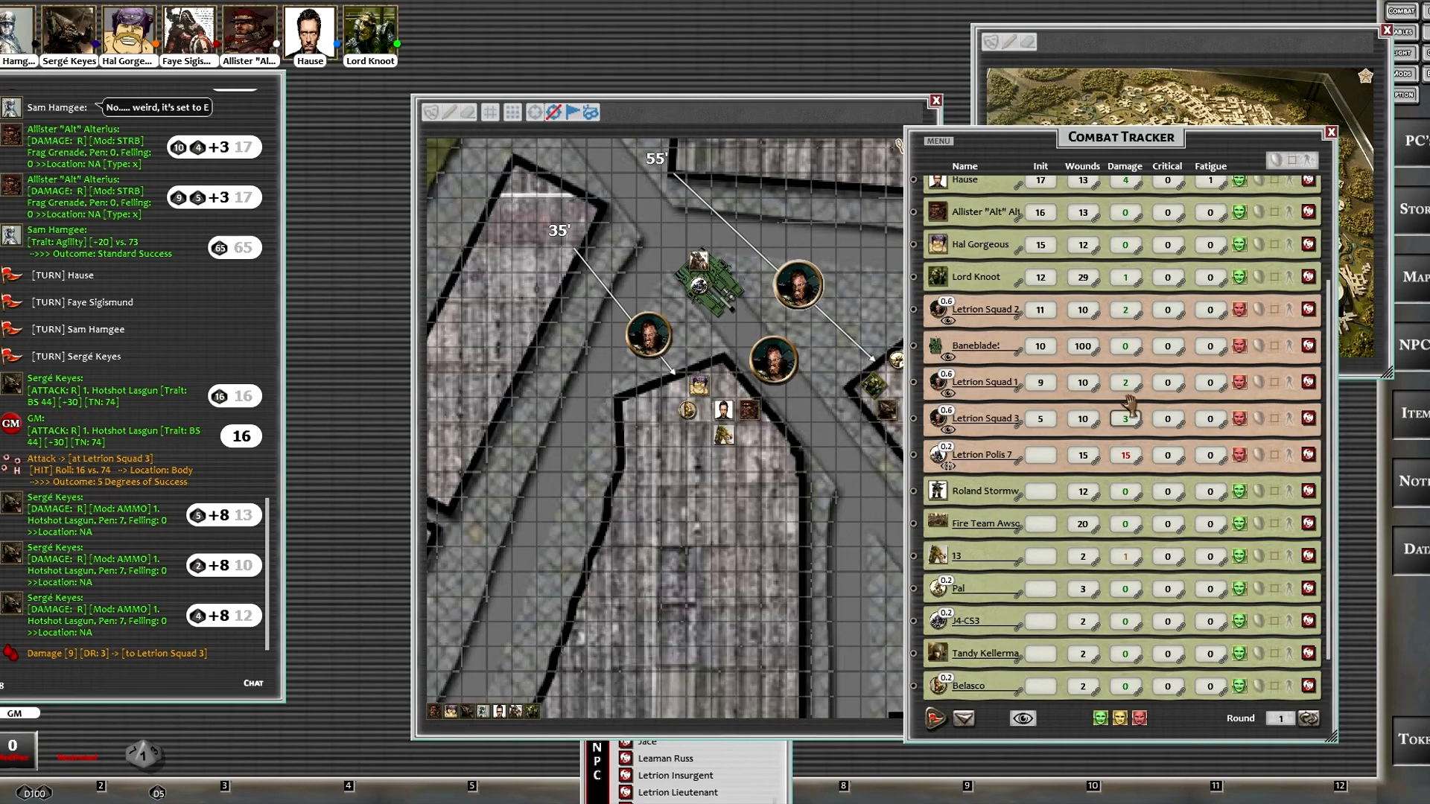
mouse_move(1126, 381)
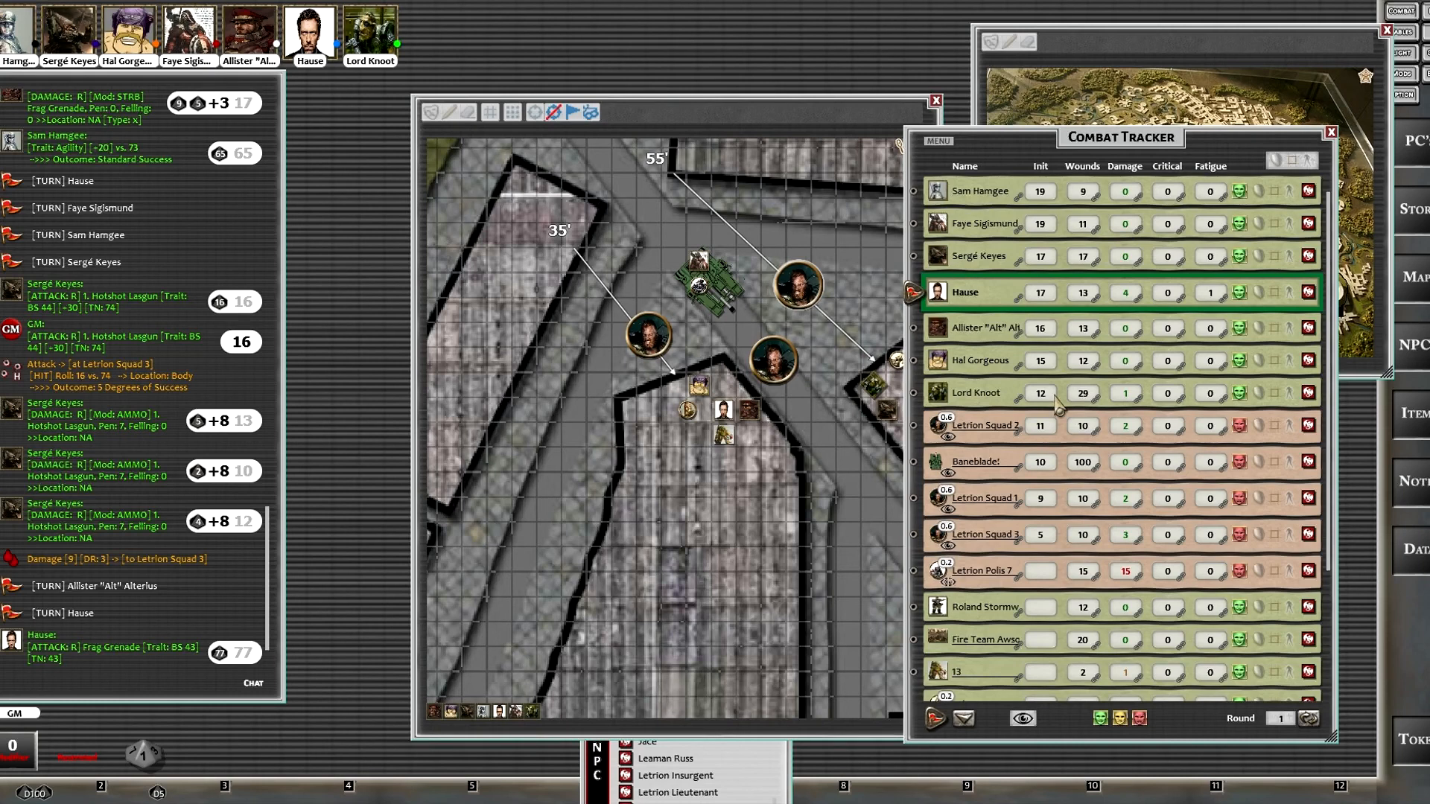
mouse_move(1043, 460)
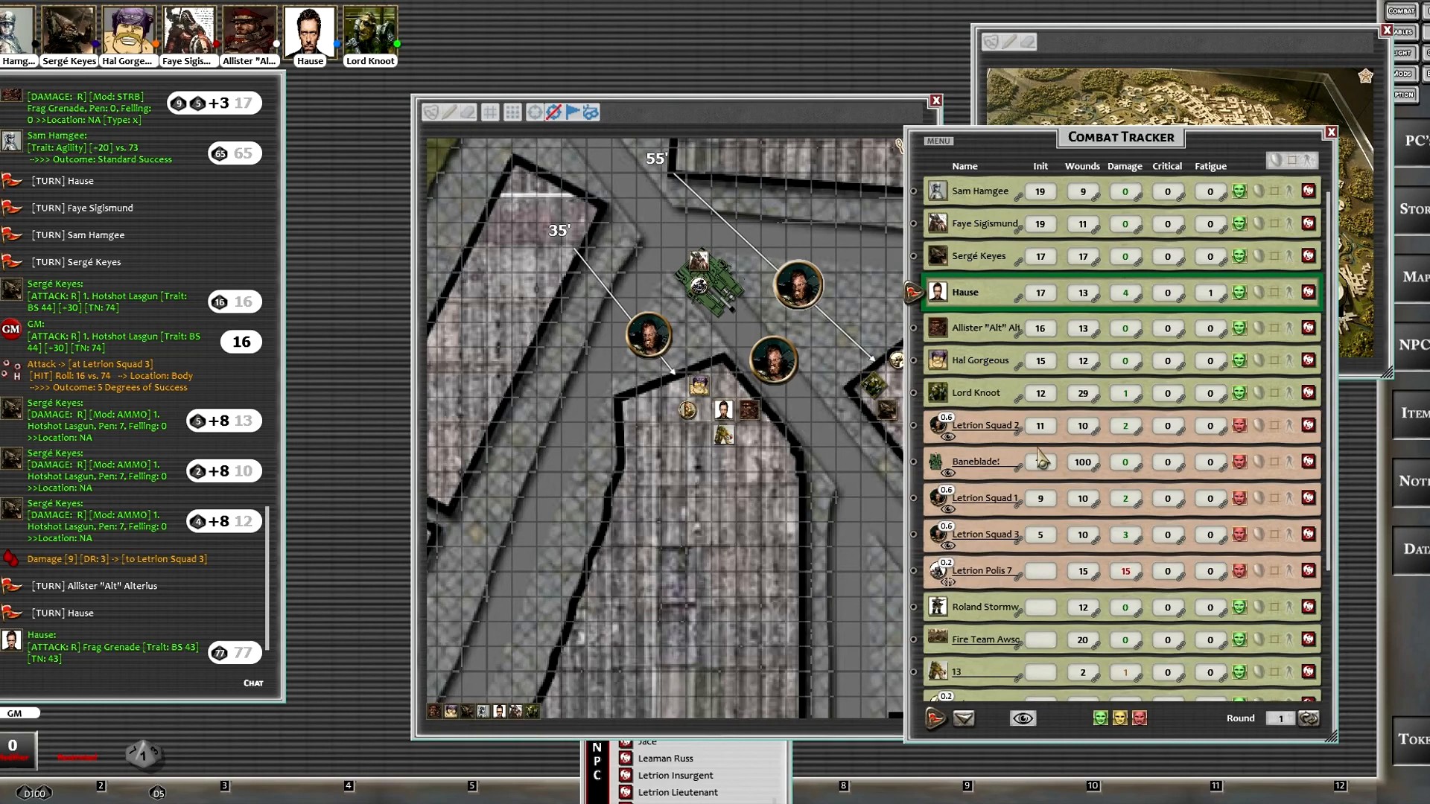